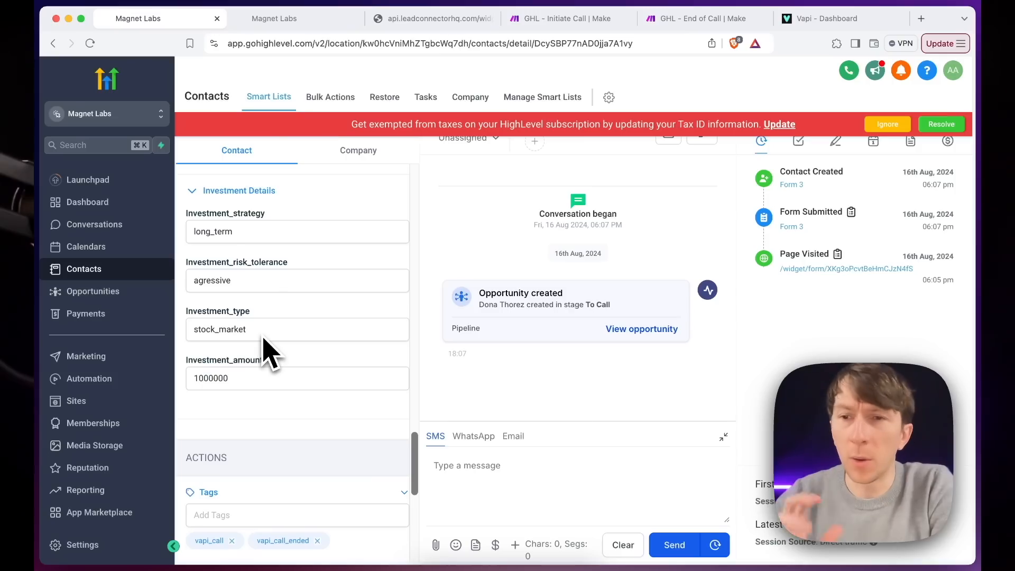
Step: Browse the social media profile tab briefly before moving on
{"action": "left_click", "coordinate": [829, 18]}
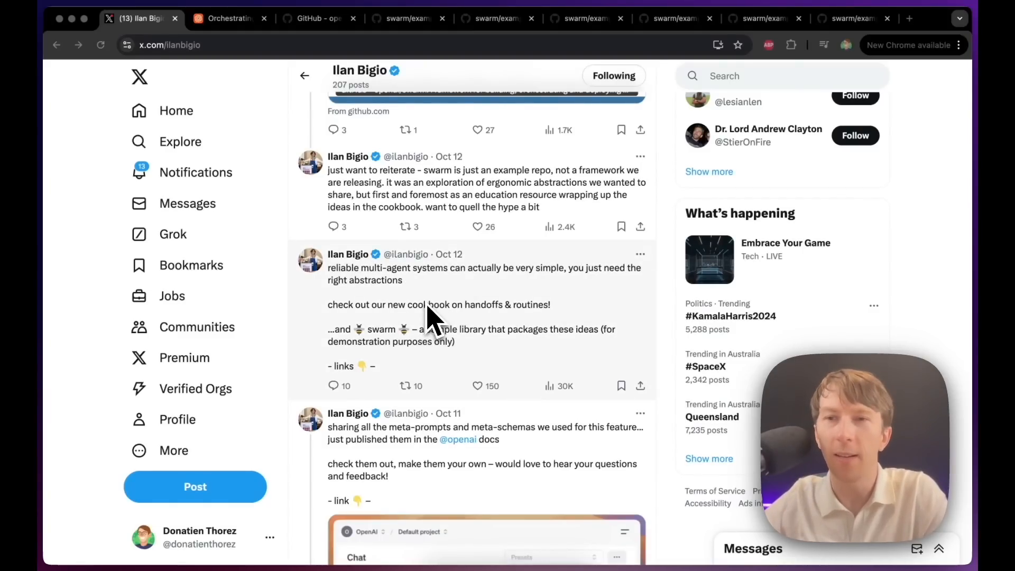
{"action": "mouse_move", "coordinate": [350, 281]}
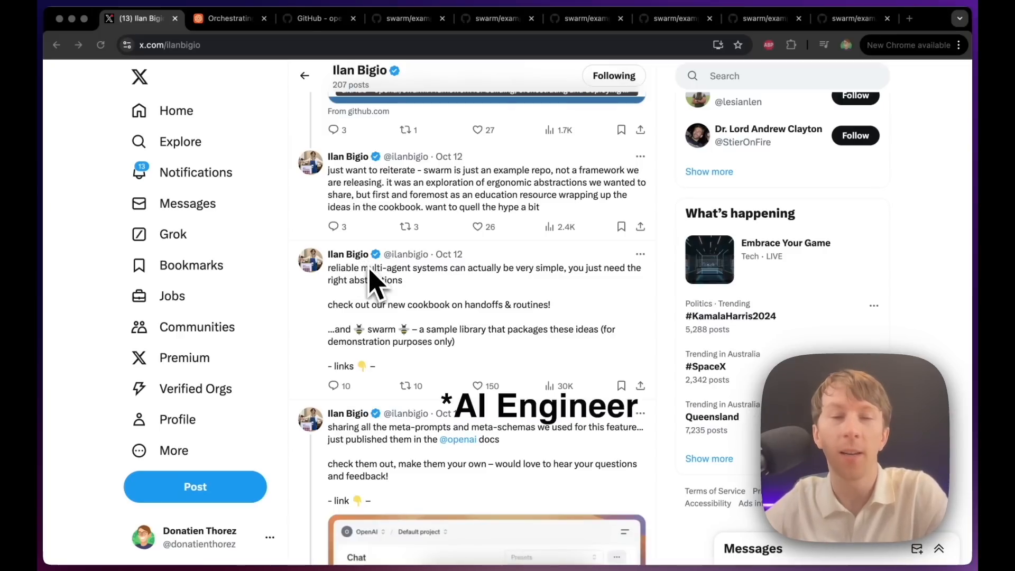
{"action": "scroll", "scroll_direction": "down", "scroll_amount": 3}
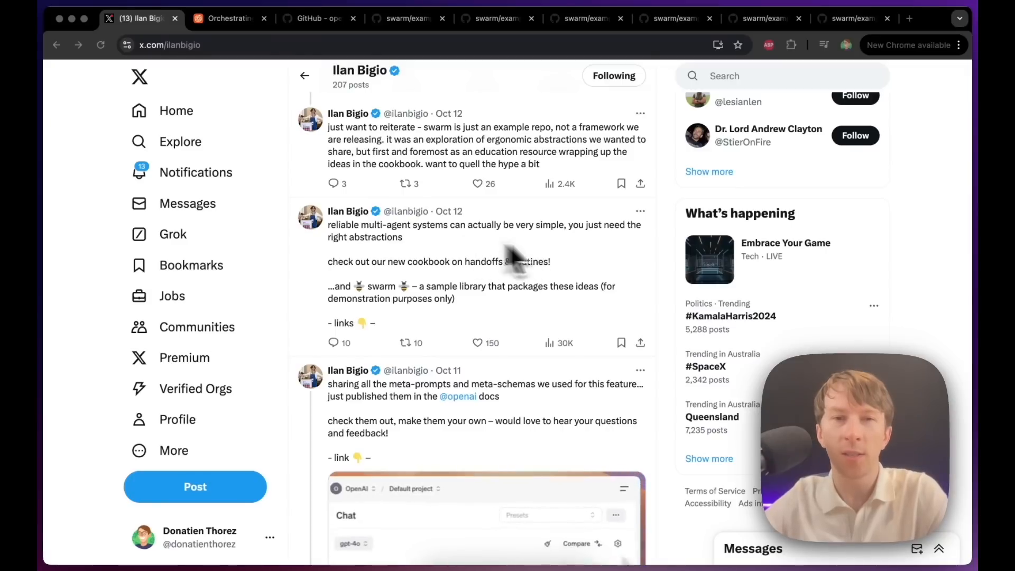
{"action": "mouse_move", "coordinate": [369, 279]}
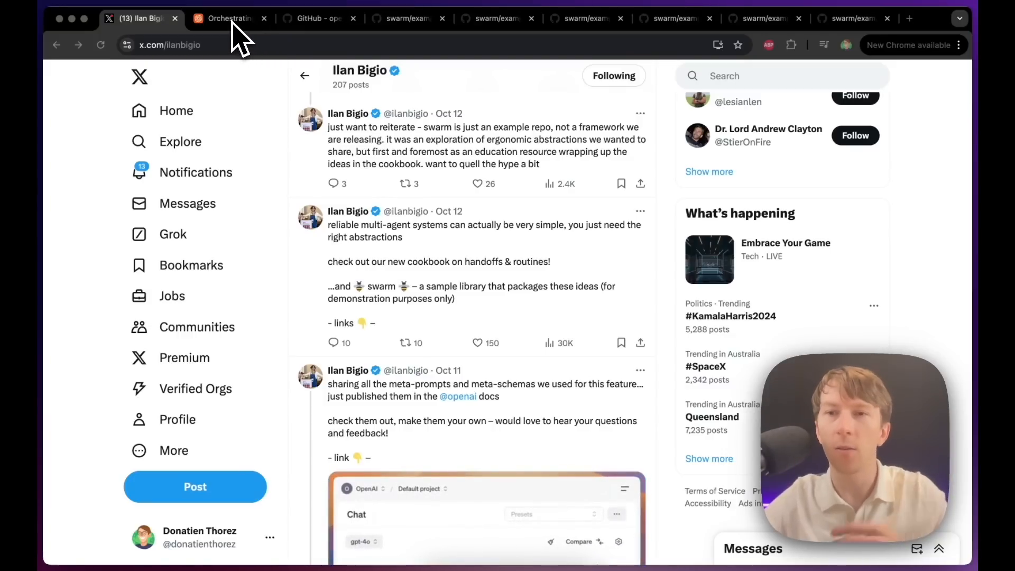
Step: Bring up the Orchestrating Agents cookbook article and scroll through its customer service routine code
{"action": "left_click", "coordinate": [229, 18]}
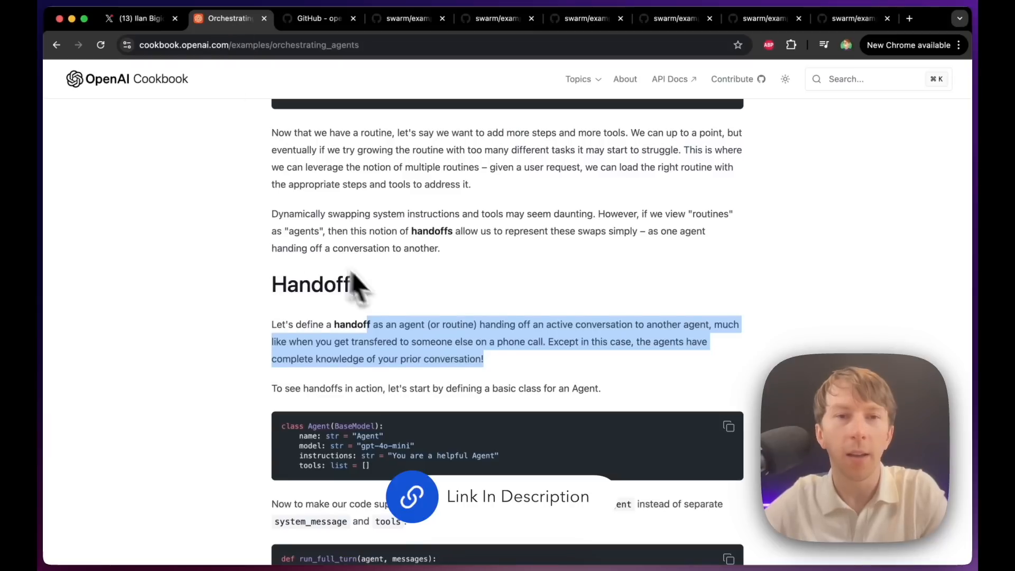
{"action": "scroll", "scroll_direction": "up", "scroll_amount": 3}
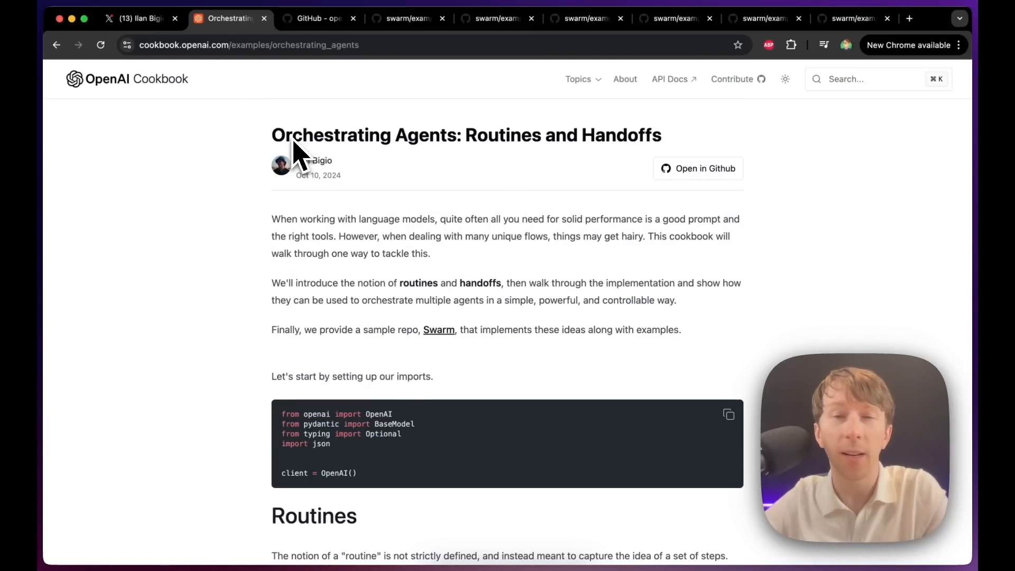
{"action": "mouse_move", "coordinate": [653, 170]}
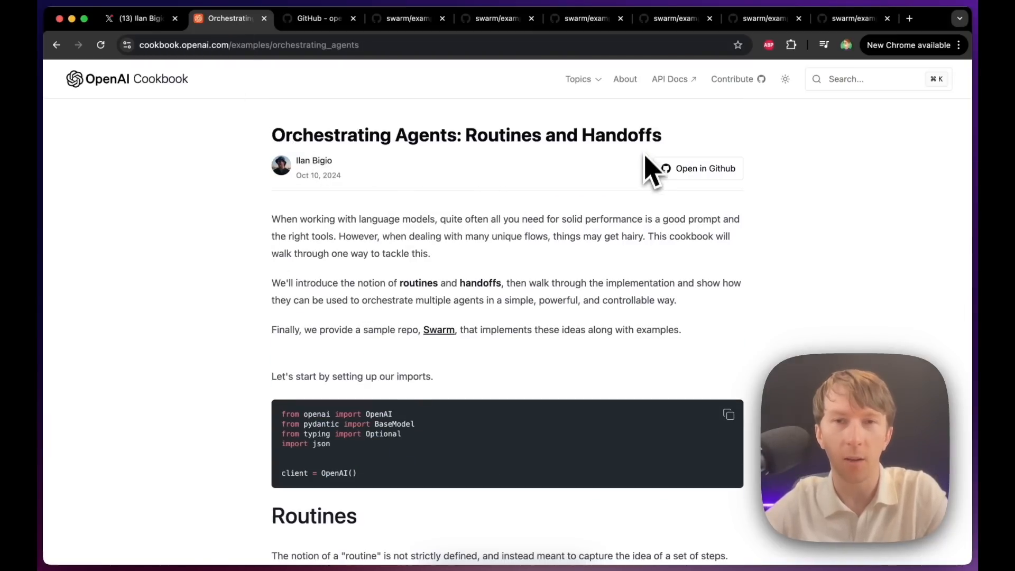
{"action": "mouse_move", "coordinate": [622, 311]}
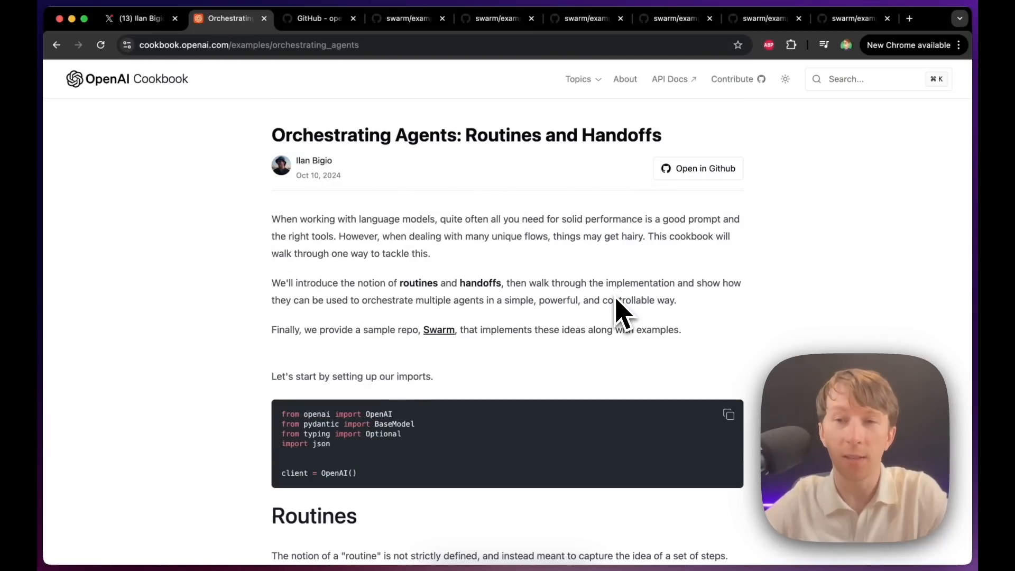
{"action": "mouse_move", "coordinate": [580, 295]}
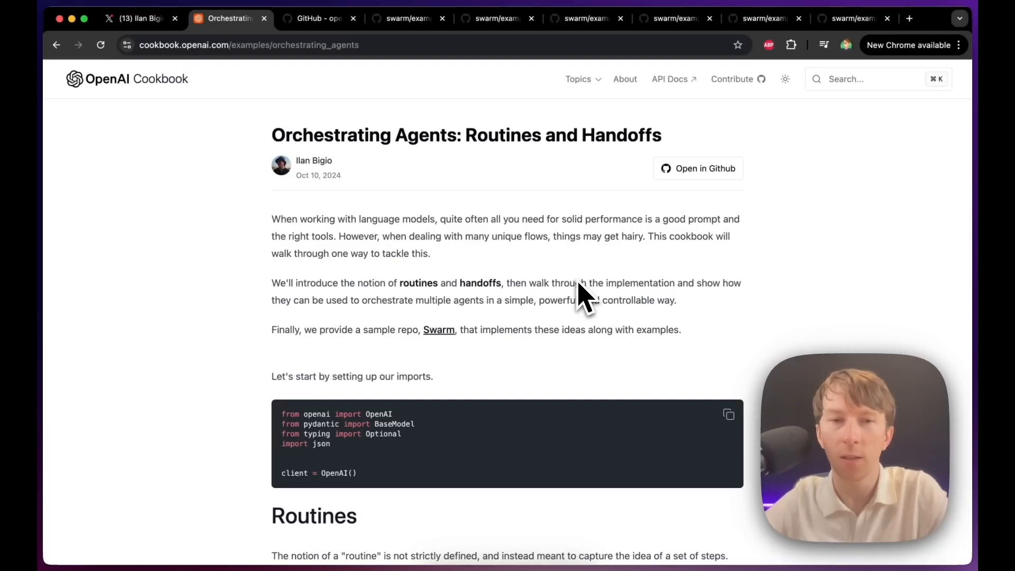
{"action": "scroll", "scroll_direction": "down", "scroll_amount": 3}
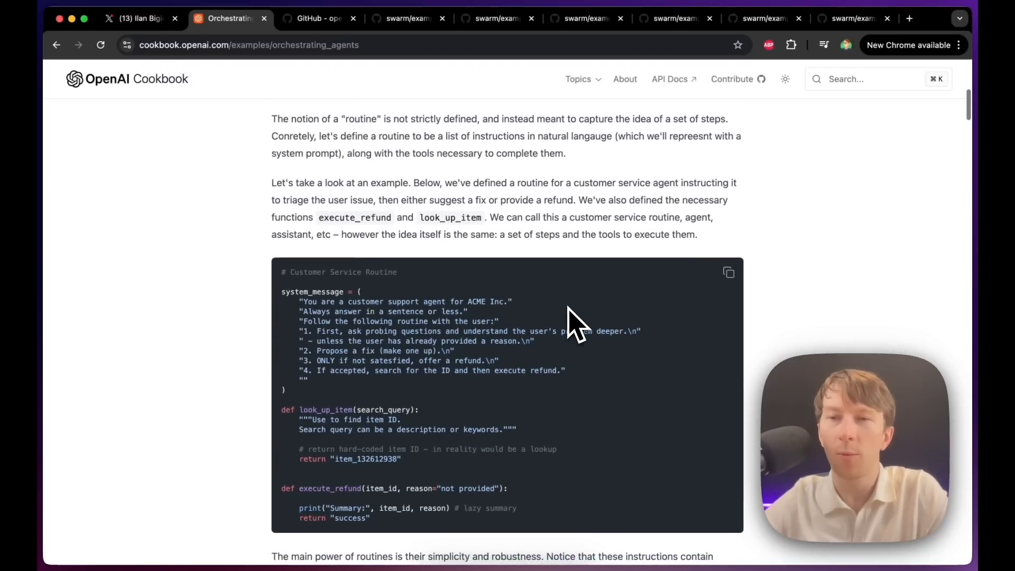
{"action": "scroll", "scroll_direction": "down", "scroll_amount": 3}
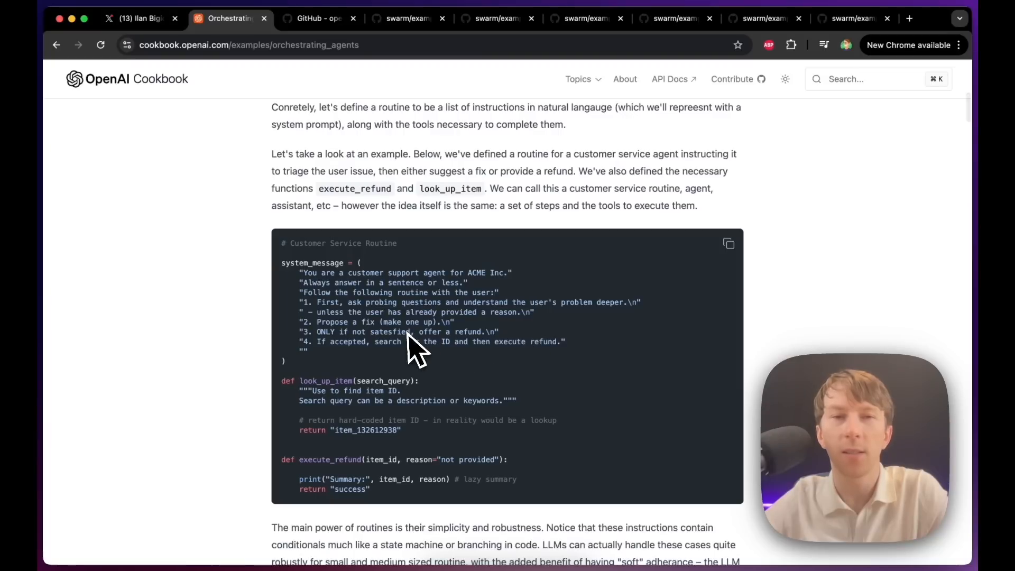
{"action": "mouse_move", "coordinate": [405, 343]}
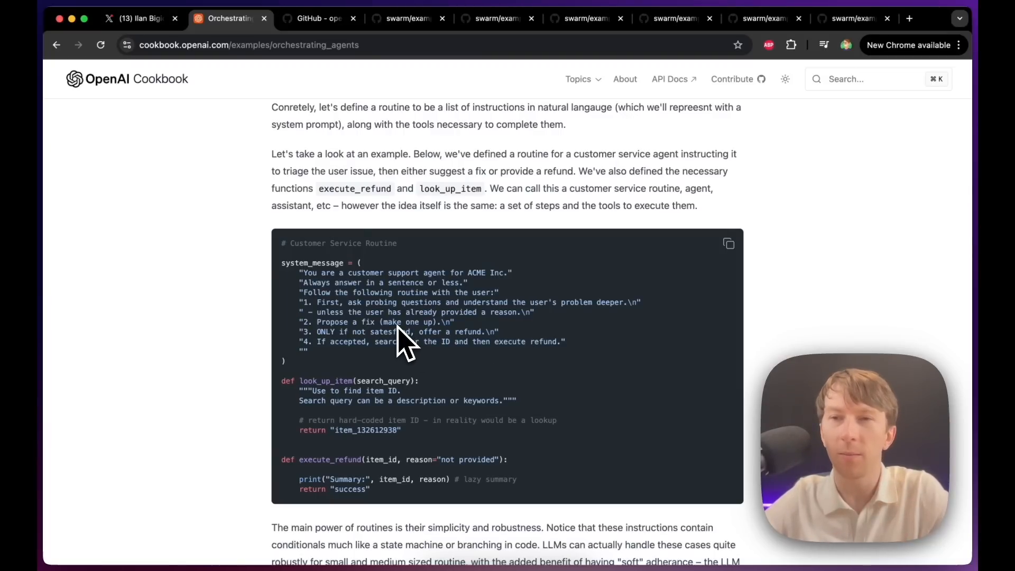
{"action": "mouse_move", "coordinate": [388, 336]}
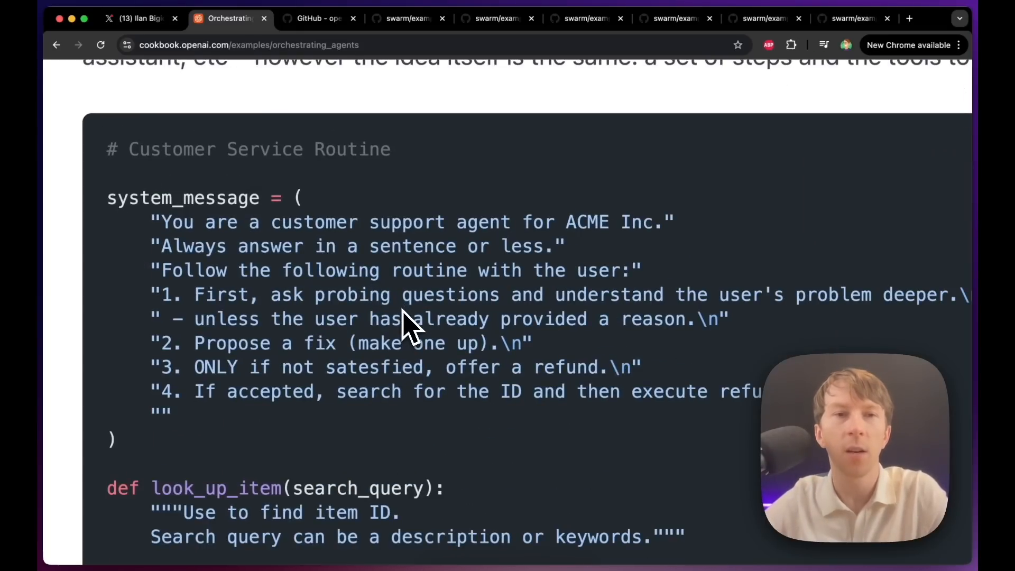
{"action": "scroll", "scroll_direction": "down", "scroll_amount": 3}
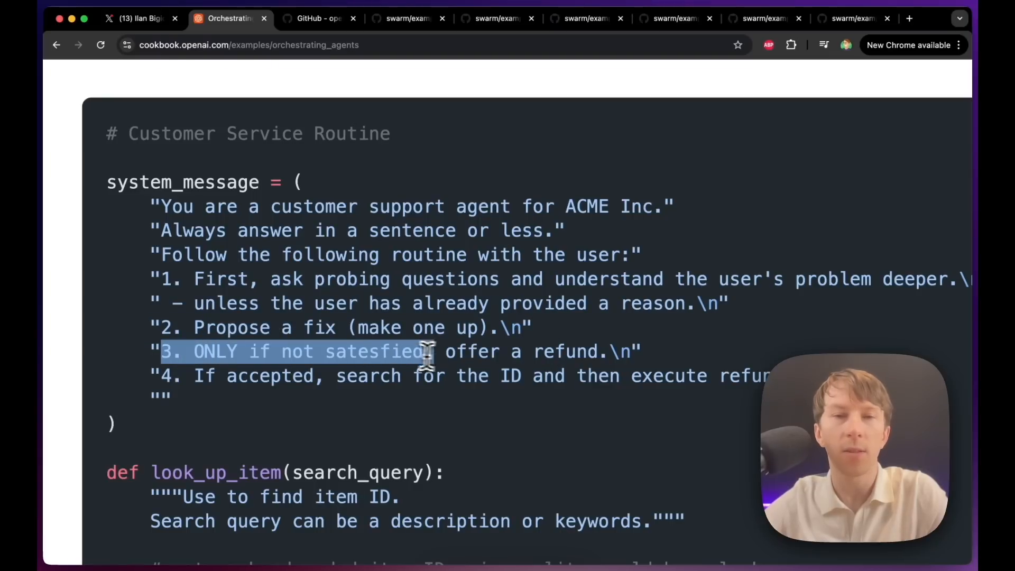
Step: Scroll back and forth through the routine code down to the Handoffs section
{"action": "scroll", "scroll_direction": "up", "scroll_amount": 3}
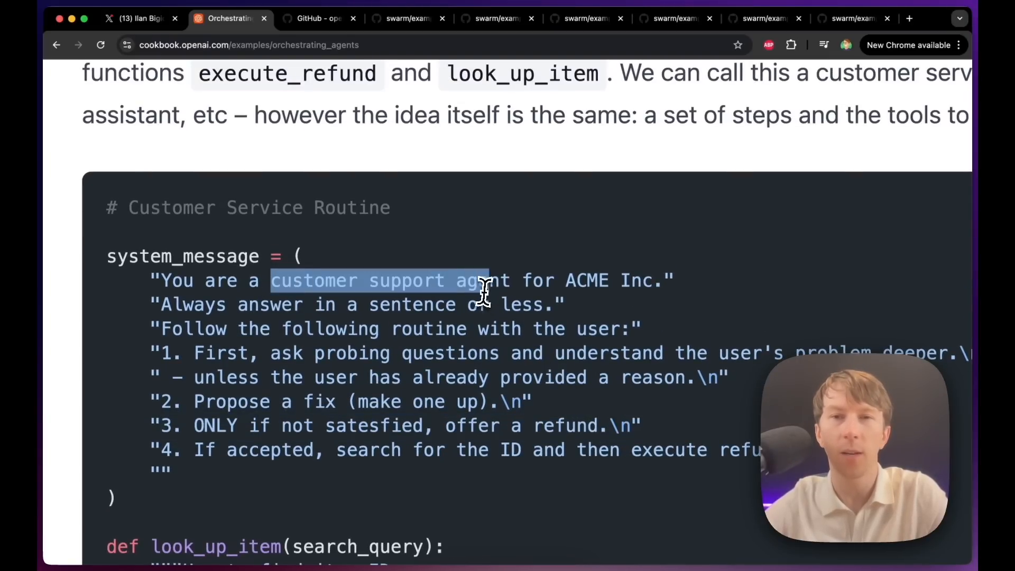
{"action": "scroll", "scroll_direction": "down", "scroll_amount": 3}
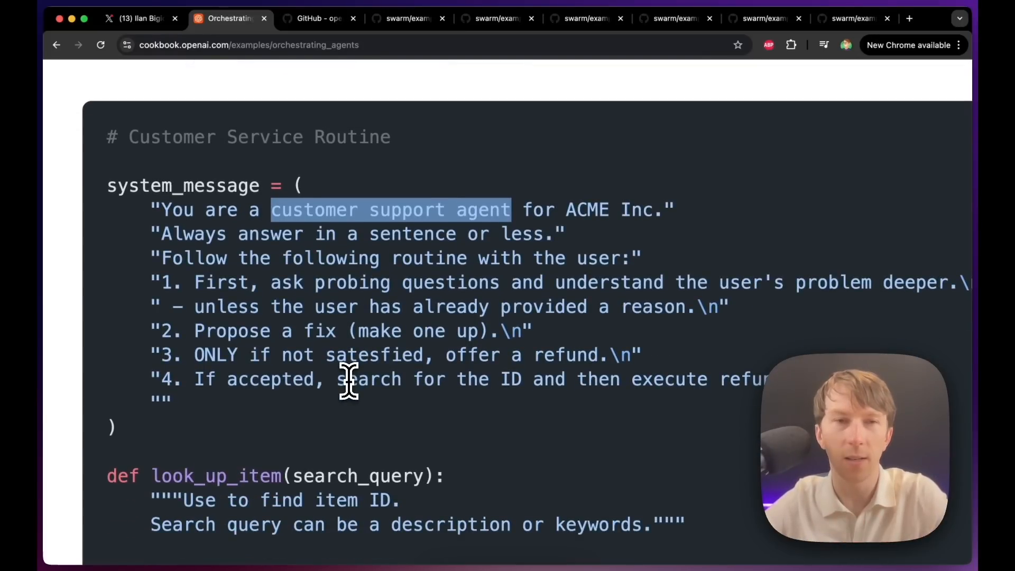
{"action": "scroll", "scroll_direction": "up", "scroll_amount": 3}
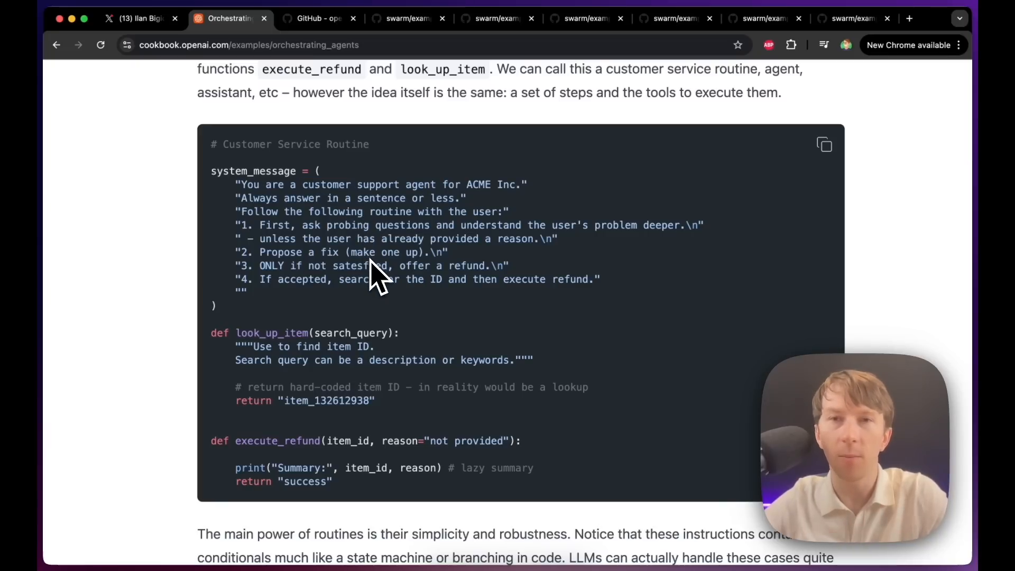
{"action": "scroll", "scroll_direction": "up", "scroll_amount": 3}
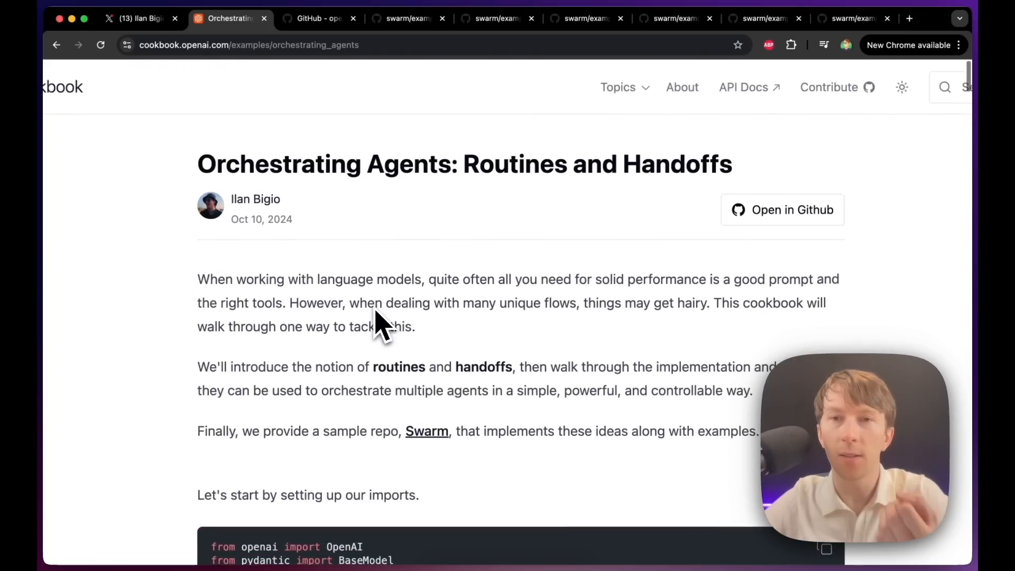
{"action": "scroll", "scroll_direction": "down", "scroll_amount": 3}
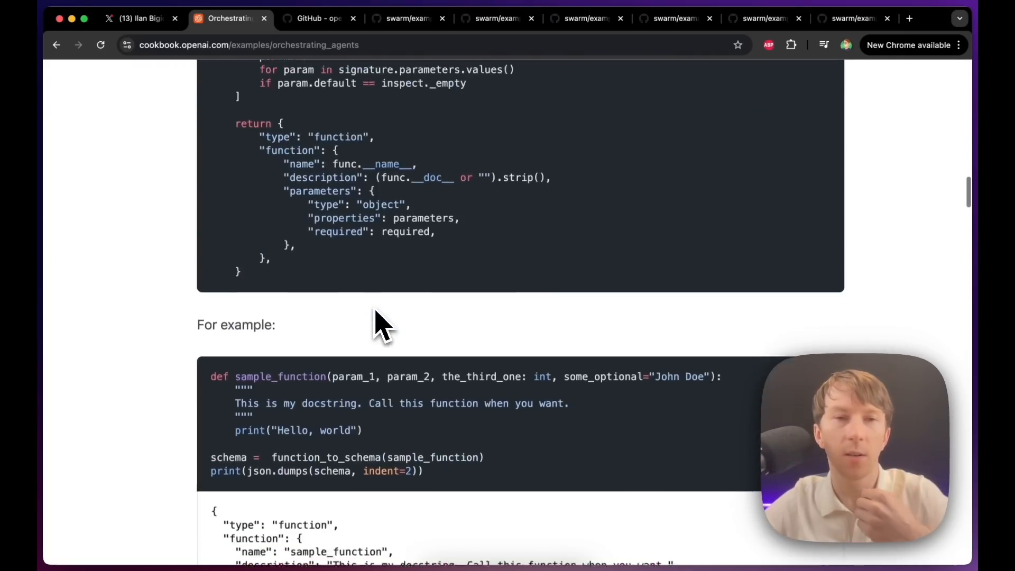
{"action": "scroll", "scroll_direction": "down", "scroll_amount": 3}
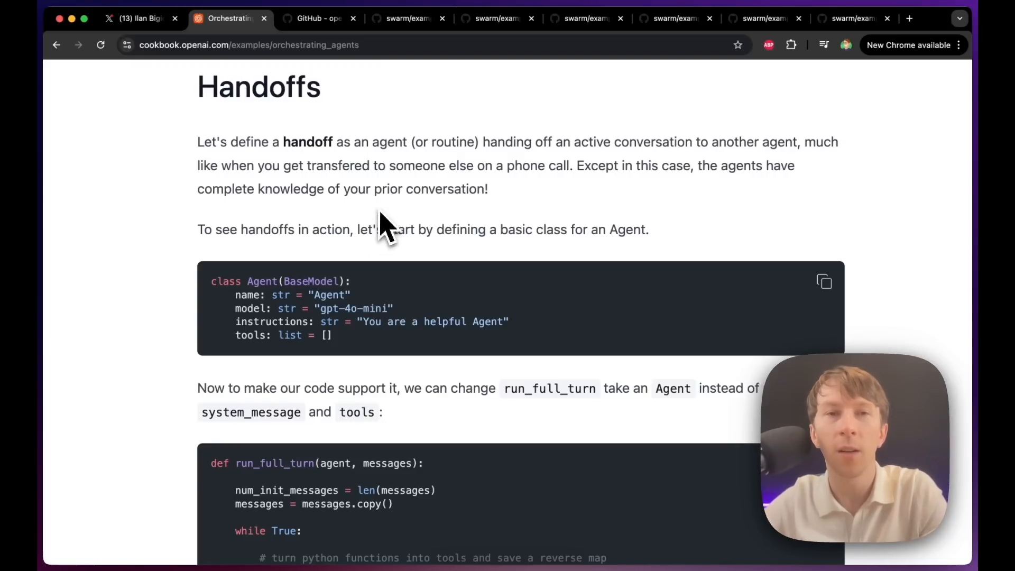
Step: Return to the openai/swarm repository and read down into the README's Usage example
{"action": "left_click", "coordinate": [317, 18]}
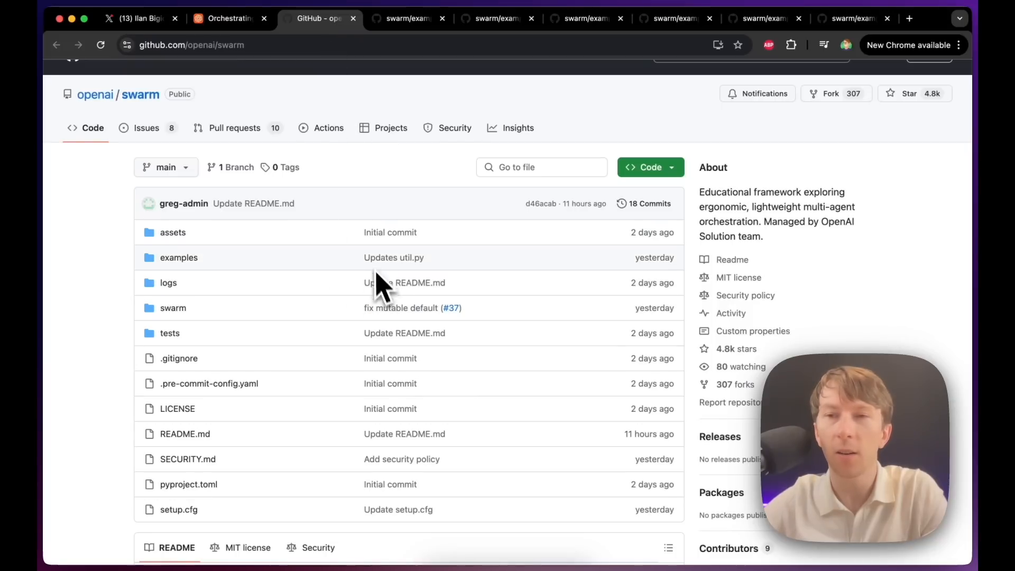
{"action": "mouse_move", "coordinate": [191, 143]}
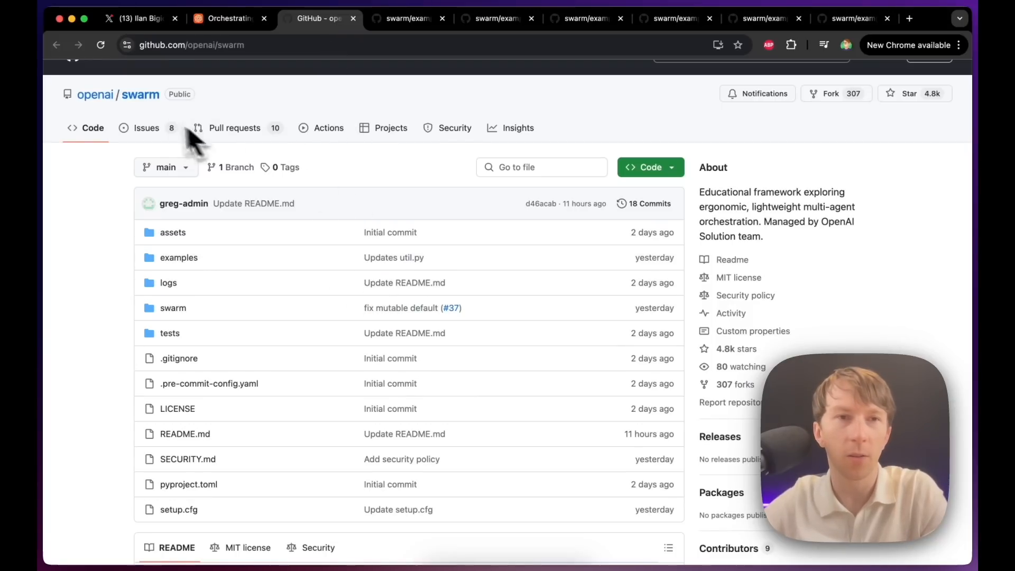
{"action": "scroll", "scroll_direction": "down", "scroll_amount": 3}
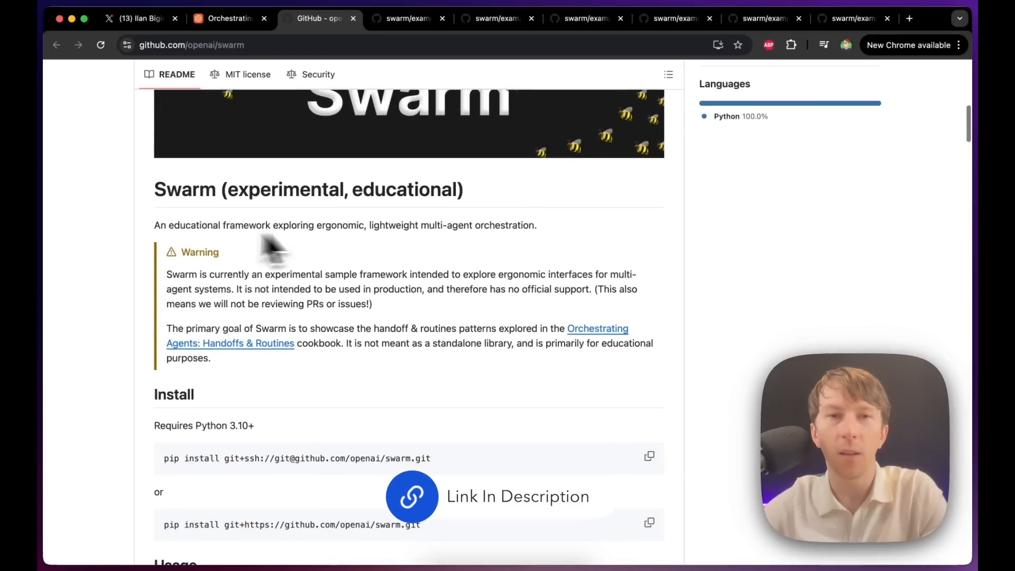
{"action": "scroll", "scroll_direction": "down", "scroll_amount": 3}
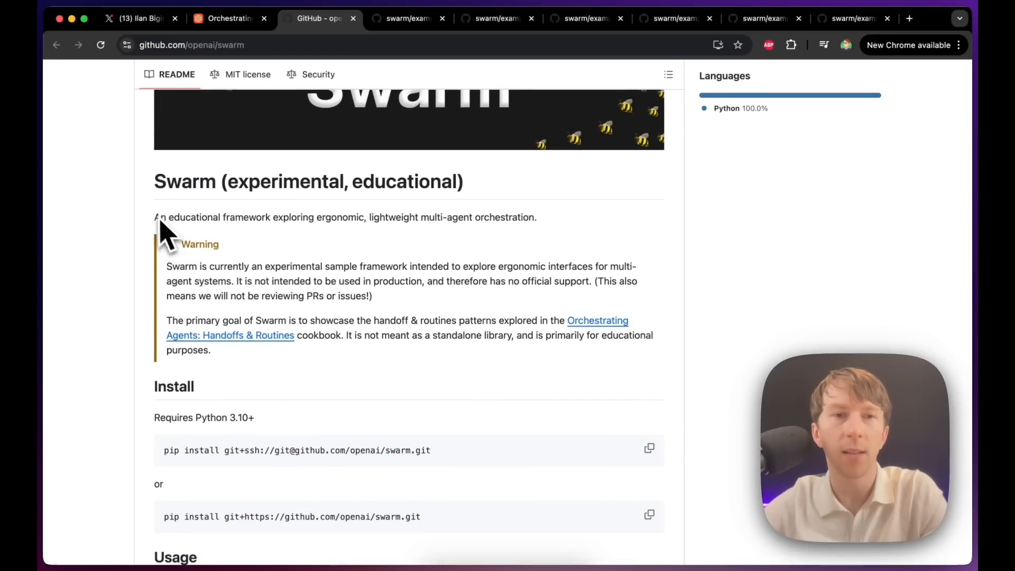
{"action": "mouse_move", "coordinate": [265, 250]}
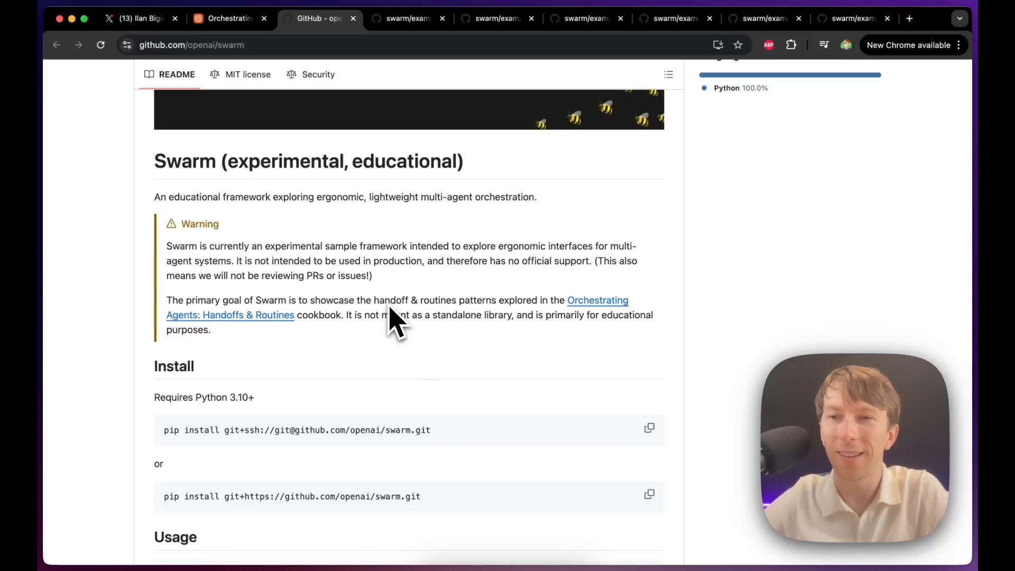
{"action": "mouse_move", "coordinate": [405, 388]}
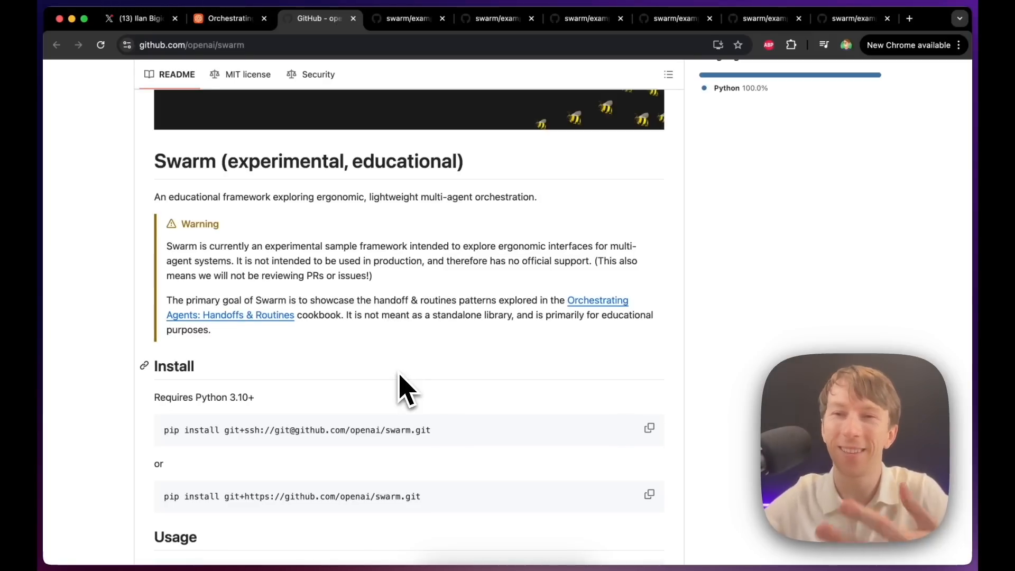
{"action": "scroll", "scroll_direction": "down", "scroll_amount": 3}
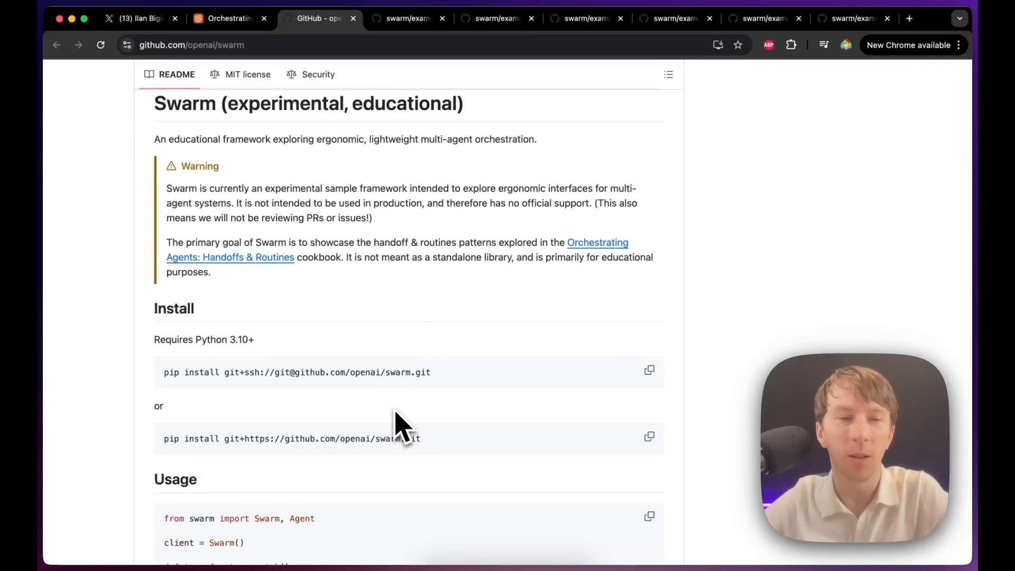
{"action": "scroll", "scroll_direction": "down", "scroll_amount": 3}
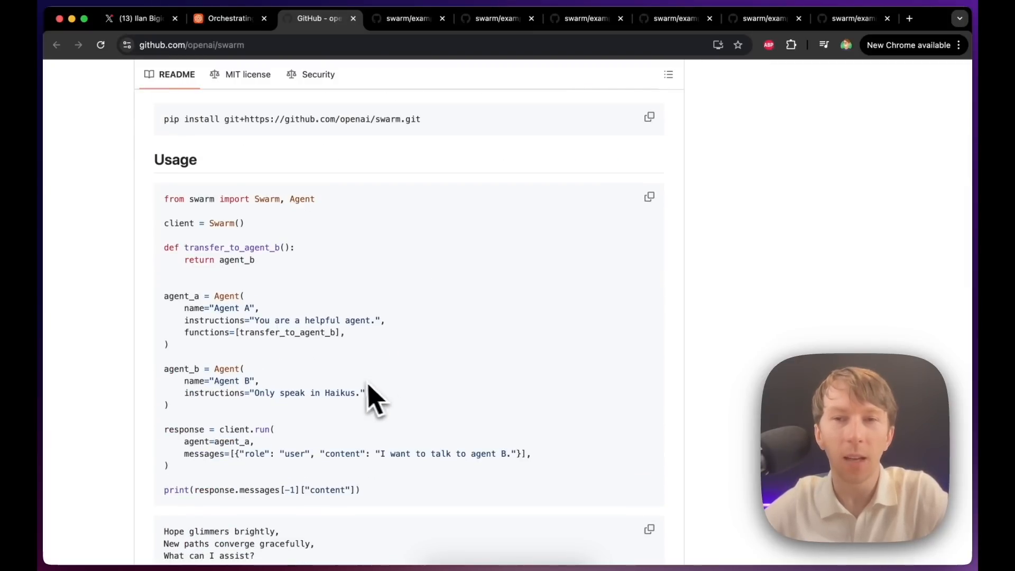
Step: Finish the two-agent handoff usage code, then scroll back up to the file listing
{"action": "scroll", "scroll_direction": "down", "scroll_amount": 3}
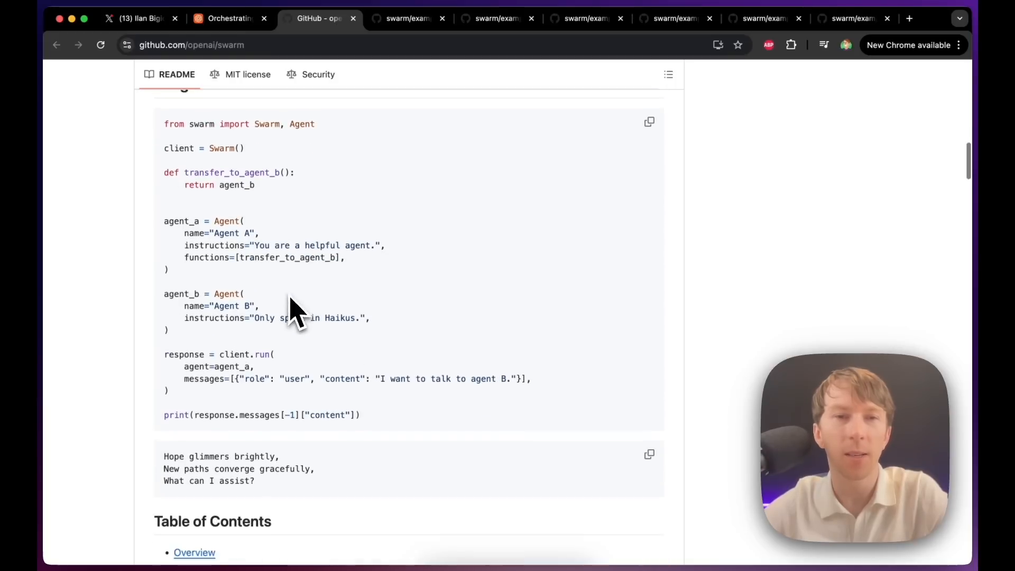
{"action": "scroll", "scroll_direction": "up", "scroll_amount": 3}
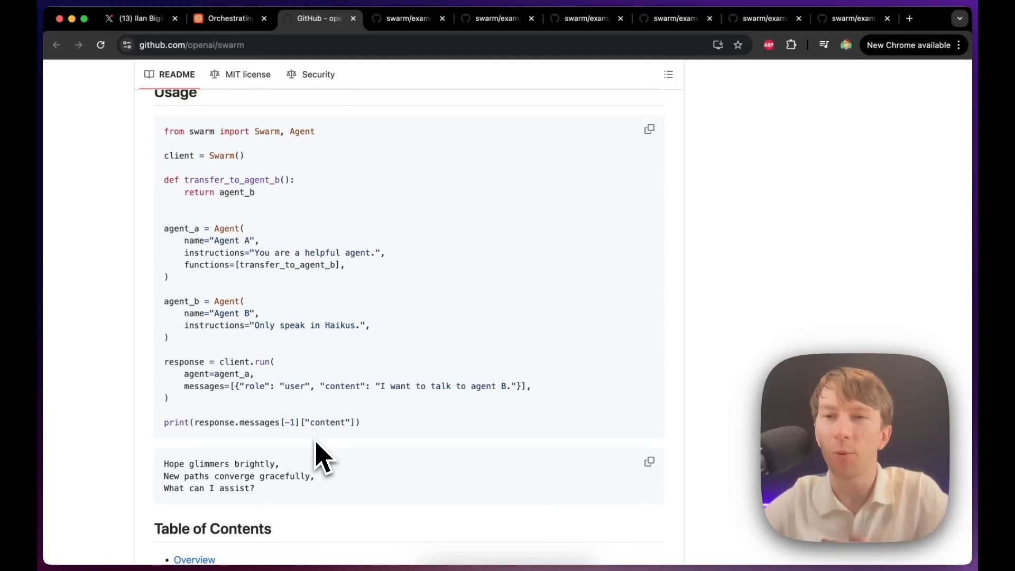
{"action": "mouse_move", "coordinate": [327, 395]}
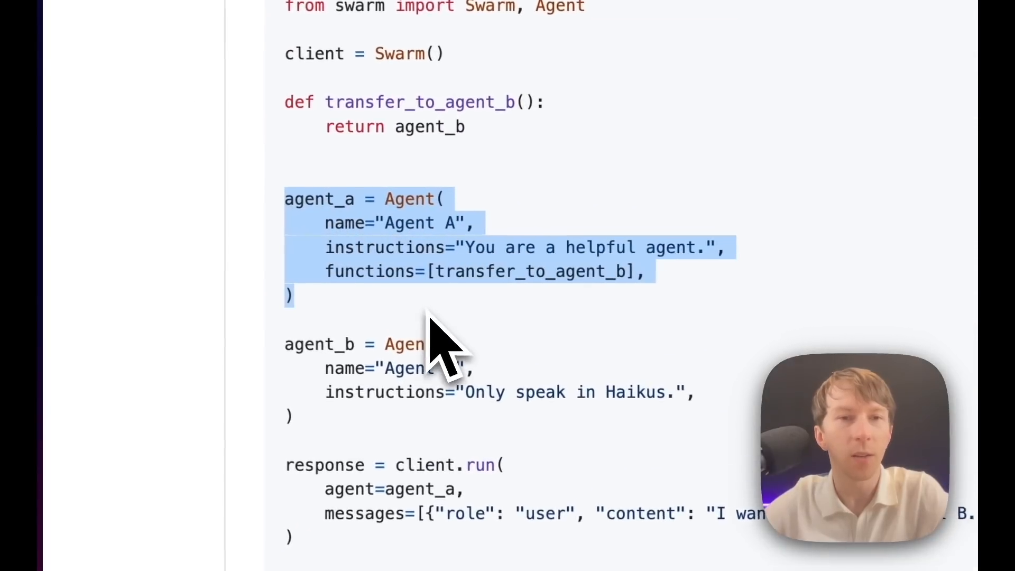
{"action": "scroll", "scroll_direction": "down", "scroll_amount": 3}
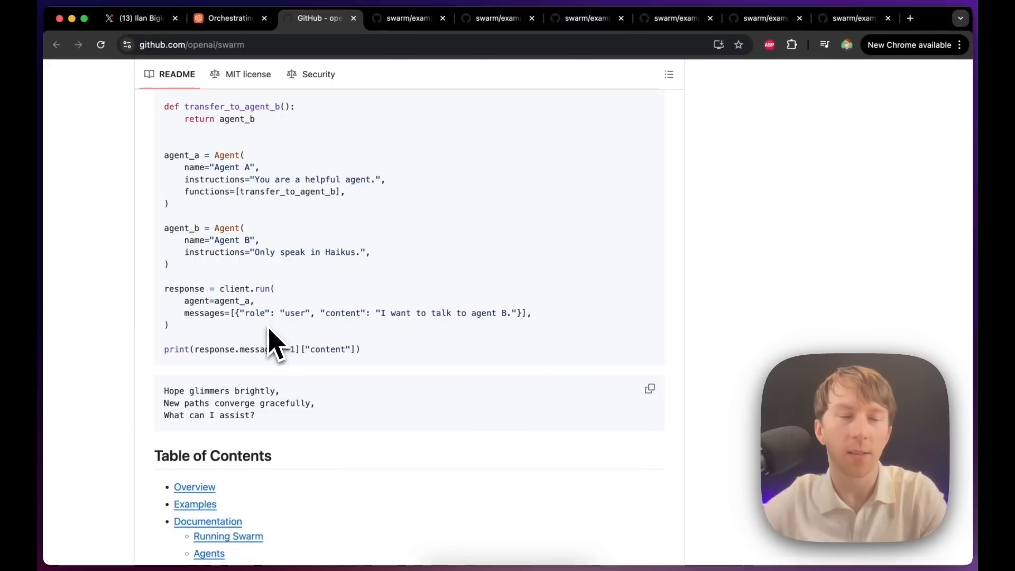
{"action": "scroll", "scroll_direction": "up", "scroll_amount": 3}
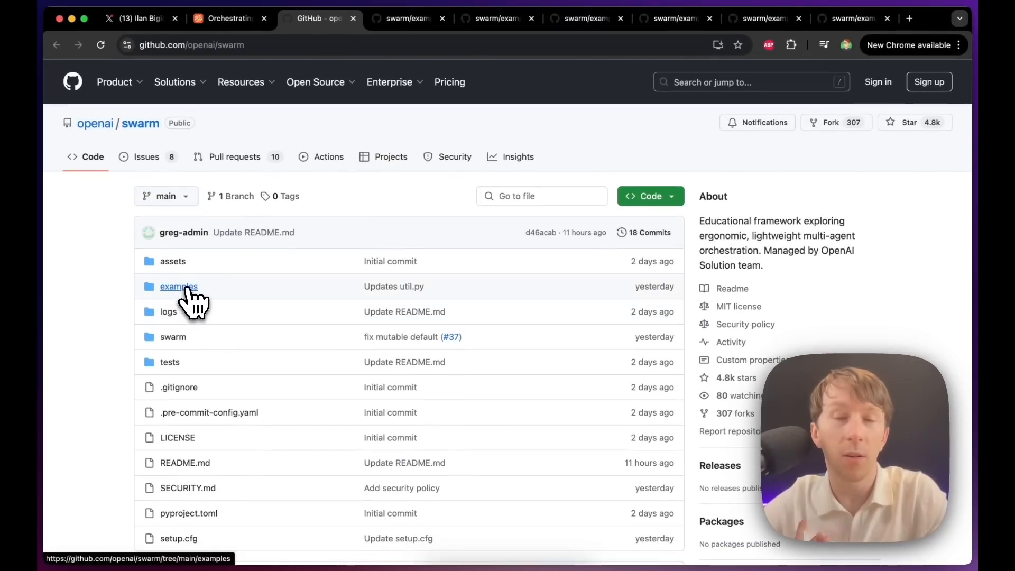
Step: Browse the examples folder and open basic/bare_minimum.py
{"action": "left_click", "coordinate": [177, 286]}
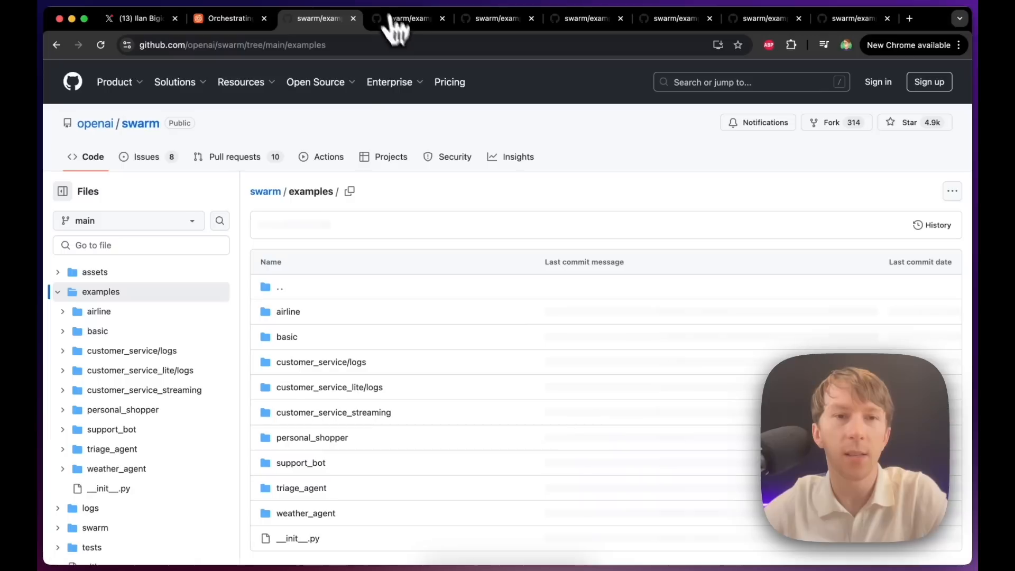
{"action": "scroll", "scroll_direction": "down", "scroll_amount": 3}
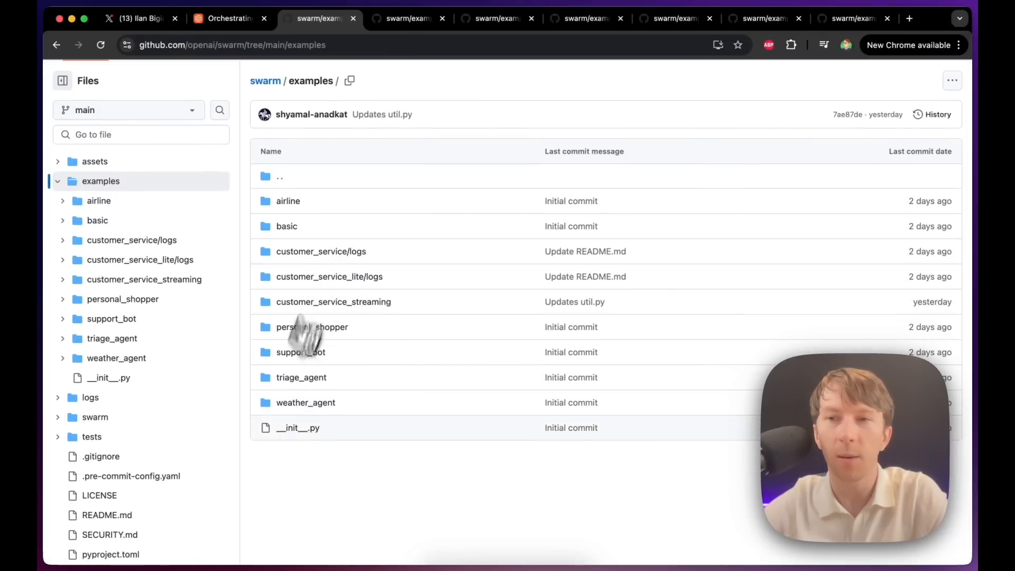
{"action": "left_click", "coordinate": [407, 18]}
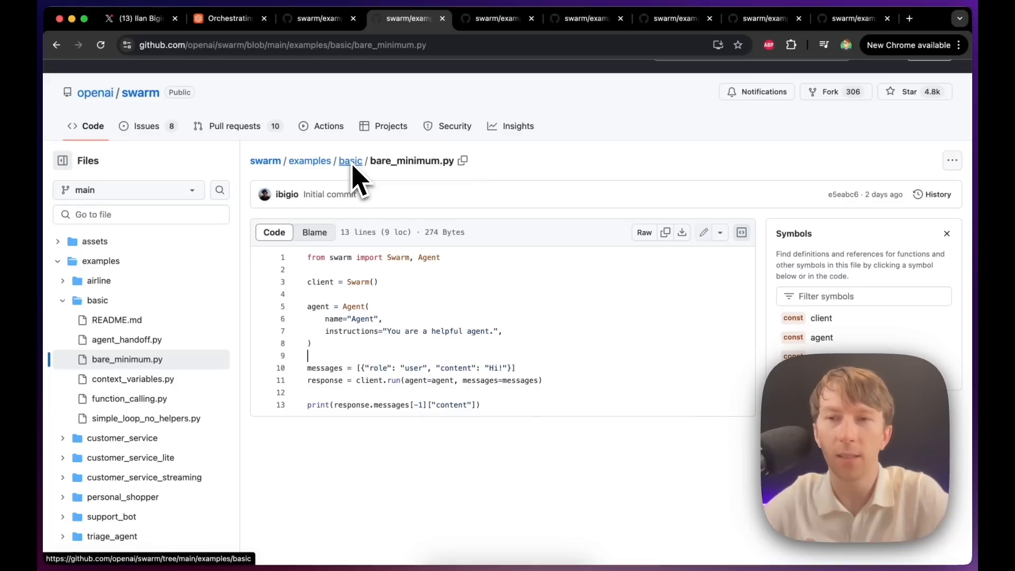
{"action": "scroll", "scroll_direction": "down", "scroll_amount": 3}
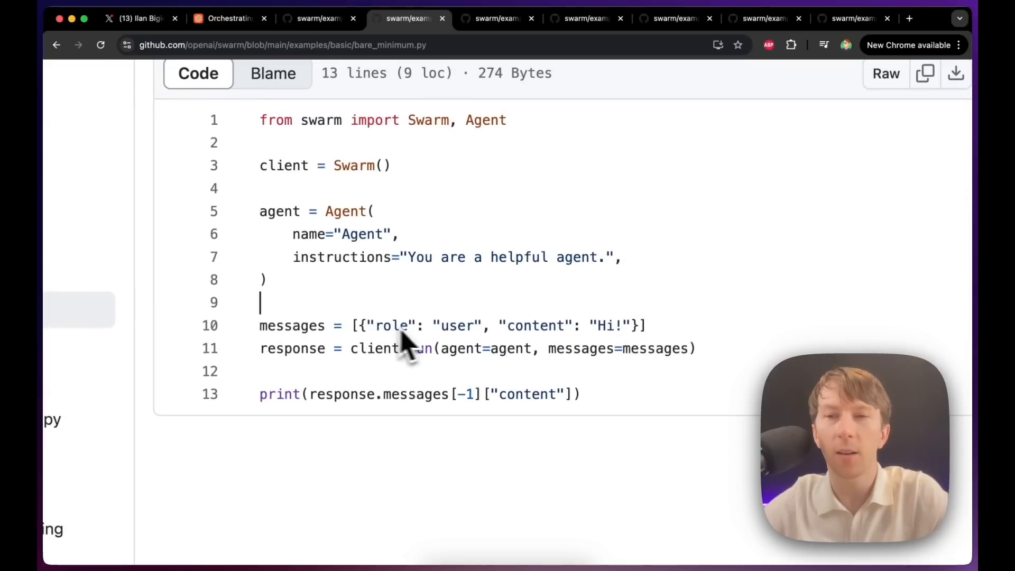
{"action": "mouse_move", "coordinate": [443, 324]}
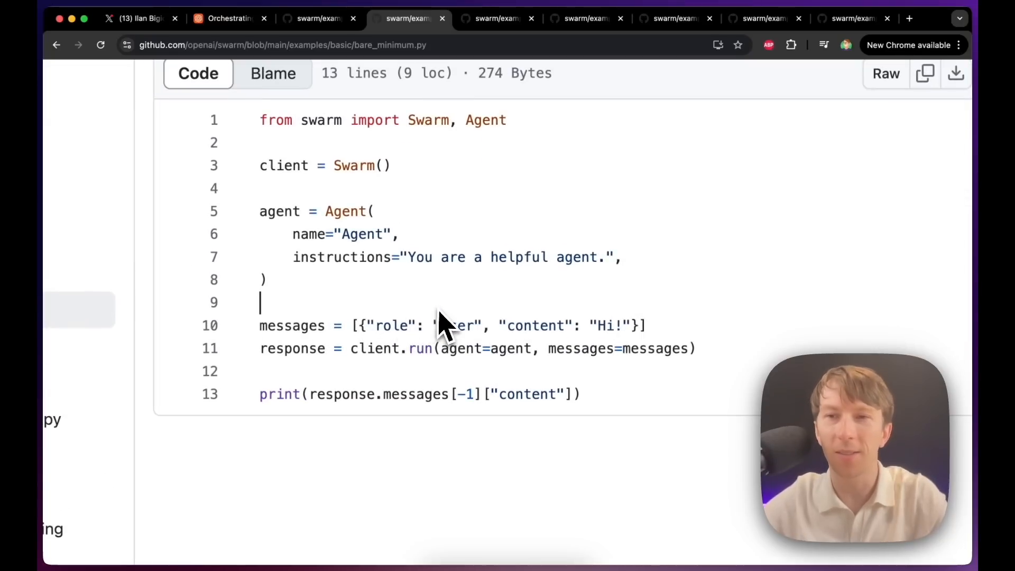
{"action": "scroll", "scroll_direction": "up", "scroll_amount": 3}
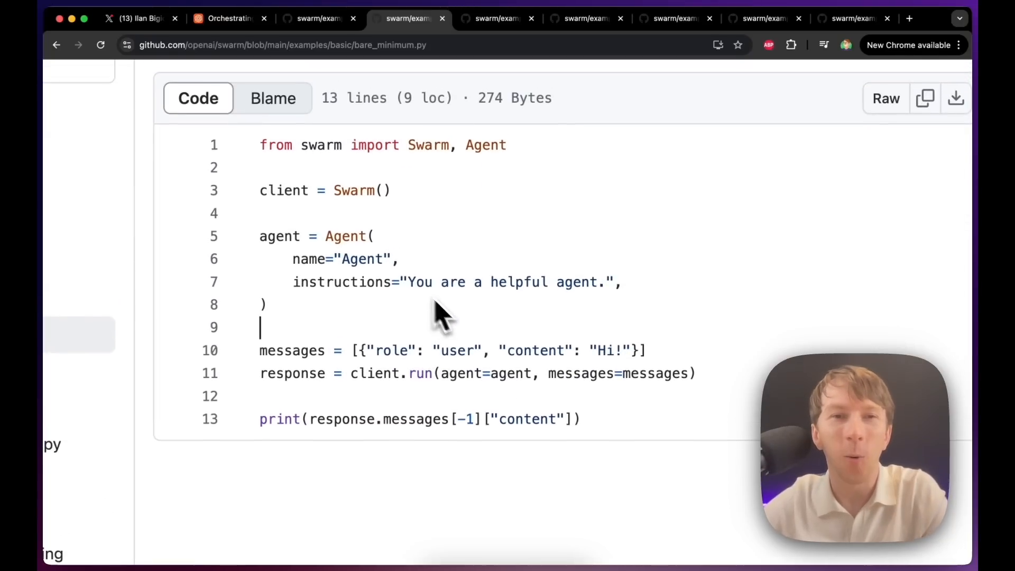
{"action": "double_click", "coordinate": [296, 190]}
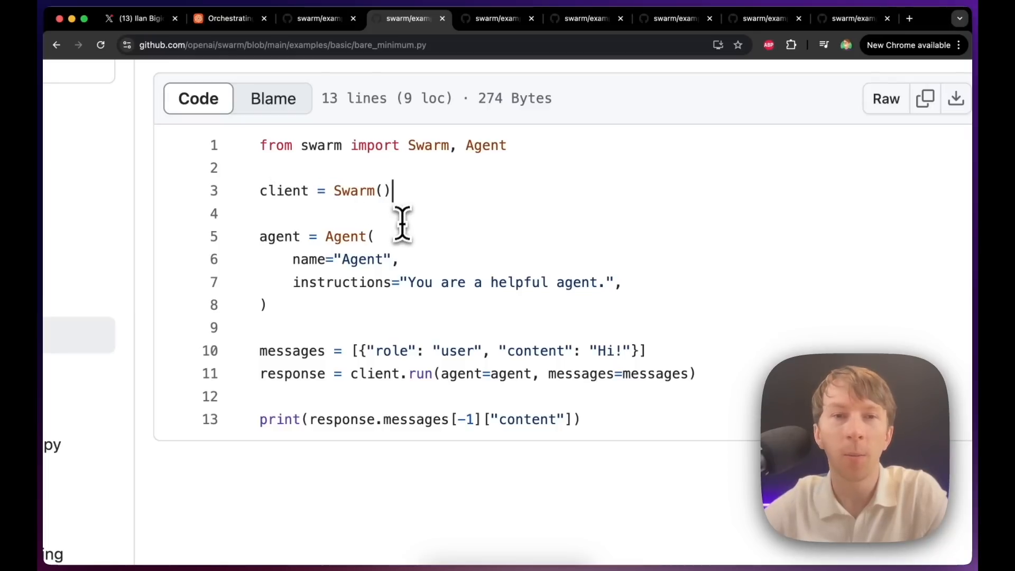
{"action": "scroll", "scroll_direction": "up", "scroll_amount": 3}
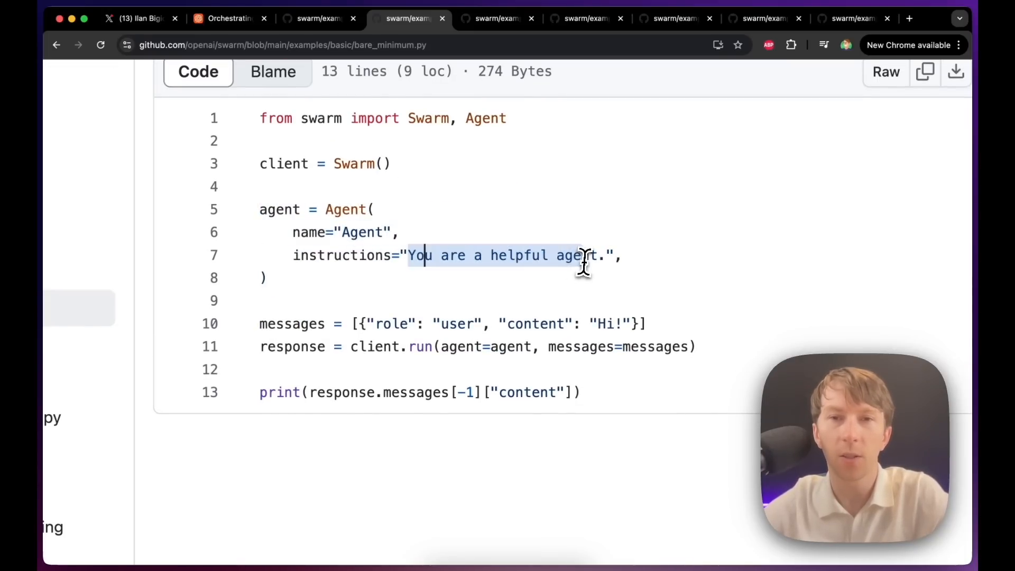
{"action": "scroll", "scroll_direction": "down", "scroll_amount": 3}
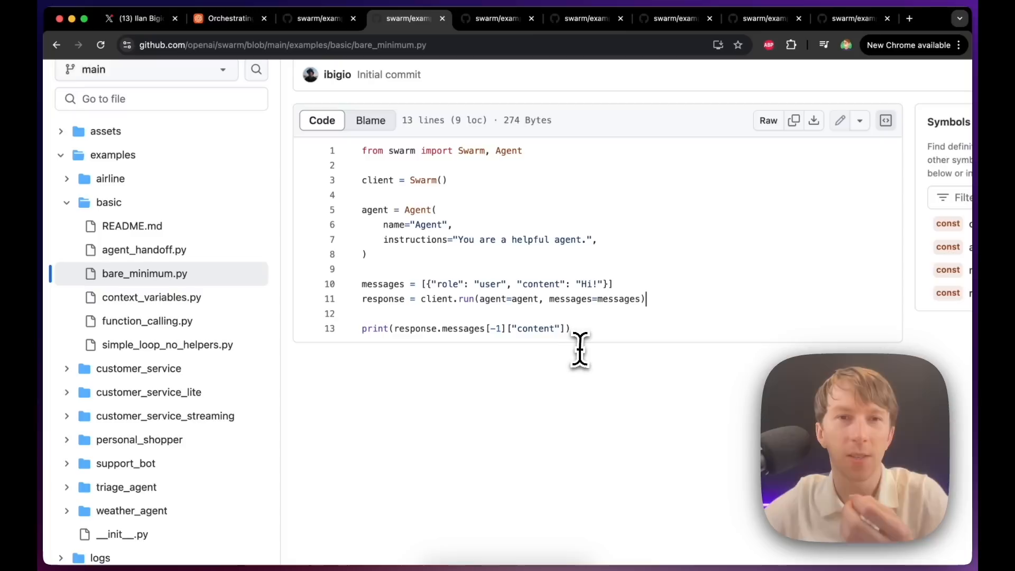
{"action": "scroll", "scroll_direction": "up", "scroll_amount": 3}
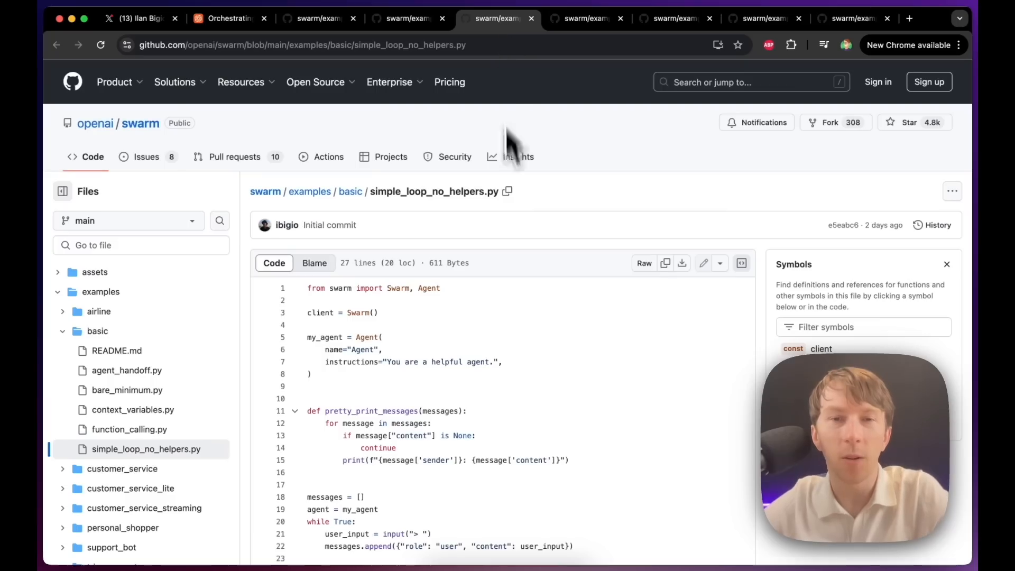
Step: Scroll through simple_loop_no_helpers.py from the agent definition to the while True chat loop
{"action": "scroll", "scroll_direction": "down", "scroll_amount": 3}
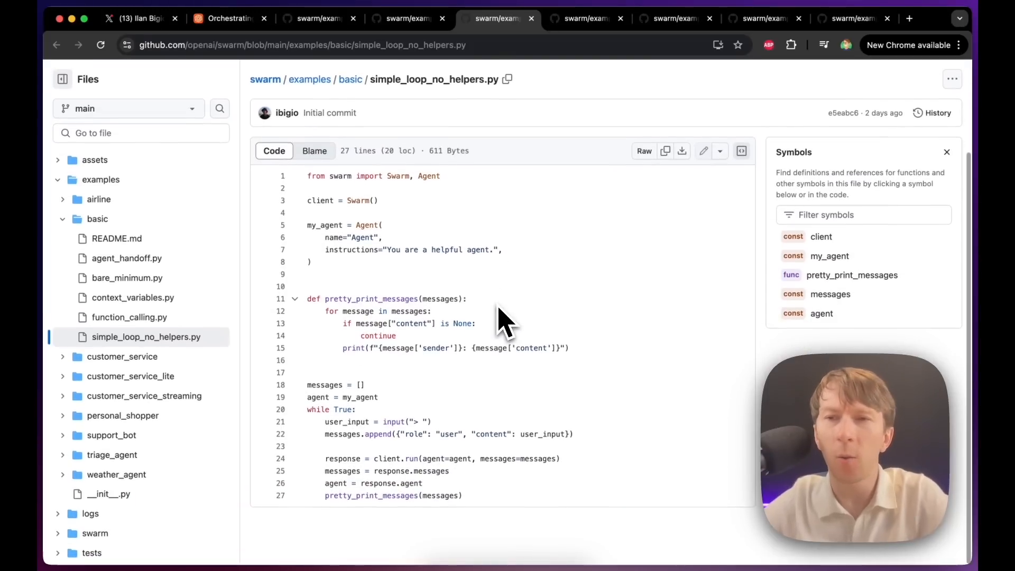
{"action": "mouse_move", "coordinate": [104, 360]}
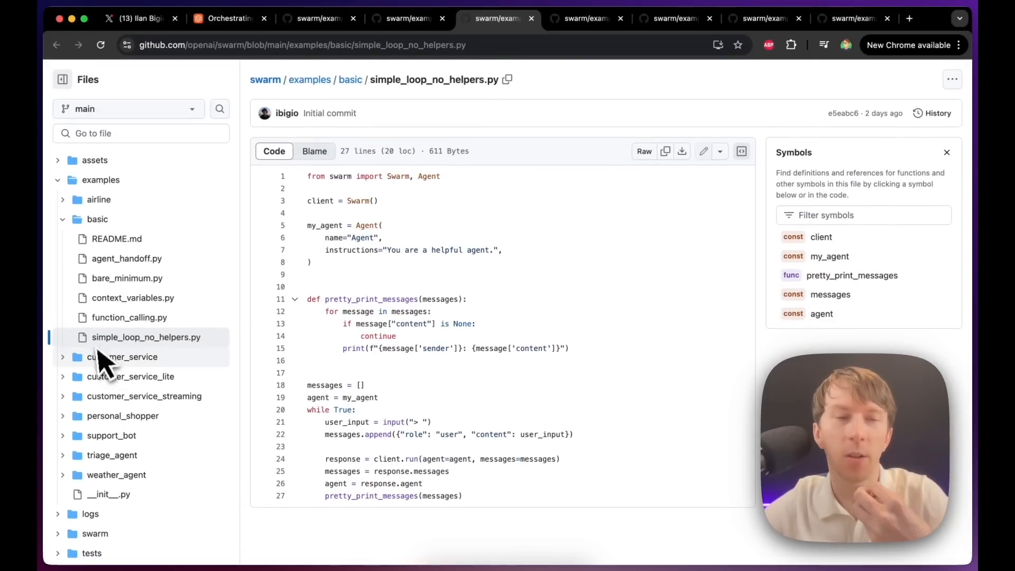
{"action": "mouse_move", "coordinate": [187, 366]}
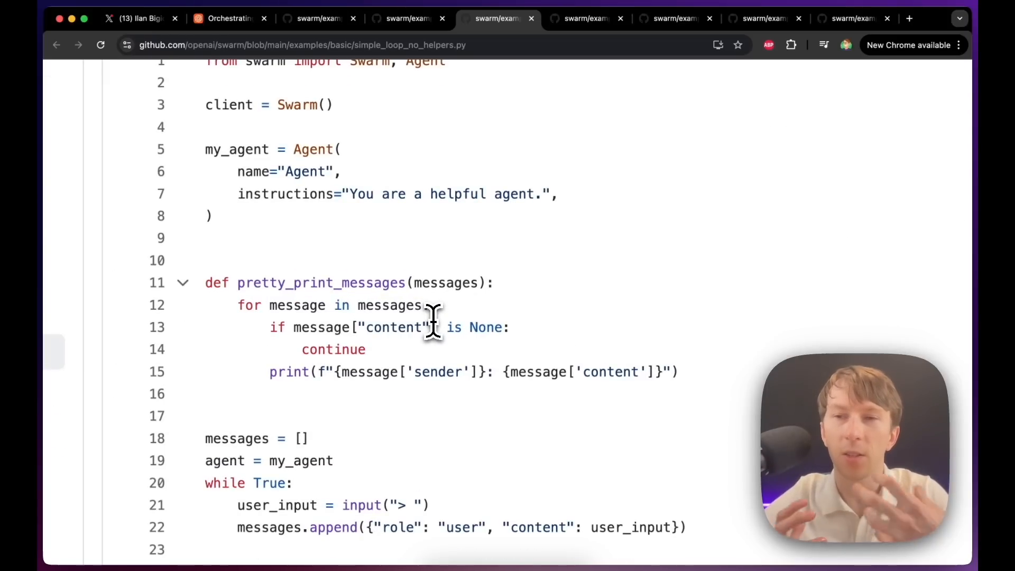
{"action": "mouse_move", "coordinate": [350, 214]}
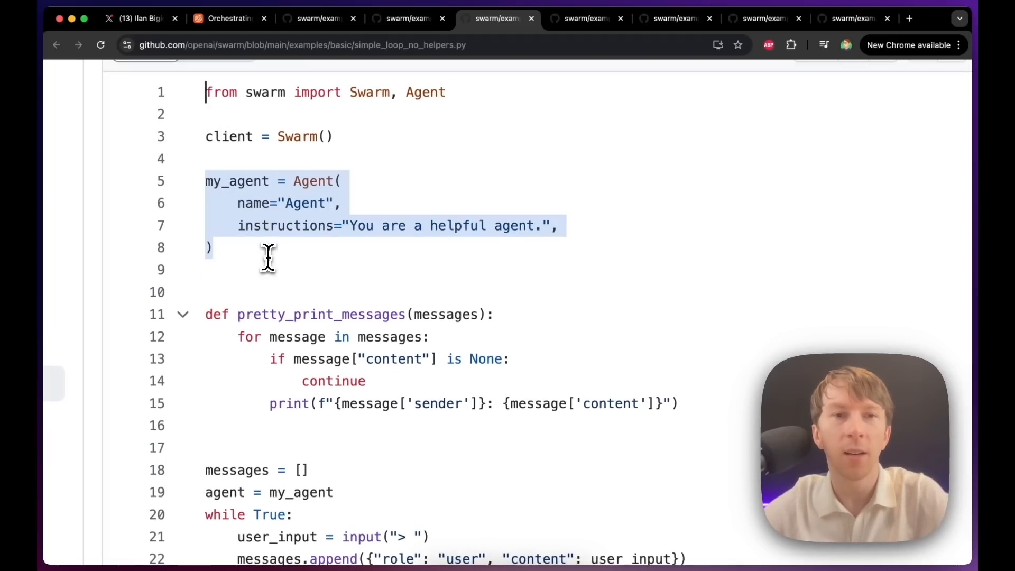
{"action": "scroll", "scroll_direction": "down", "scroll_amount": 3}
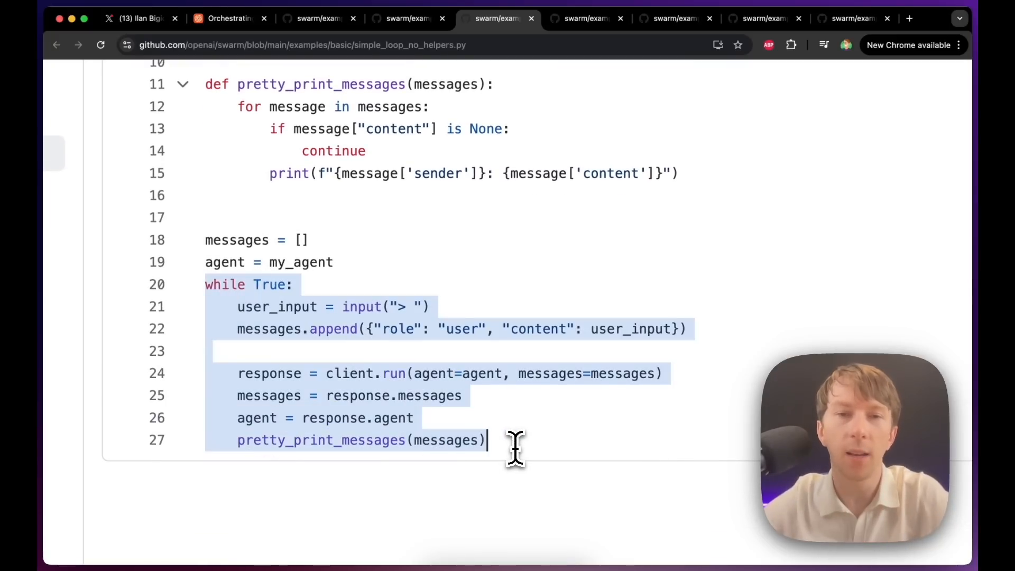
{"action": "mouse_move", "coordinate": [518, 389]}
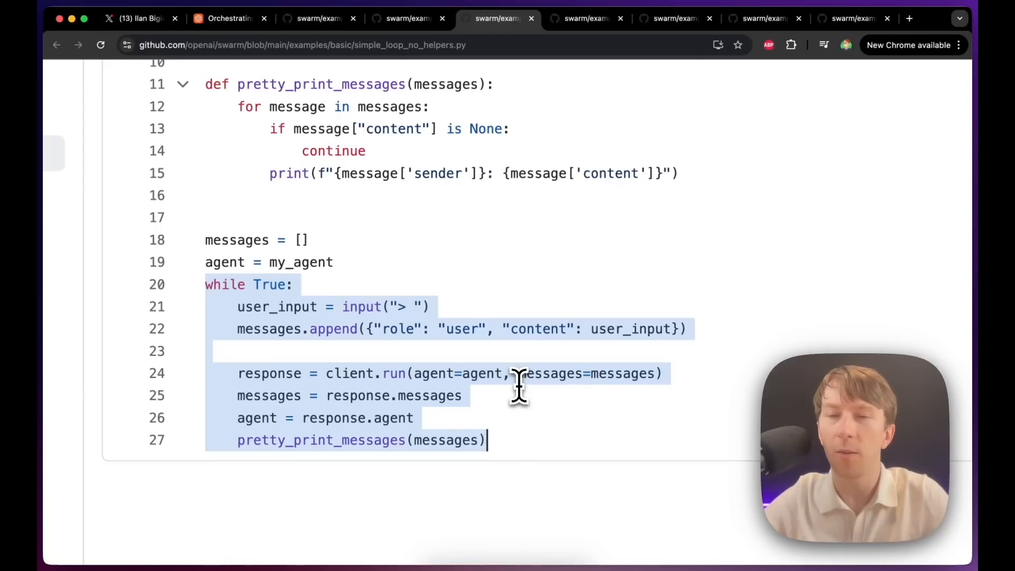
{"action": "mouse_move", "coordinate": [399, 240]}
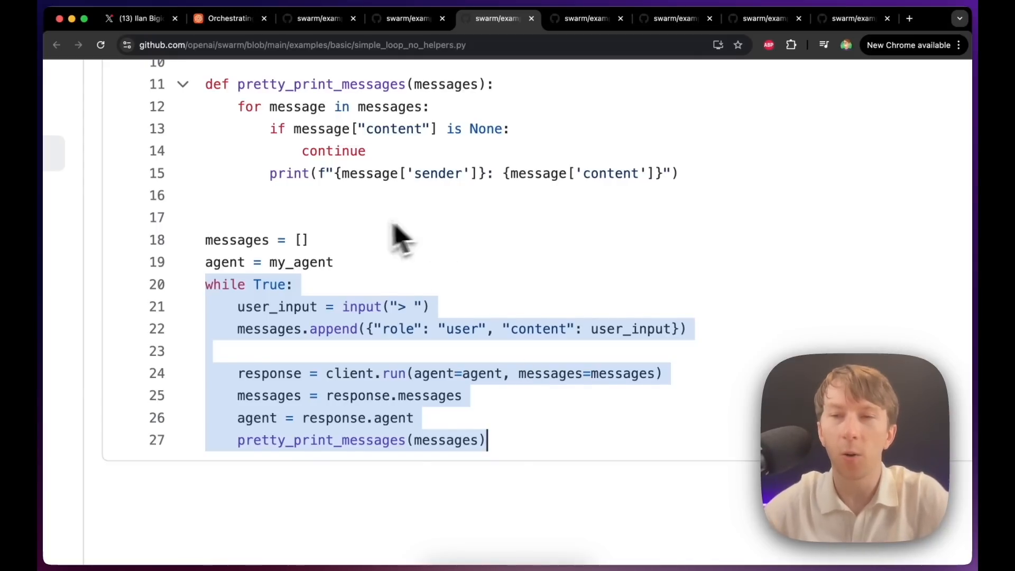
{"action": "scroll", "scroll_direction": "up", "scroll_amount": 3}
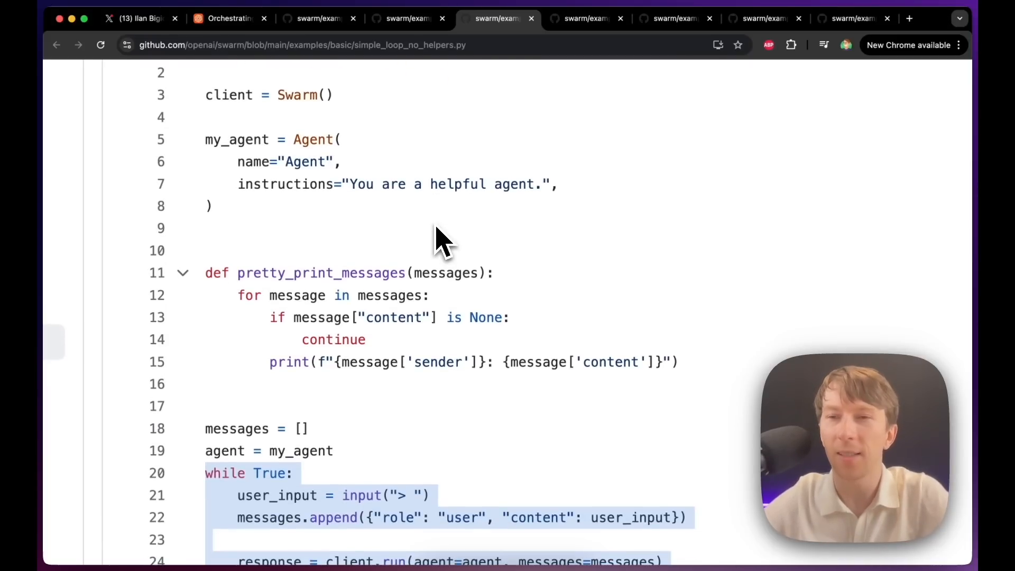
{"action": "scroll", "scroll_direction": "down", "scroll_amount": 3}
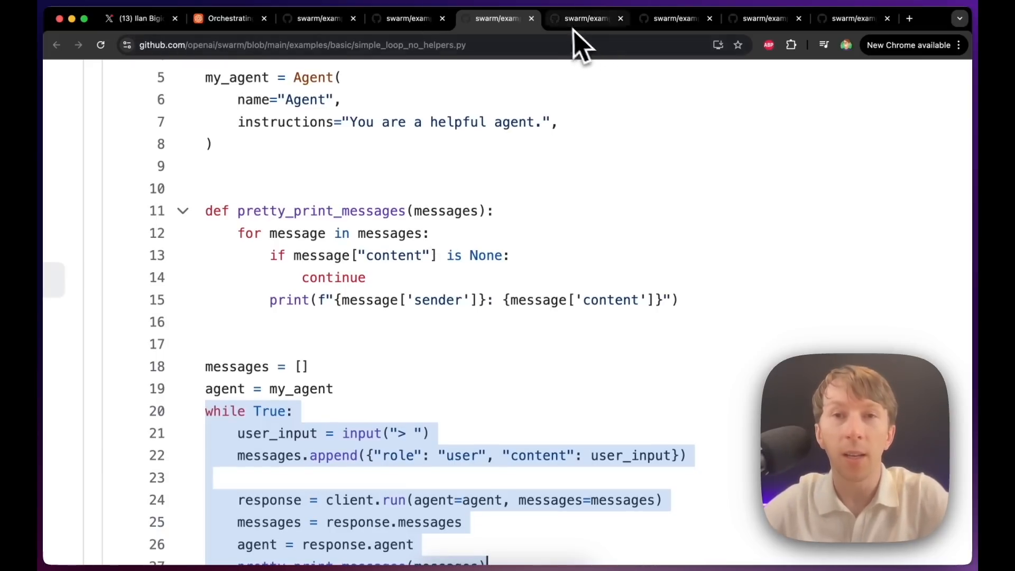
Step: Bring up context_variables.py and read through its code top to bottom
{"action": "left_click", "coordinate": [583, 18]}
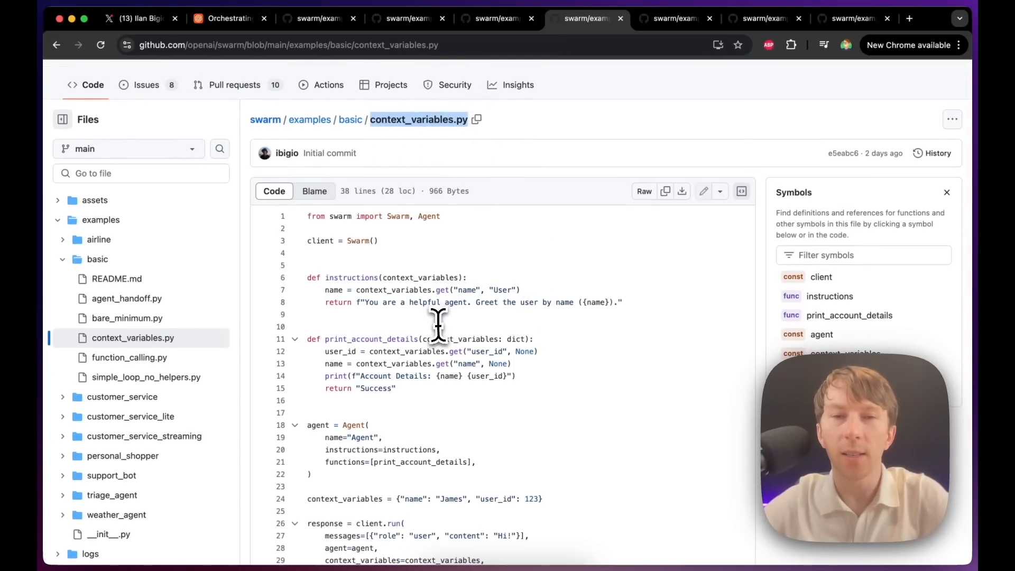
{"action": "scroll", "scroll_direction": "down", "scroll_amount": 3}
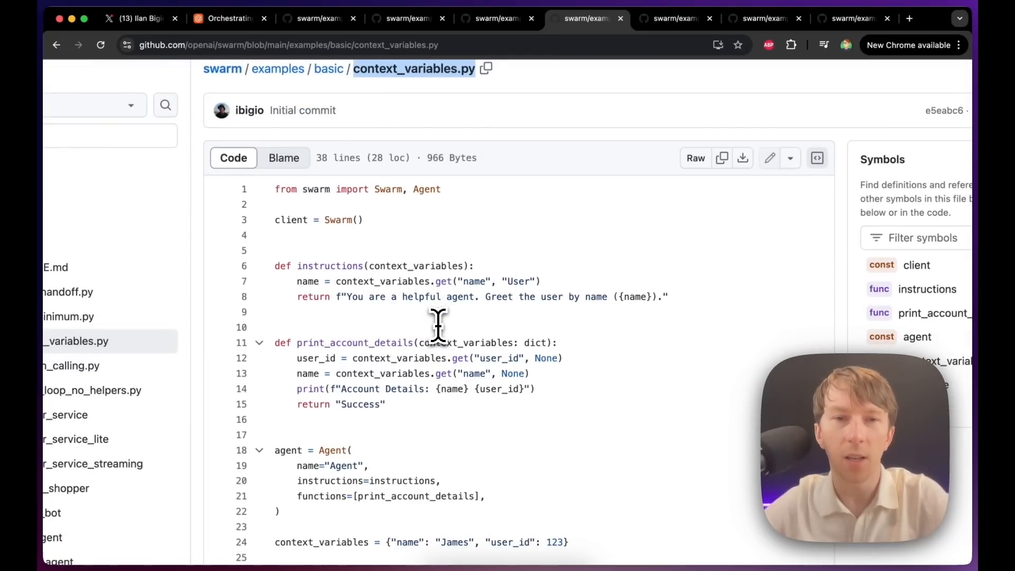
{"action": "scroll", "scroll_direction": "down", "scroll_amount": 3}
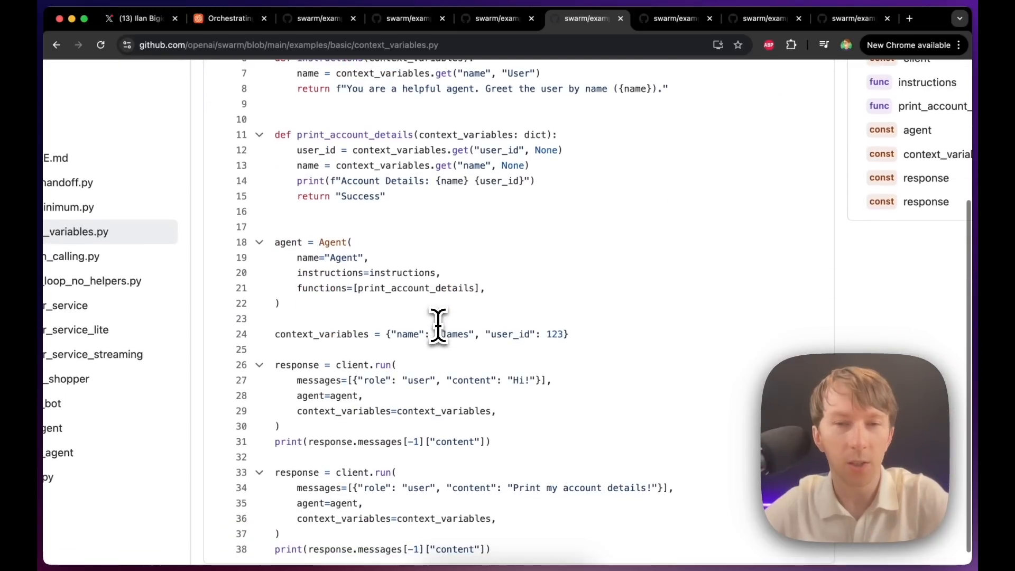
{"action": "scroll", "scroll_direction": "up", "scroll_amount": 3}
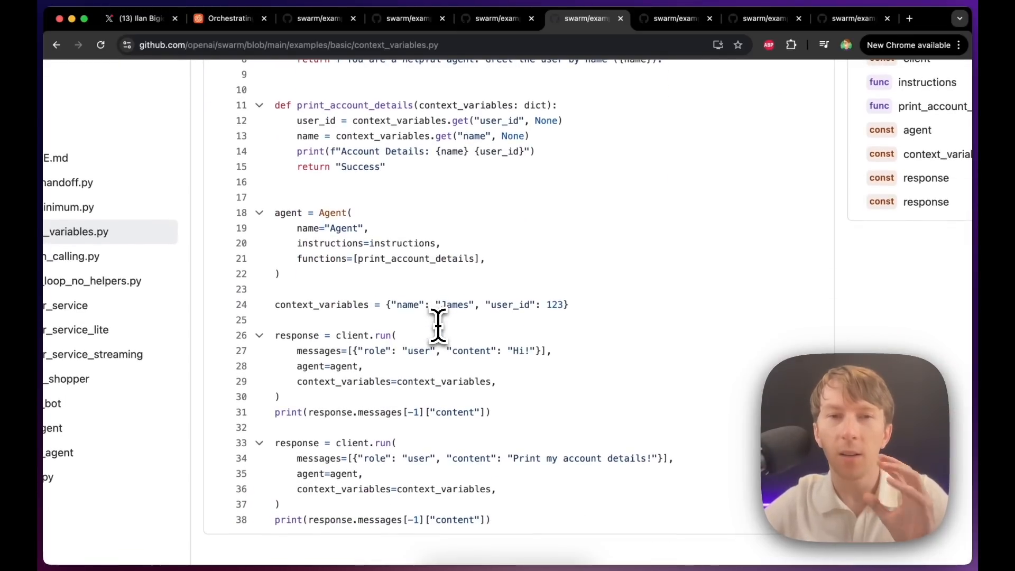
{"action": "mouse_move", "coordinate": [439, 311]}
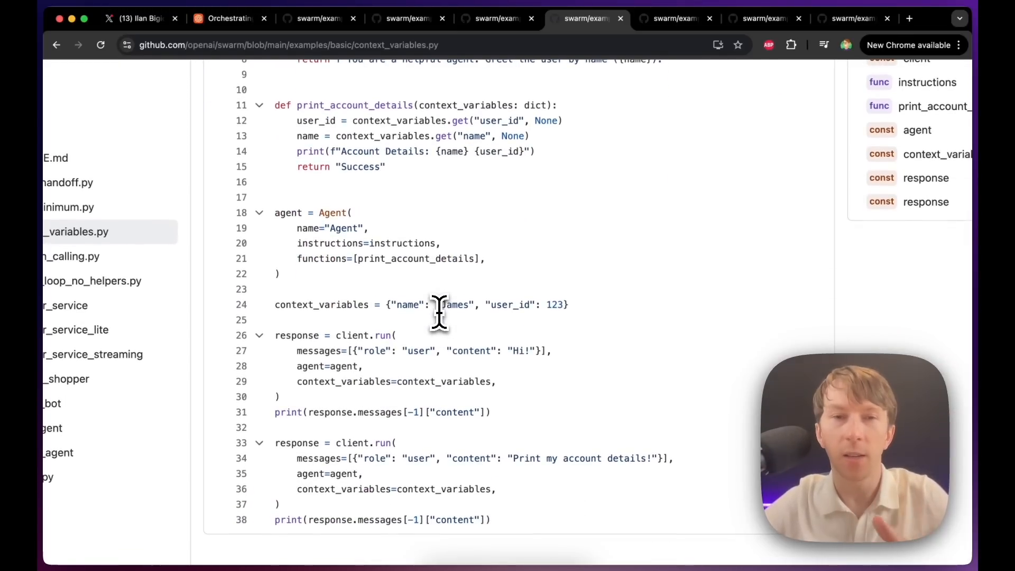
{"action": "scroll", "scroll_direction": "up", "scroll_amount": 3}
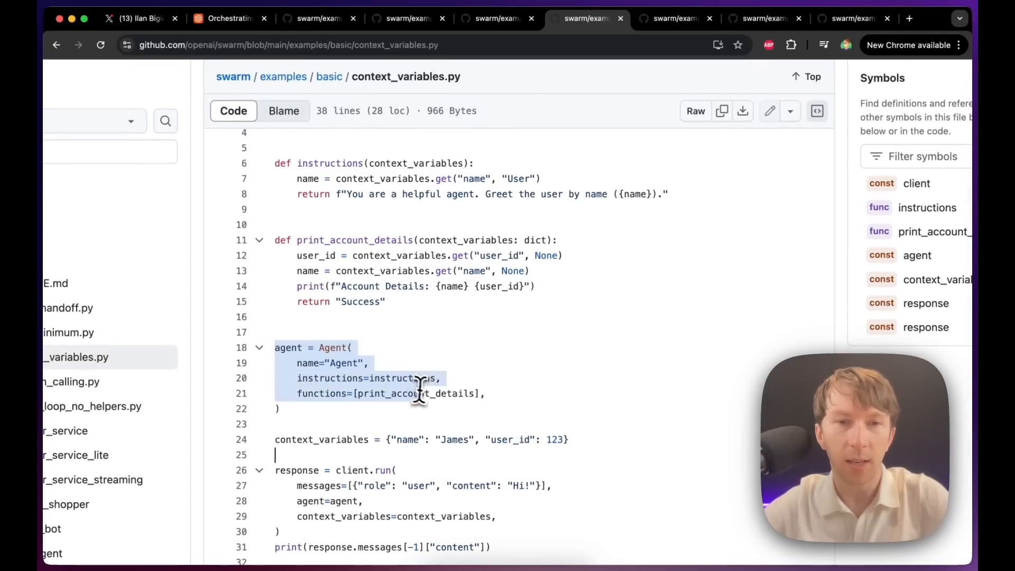
Step: Look up the definitions and references of instructions and the functions argument in the Symbols panel
{"action": "left_click", "coordinate": [927, 207]}
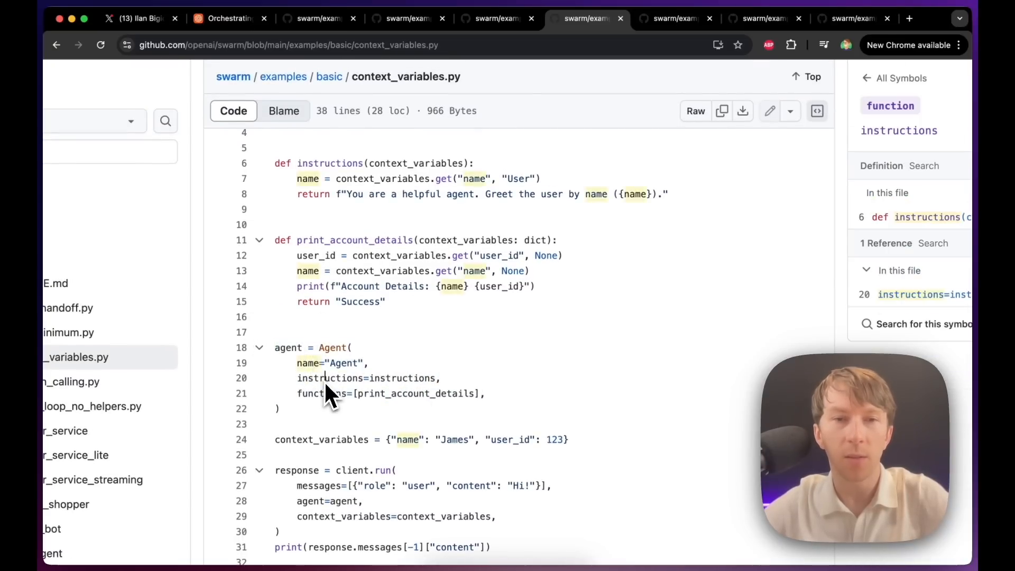
{"action": "scroll", "scroll_direction": "down", "scroll_amount": 3}
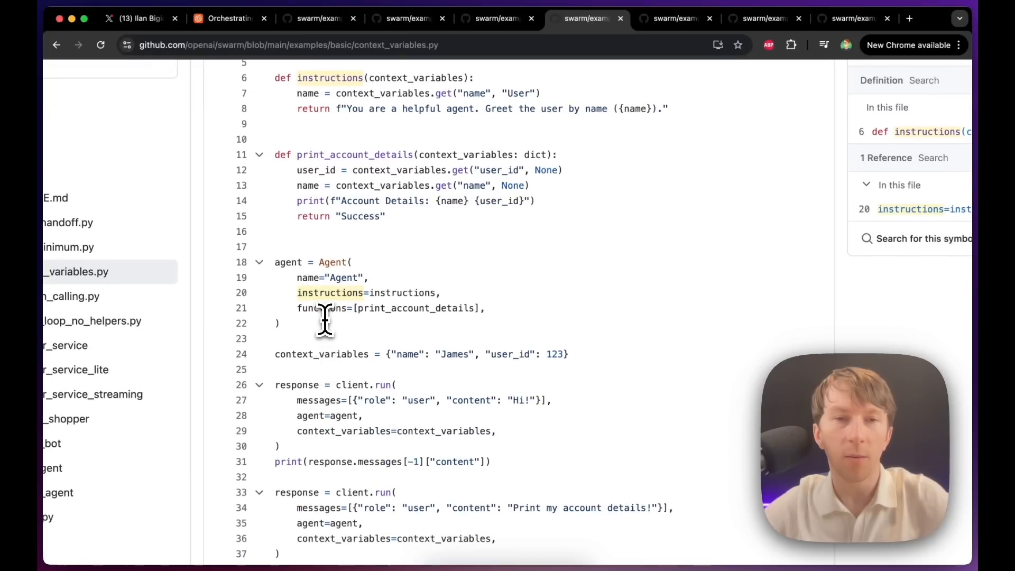
{"action": "left_click", "coordinate": [321, 308]}
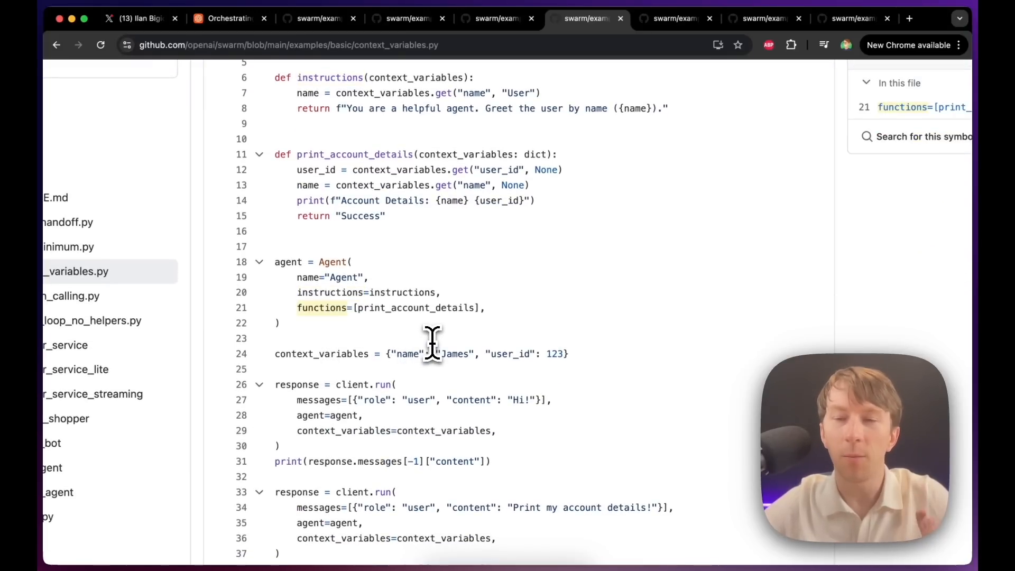
{"action": "scroll", "scroll_direction": "up", "scroll_amount": 3}
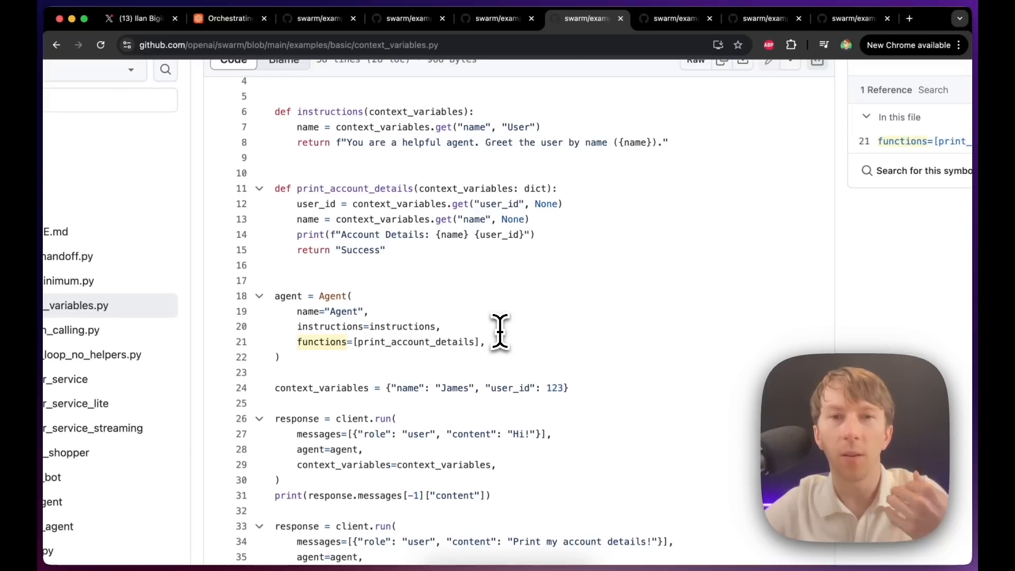
{"action": "mouse_move", "coordinate": [366, 229]}
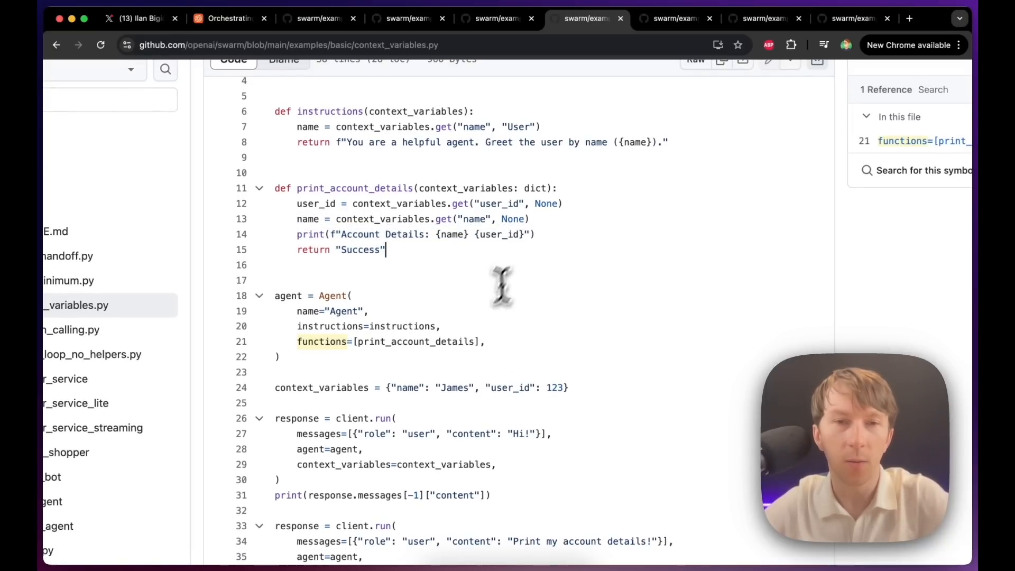
Step: Scroll down and look up print_account_details' definition and references
{"action": "scroll", "scroll_direction": "down", "scroll_amount": 3}
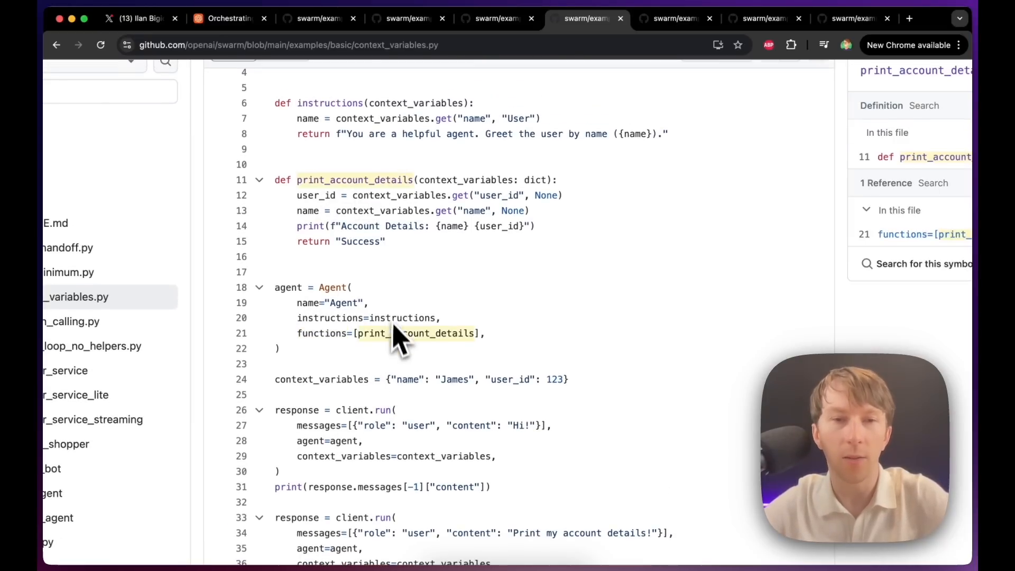
{"action": "scroll", "scroll_direction": "down", "scroll_amount": 3}
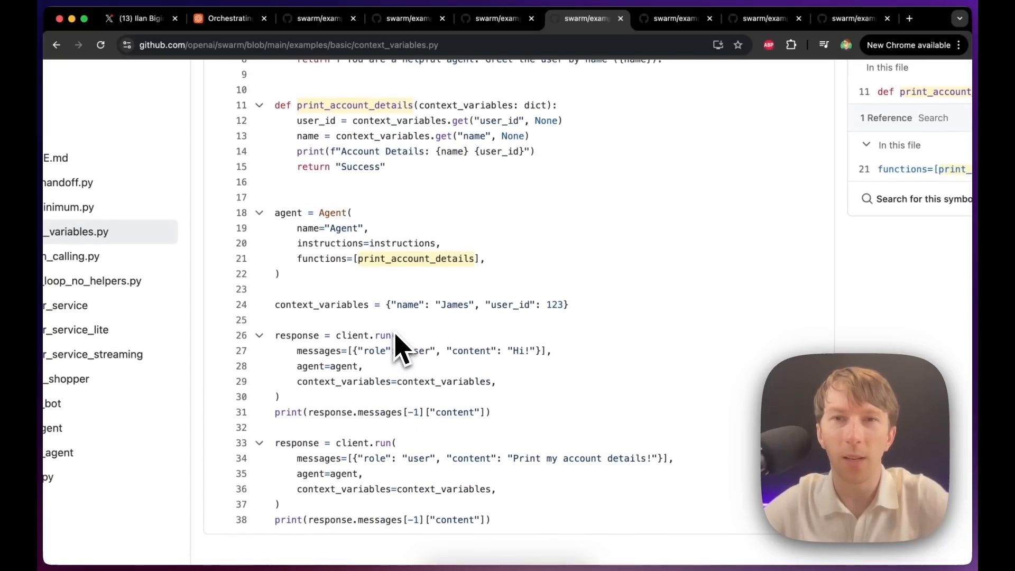
{"action": "left_click", "coordinate": [677, 18]}
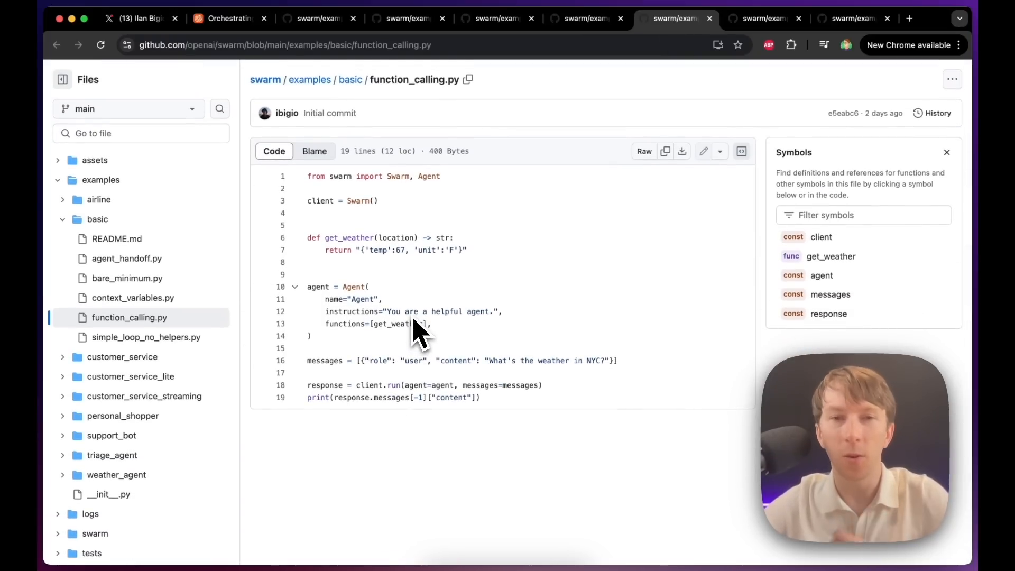
Step: Glance back at context_variables.py, then show function_calling.py with get_weather's return line marked
{"action": "left_click", "coordinate": [583, 18]}
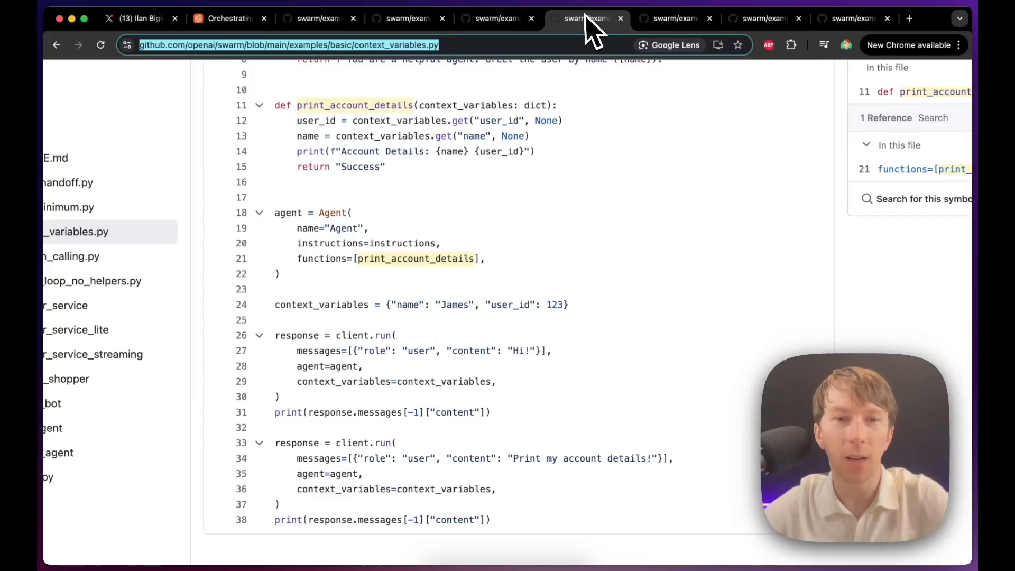
{"action": "mouse_move", "coordinate": [478, 258]}
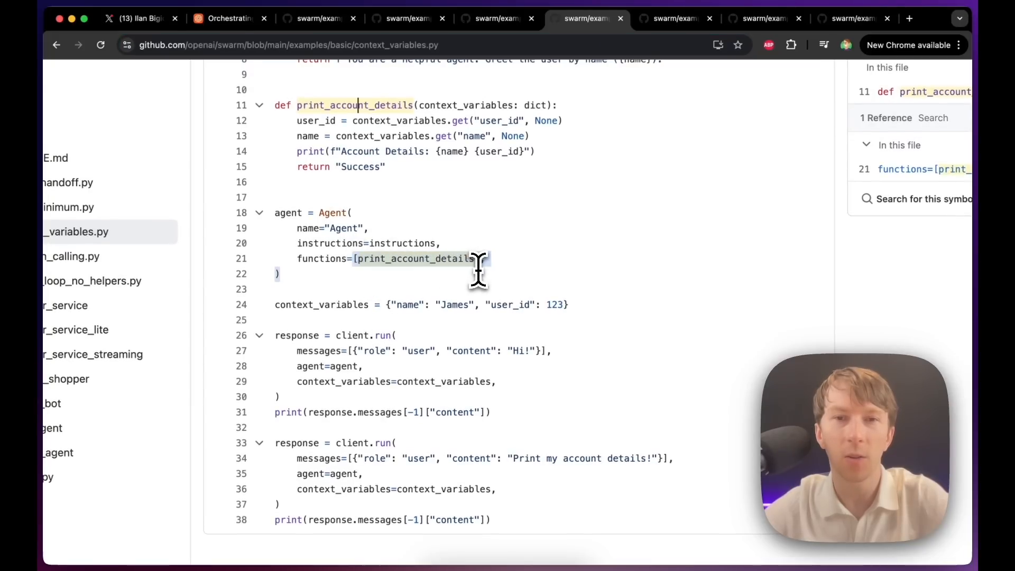
{"action": "left_click", "coordinate": [674, 18]}
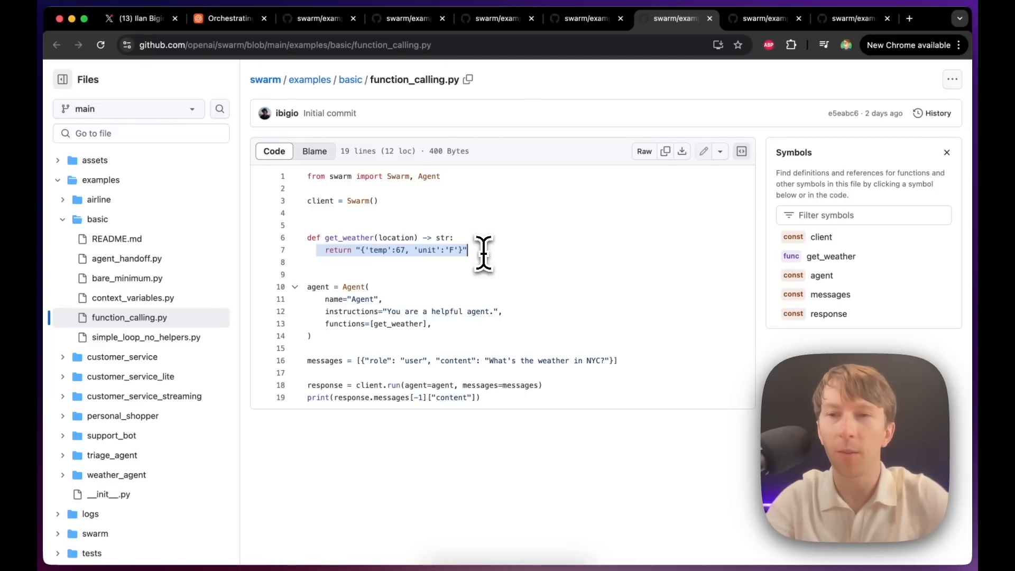
{"action": "mouse_move", "coordinate": [439, 394]}
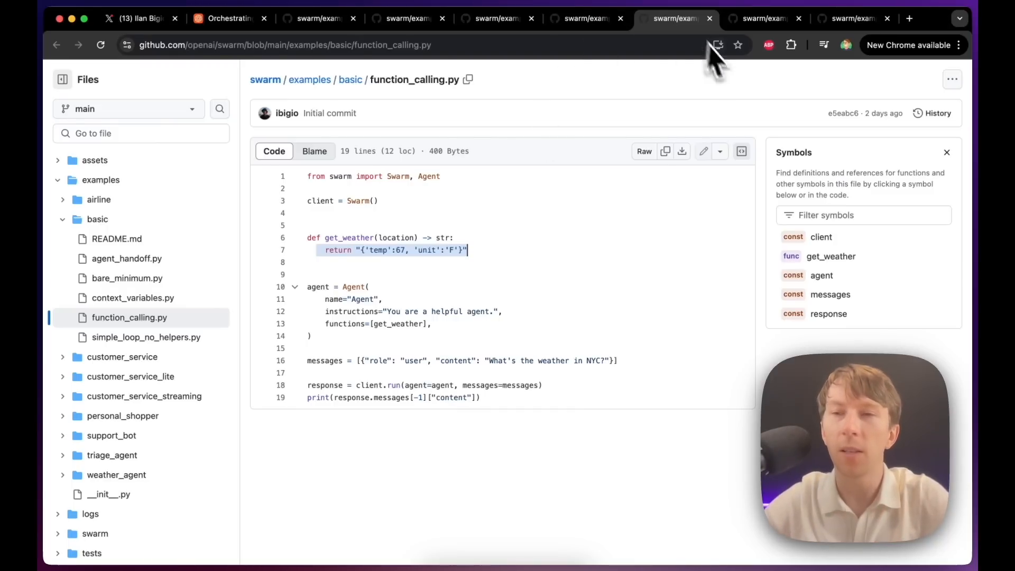
{"action": "mouse_move", "coordinate": [738, 174]}
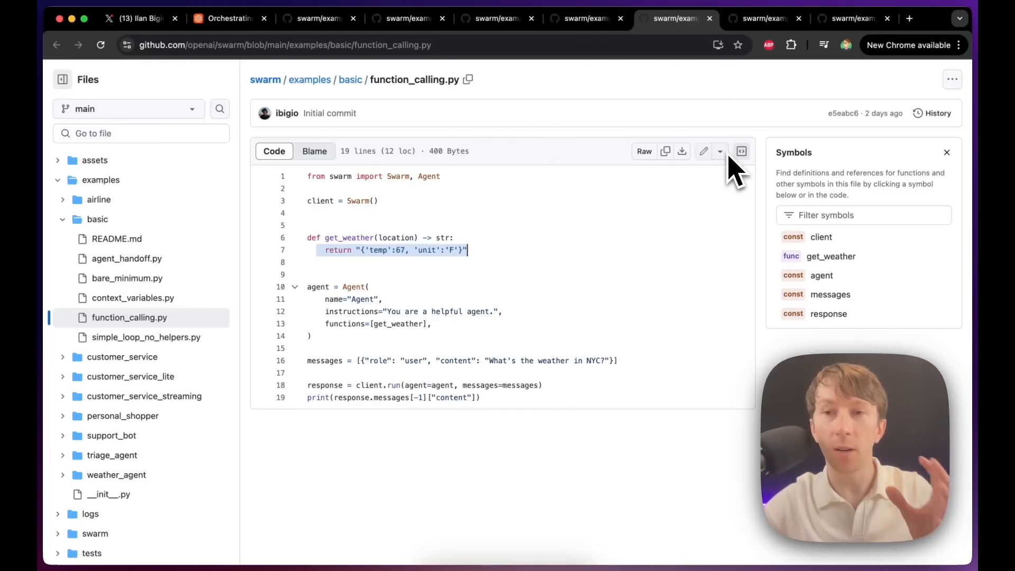
Step: Open agent_handoff.py and read through its transfer_to_spanish_agent handoff code
{"action": "left_click", "coordinate": [127, 258]}
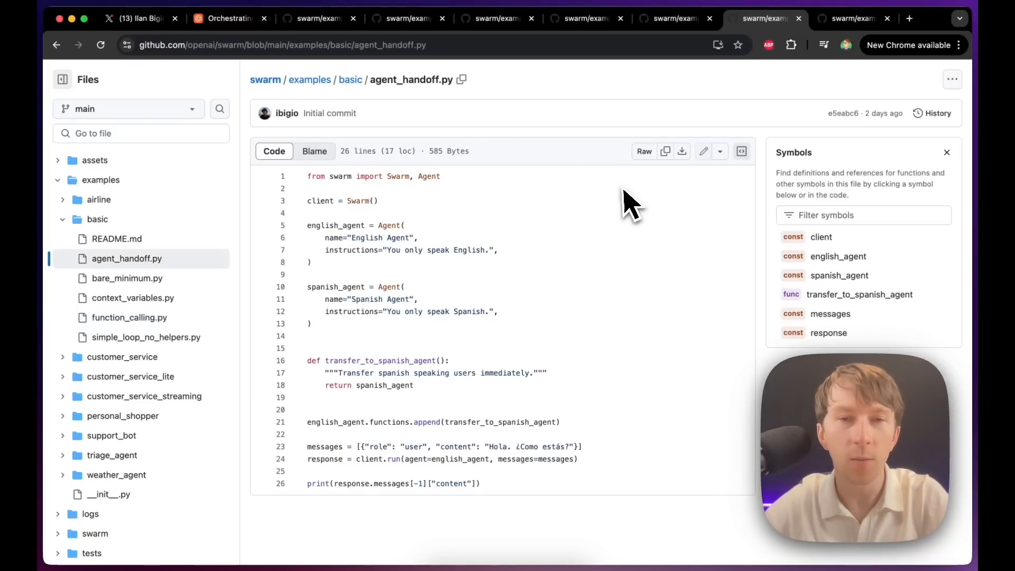
{"action": "mouse_move", "coordinate": [417, 467]}
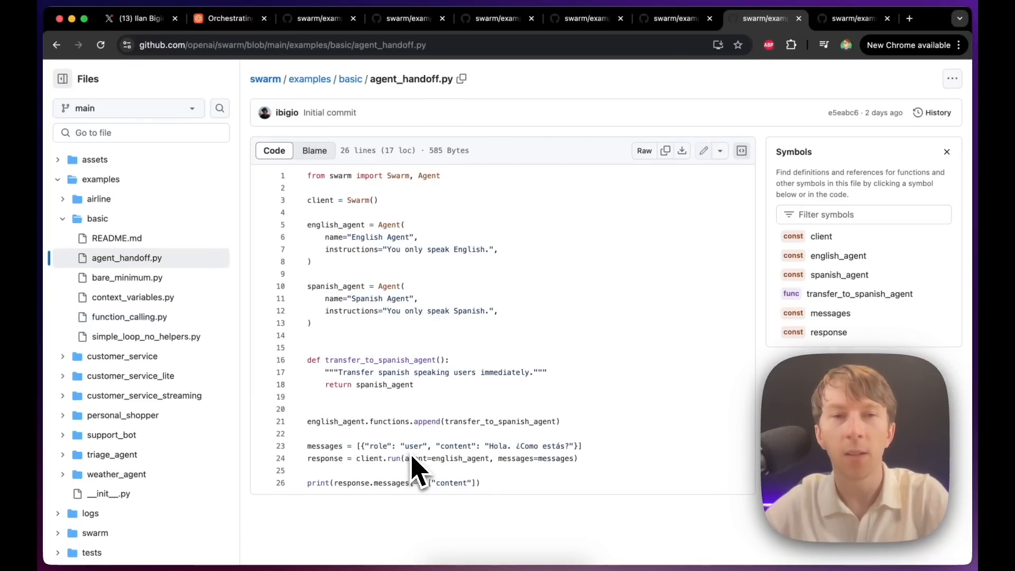
{"action": "mouse_move", "coordinate": [181, 281]}
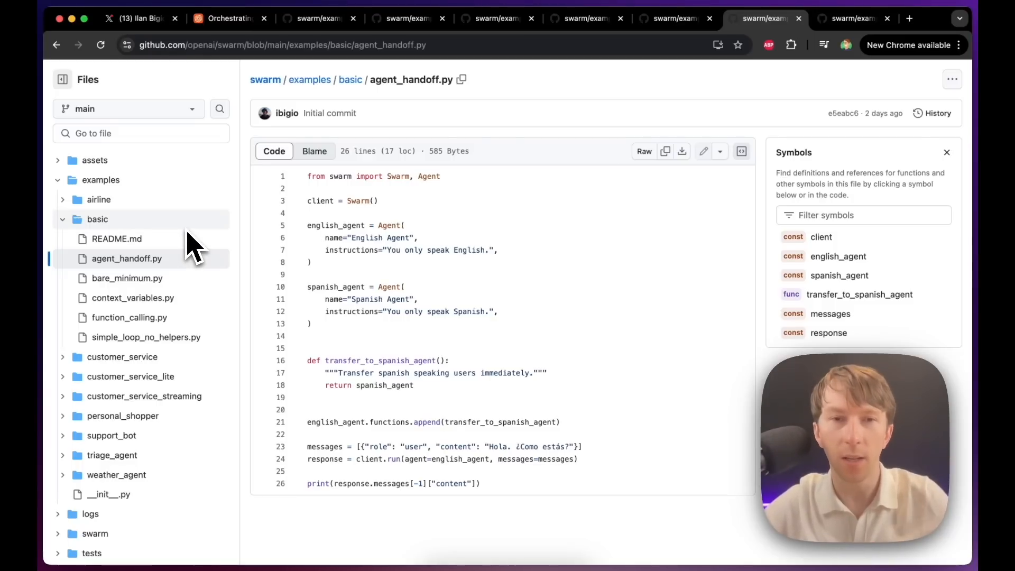
{"action": "mouse_move", "coordinate": [345, 223]}
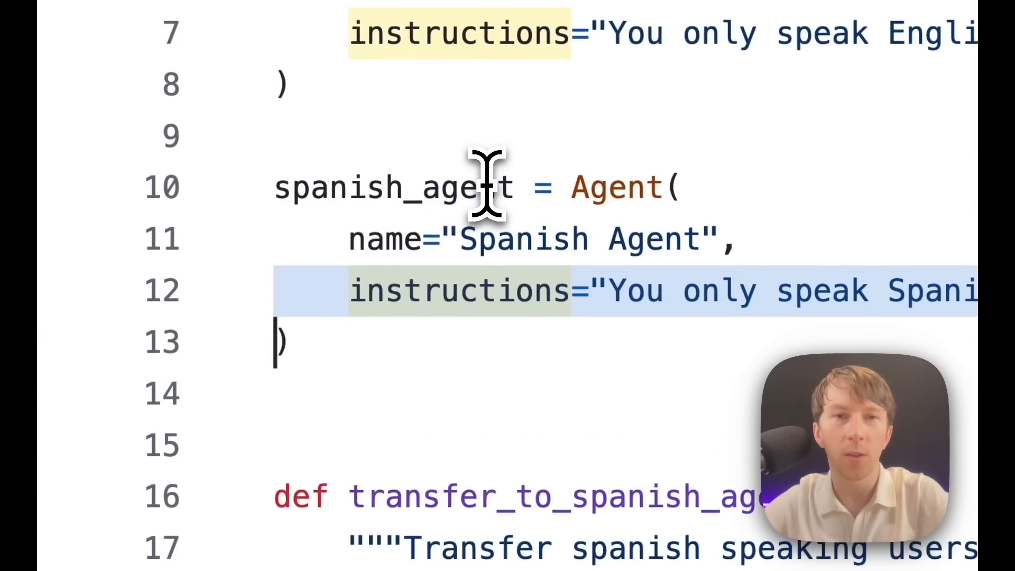
{"action": "scroll", "scroll_direction": "down", "scroll_amount": 3}
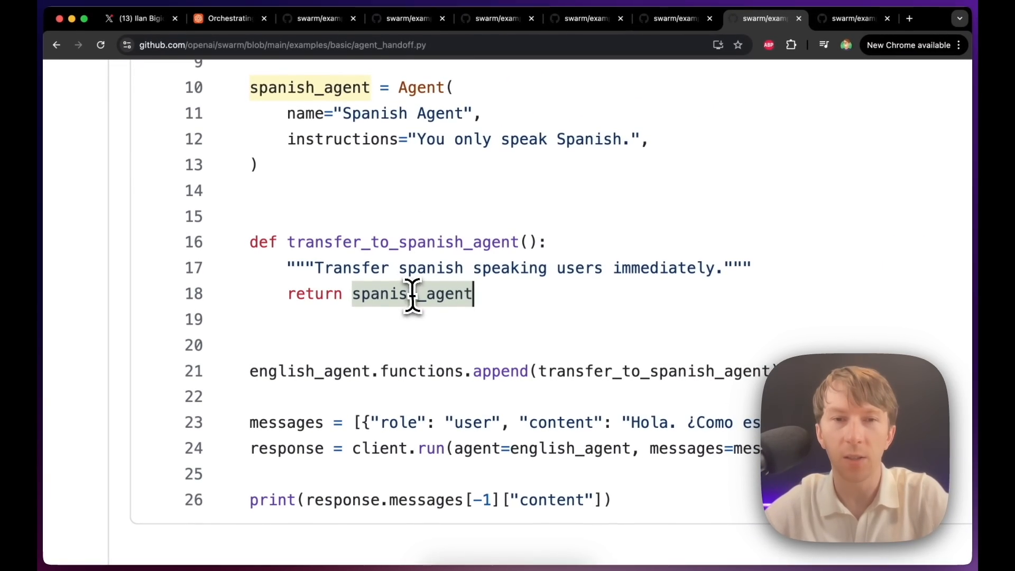
{"action": "scroll", "scroll_direction": "up", "scroll_amount": 3}
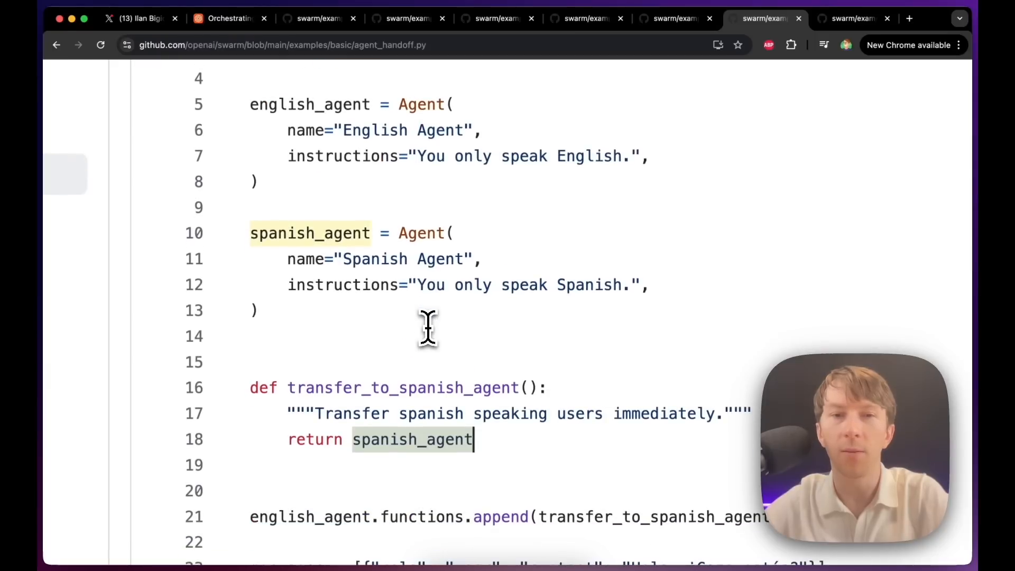
{"action": "scroll", "scroll_direction": "down", "scroll_amount": 3}
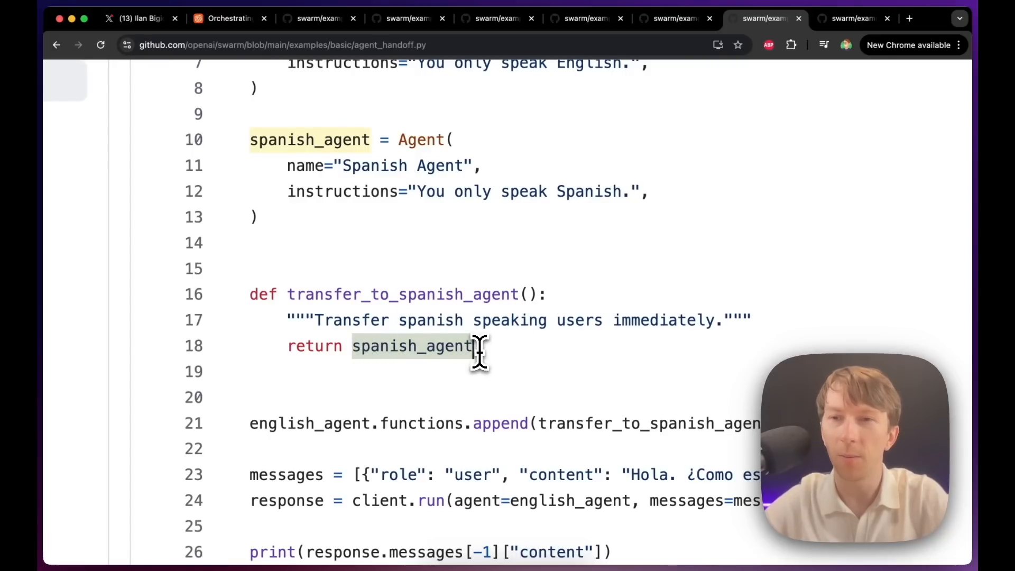
{"action": "scroll", "scroll_direction": "down", "scroll_amount": 3}
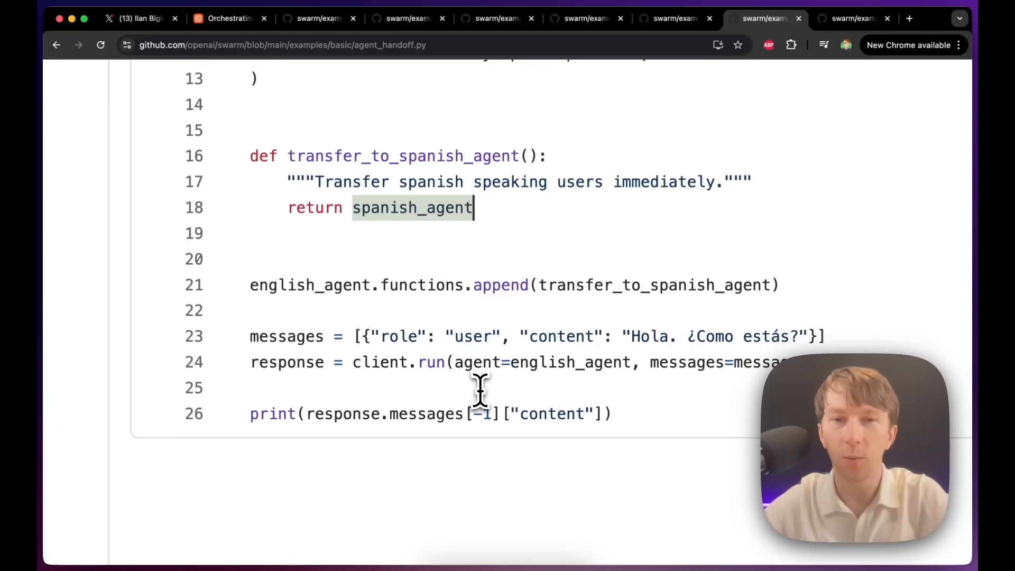
{"action": "scroll", "scroll_direction": "up", "scroll_amount": 3}
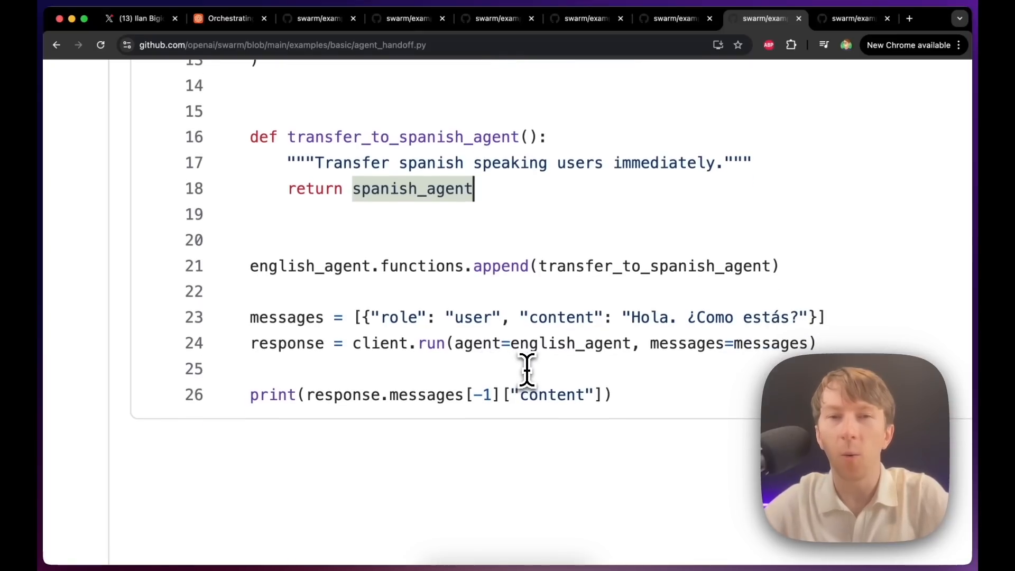
{"action": "mouse_move", "coordinate": [492, 236]}
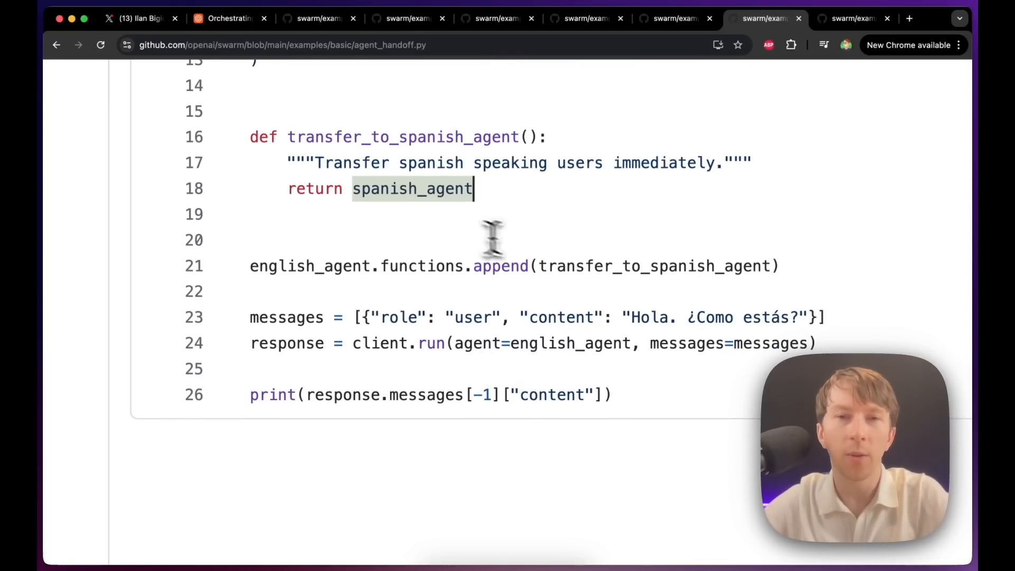
Step: Highlight english_agent where it receives the transfer function and show spanish_agent's references
{"action": "double_click", "coordinate": [313, 266]}
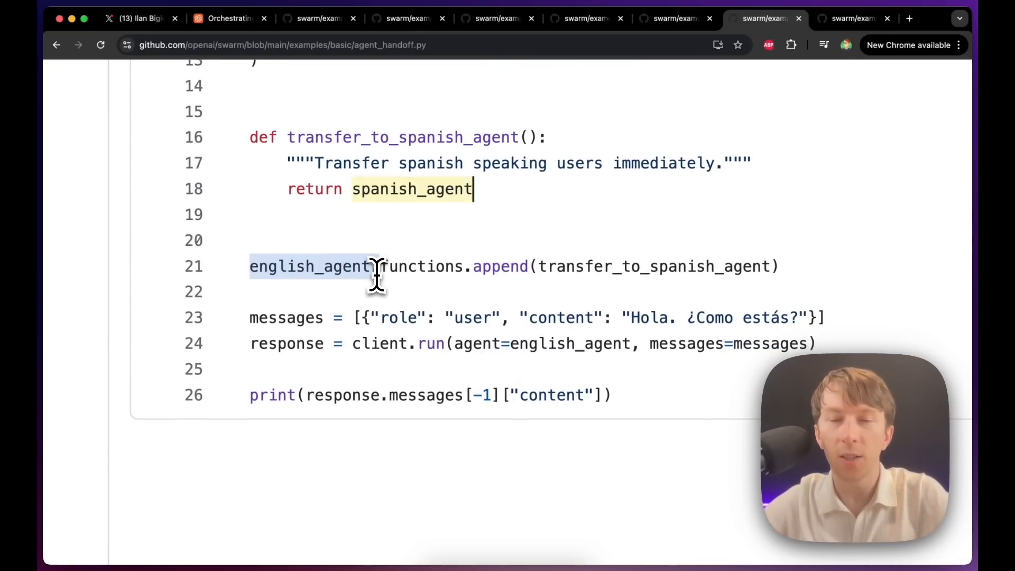
{"action": "mouse_move", "coordinate": [609, 305]}
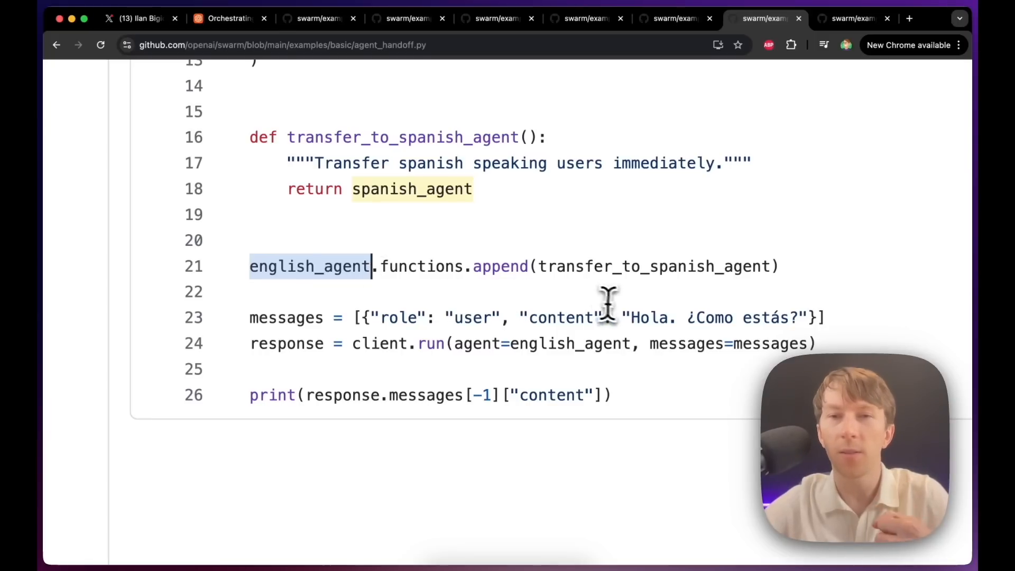
{"action": "mouse_move", "coordinate": [569, 304]}
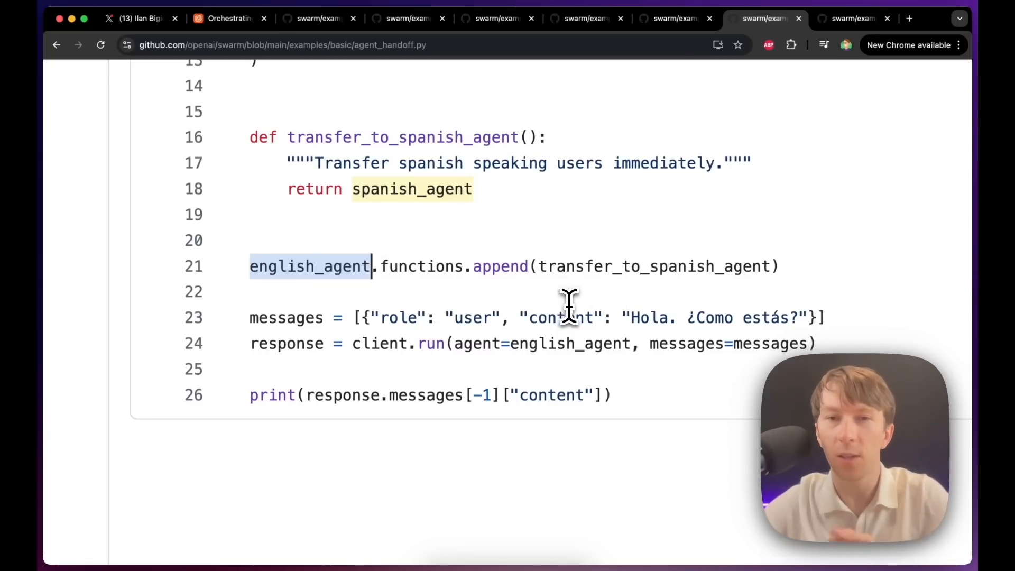
{"action": "mouse_move", "coordinate": [453, 375]}
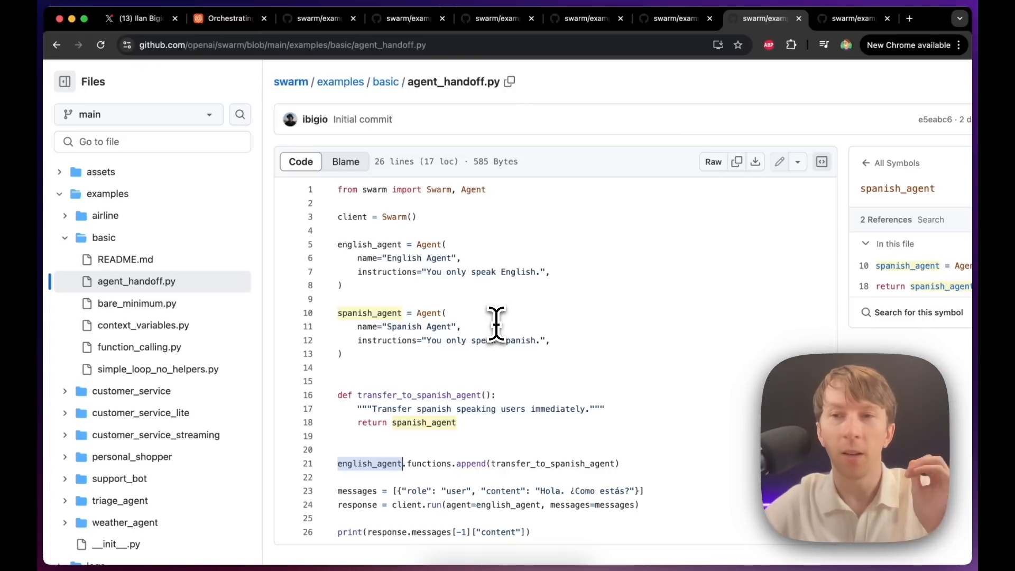
{"action": "scroll", "scroll_direction": "down", "scroll_amount": 3}
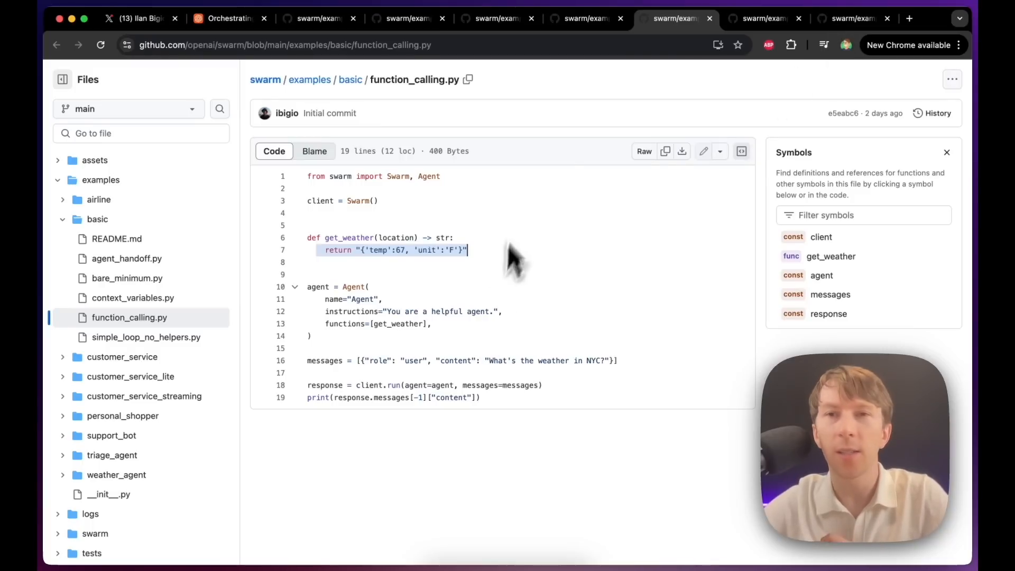
Step: Bring up the airline example folder and read its README through the Agents, Setup and Evaluations sections
{"action": "left_click", "coordinate": [764, 17]}
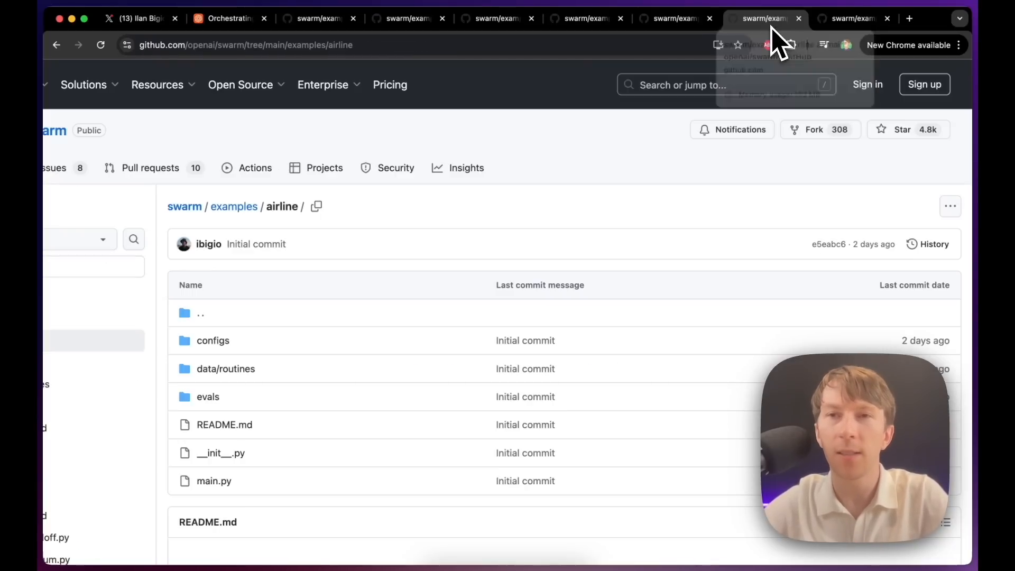
{"action": "scroll", "scroll_direction": "down", "scroll_amount": 3}
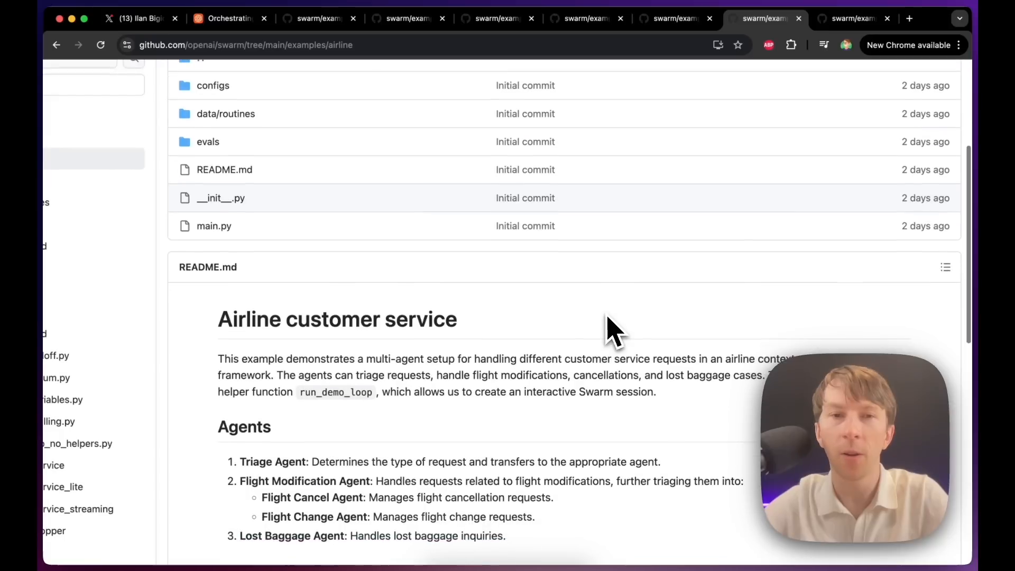
{"action": "mouse_move", "coordinate": [336, 318]}
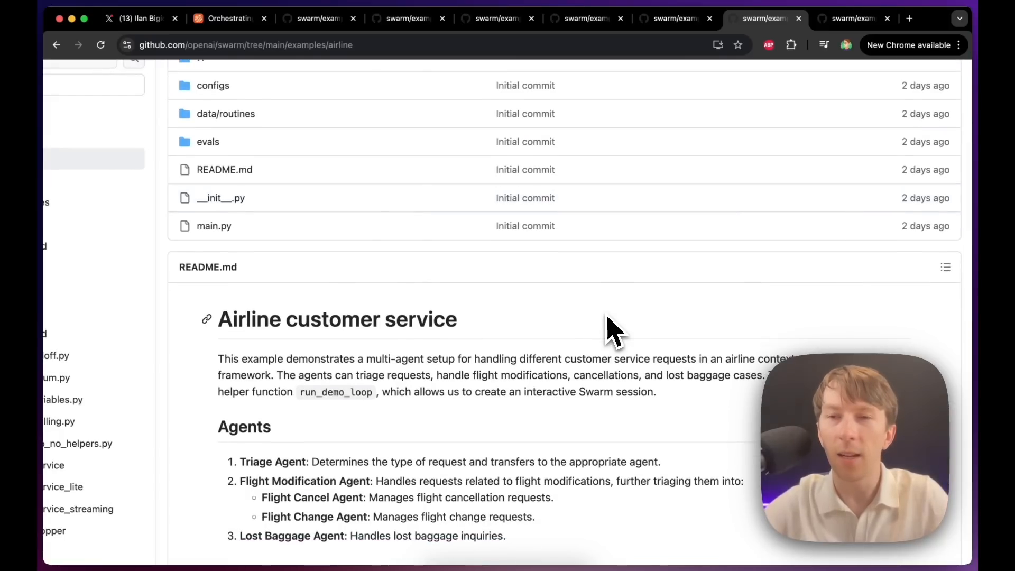
{"action": "mouse_move", "coordinate": [589, 353]}
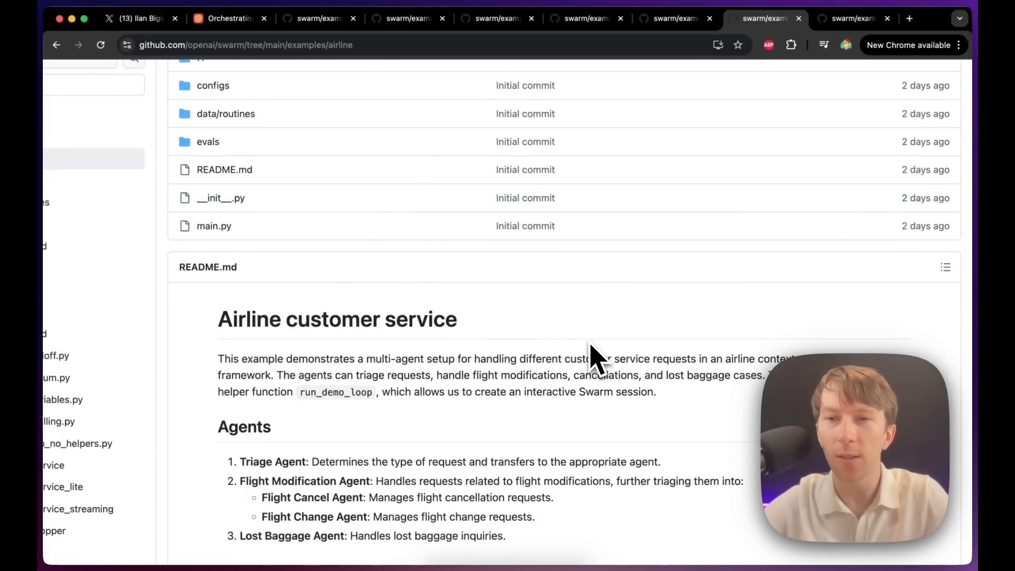
{"action": "scroll", "scroll_direction": "down", "scroll_amount": 3}
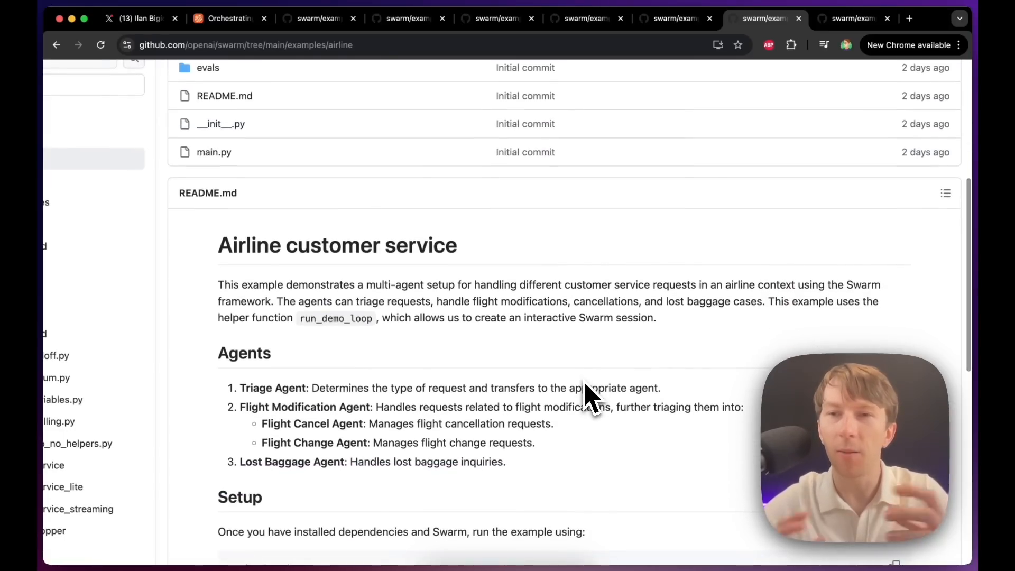
{"action": "scroll", "scroll_direction": "down", "scroll_amount": 3}
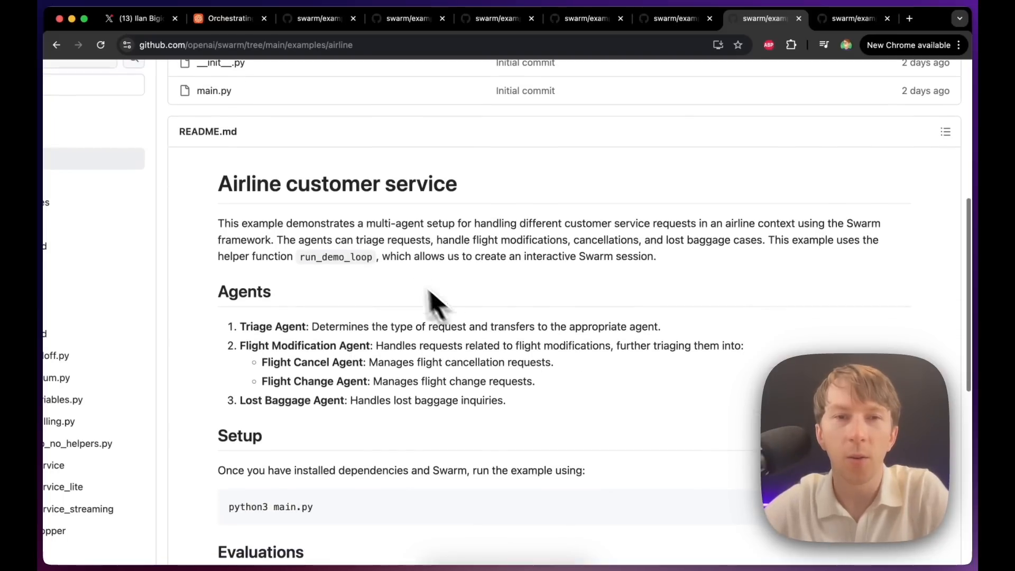
{"action": "mouse_move", "coordinate": [482, 250]}
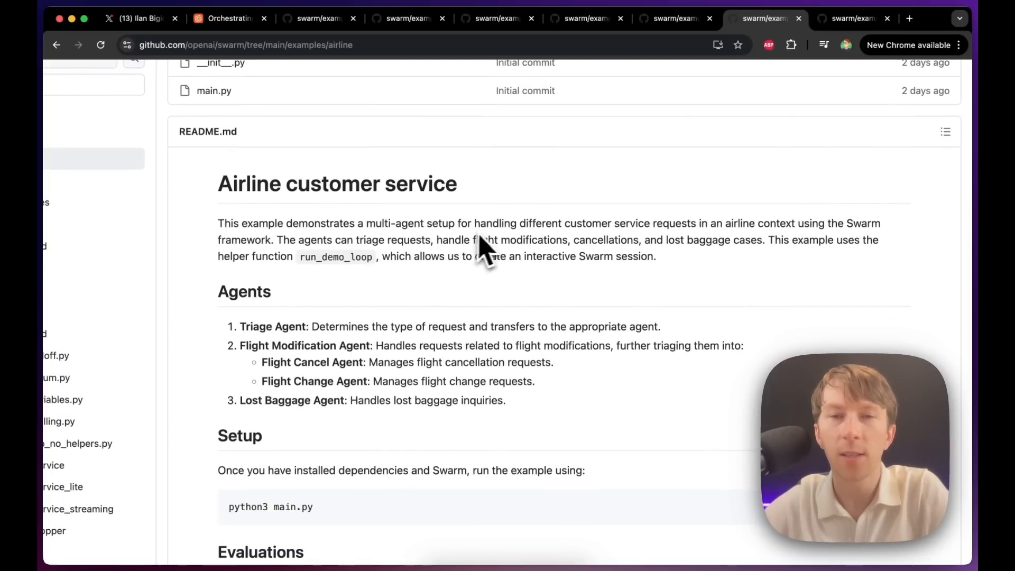
{"action": "mouse_move", "coordinate": [677, 244]}
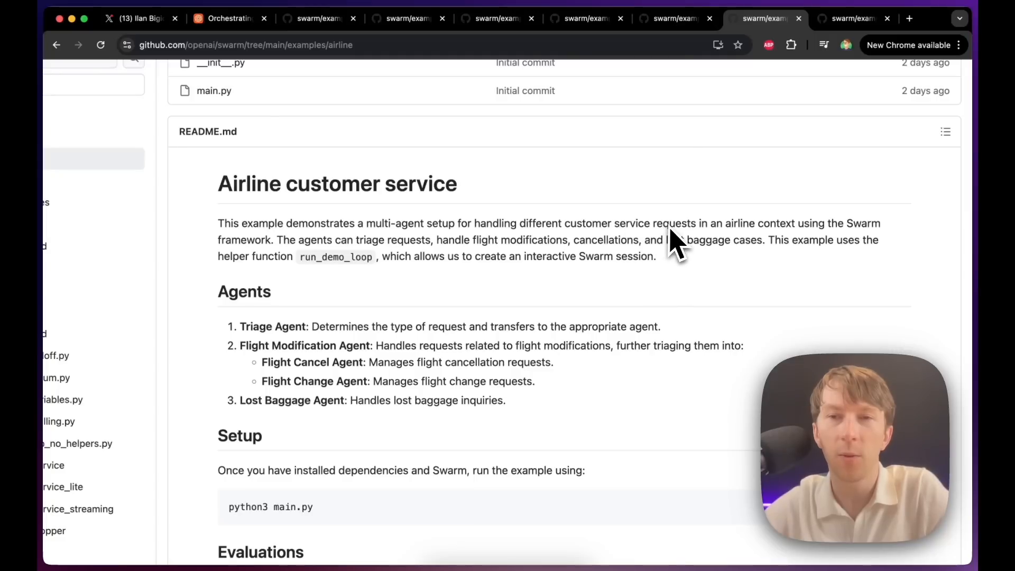
{"action": "mouse_move", "coordinate": [875, 250]}
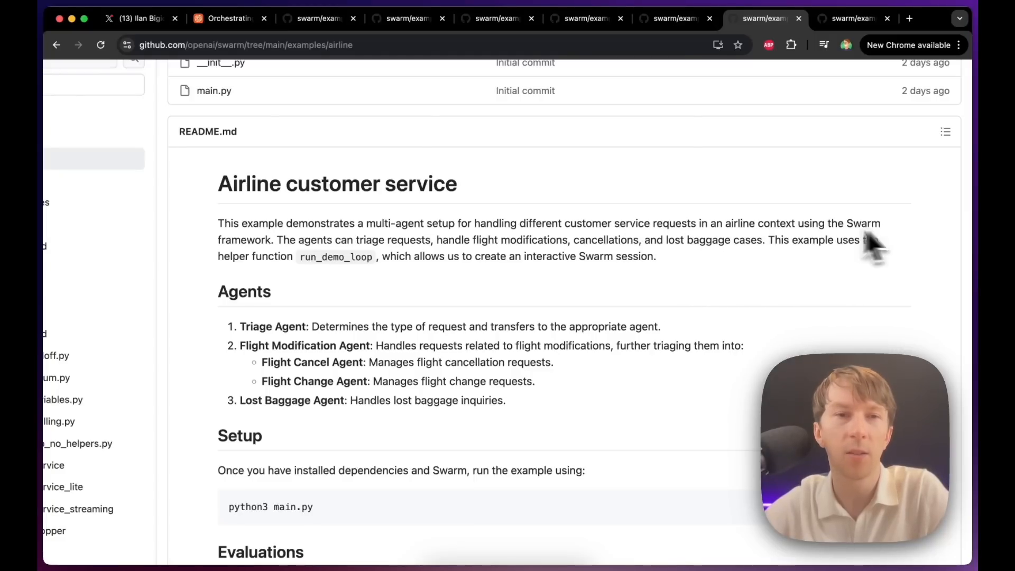
{"action": "scroll", "scroll_direction": "down", "scroll_amount": 3}
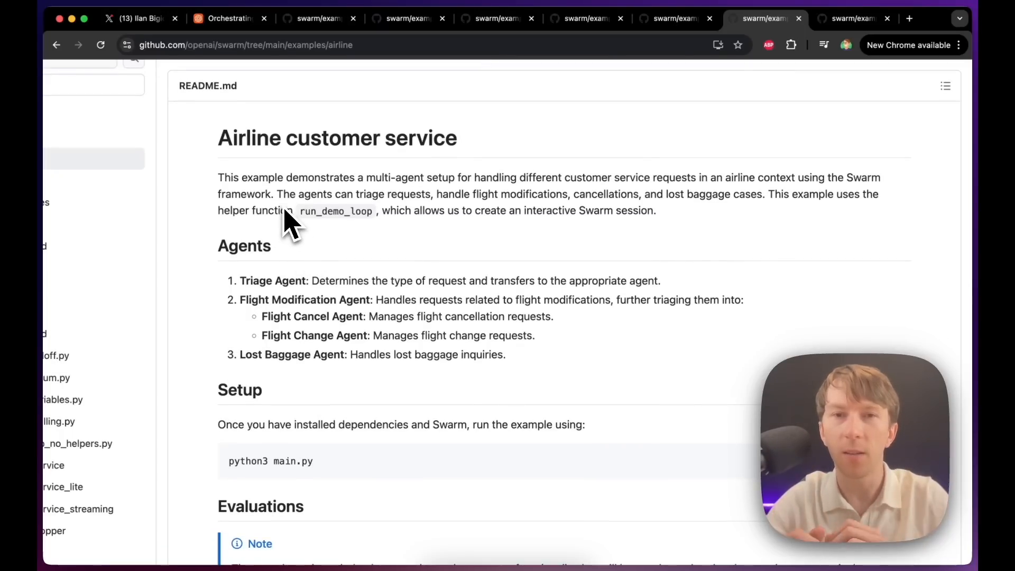
{"action": "mouse_move", "coordinate": [353, 195]}
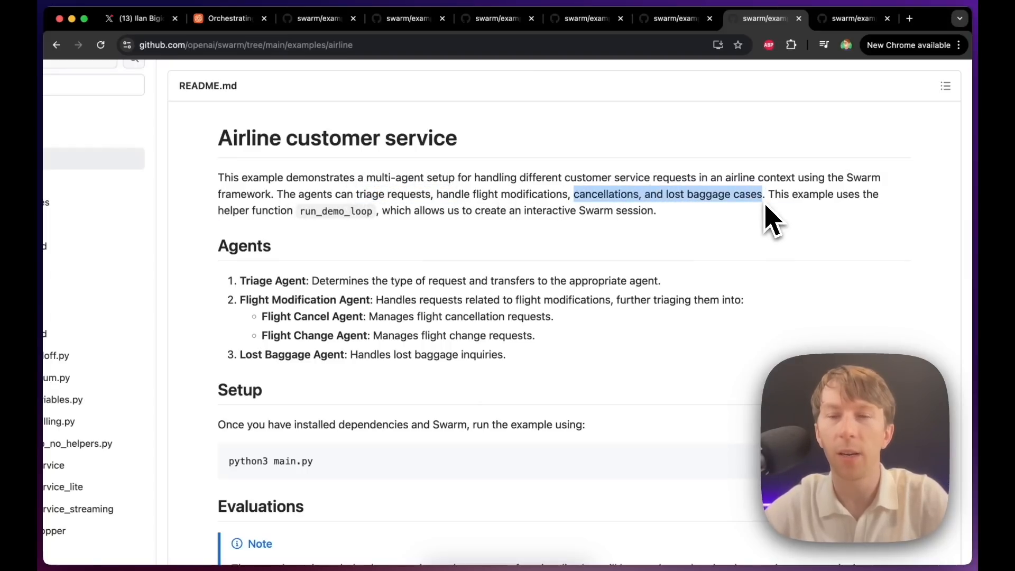
{"action": "mouse_move", "coordinate": [781, 246]}
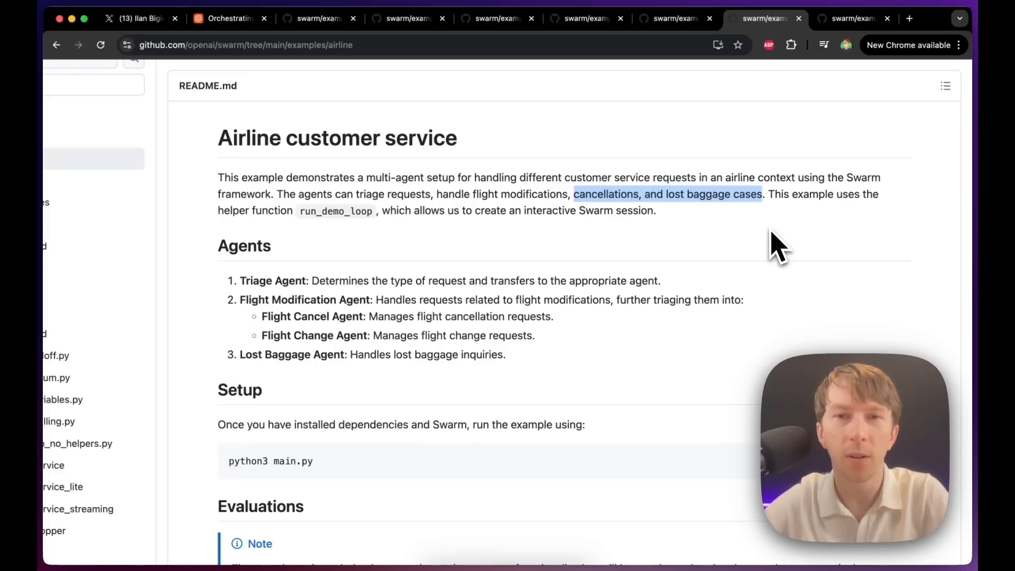
{"action": "mouse_move", "coordinate": [738, 243]}
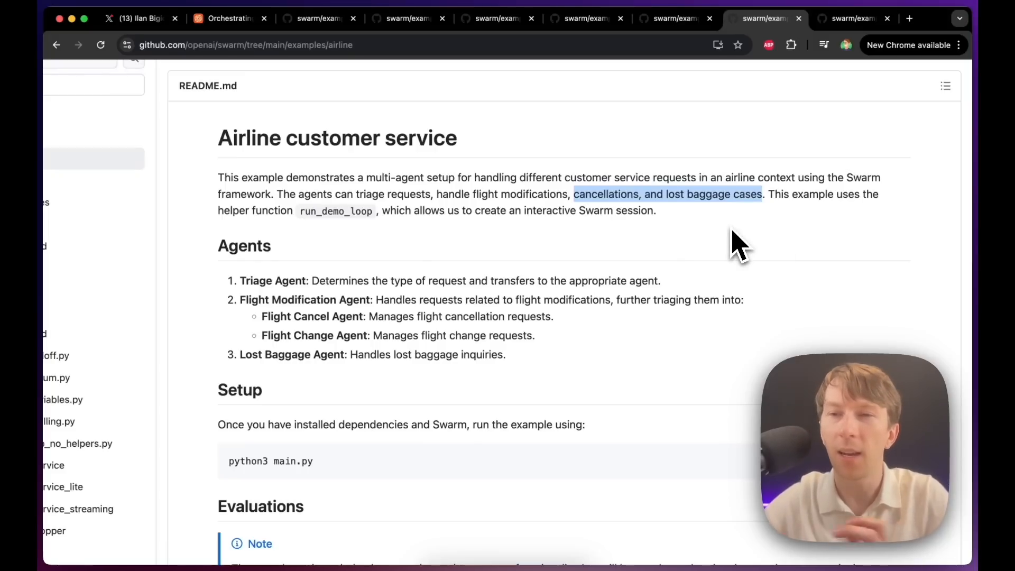
{"action": "mouse_move", "coordinate": [696, 262]}
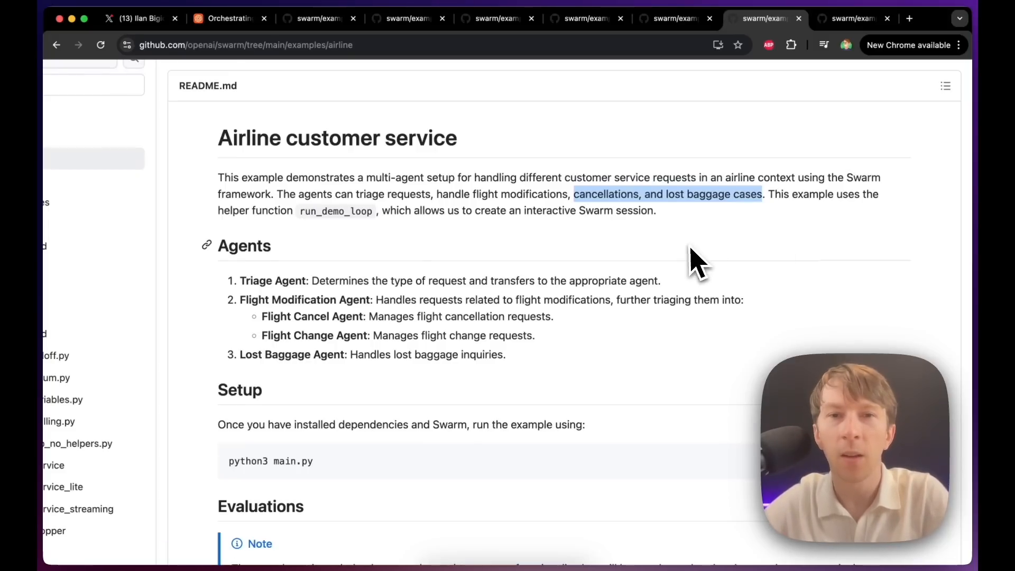
{"action": "scroll", "scroll_direction": "down", "scroll_amount": 3}
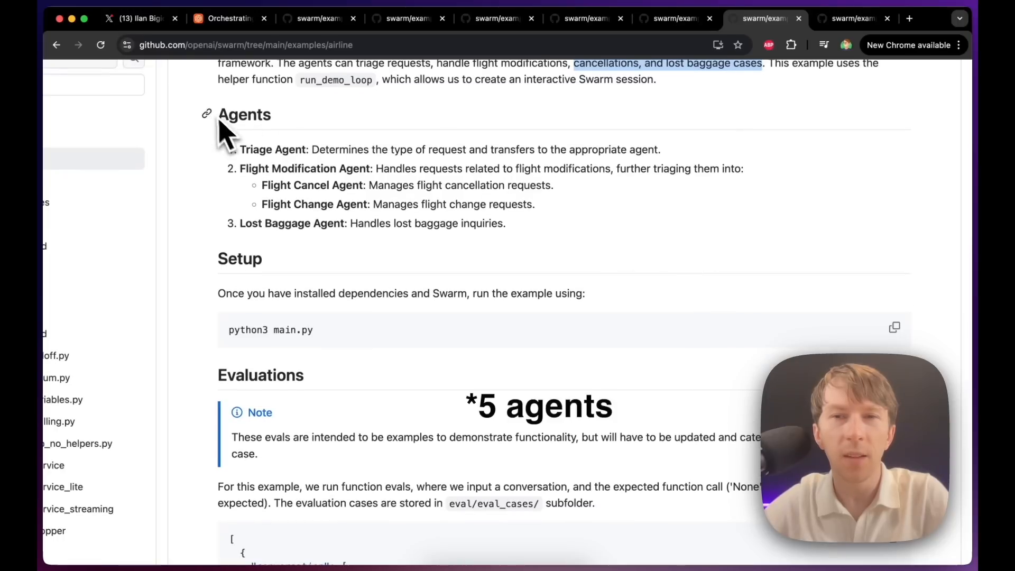
{"action": "mouse_move", "coordinate": [268, 161]}
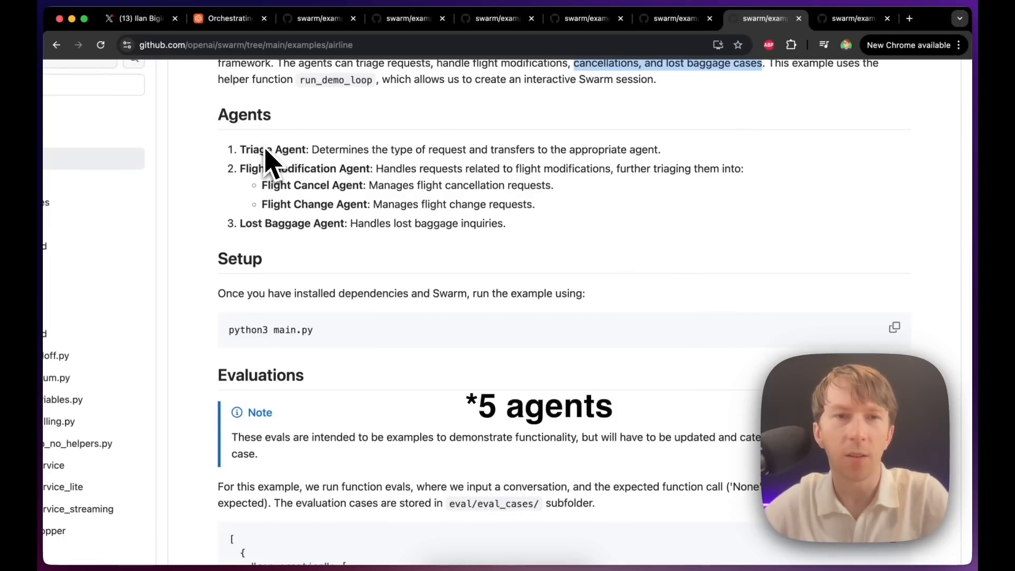
{"action": "double_click", "coordinate": [271, 149]}
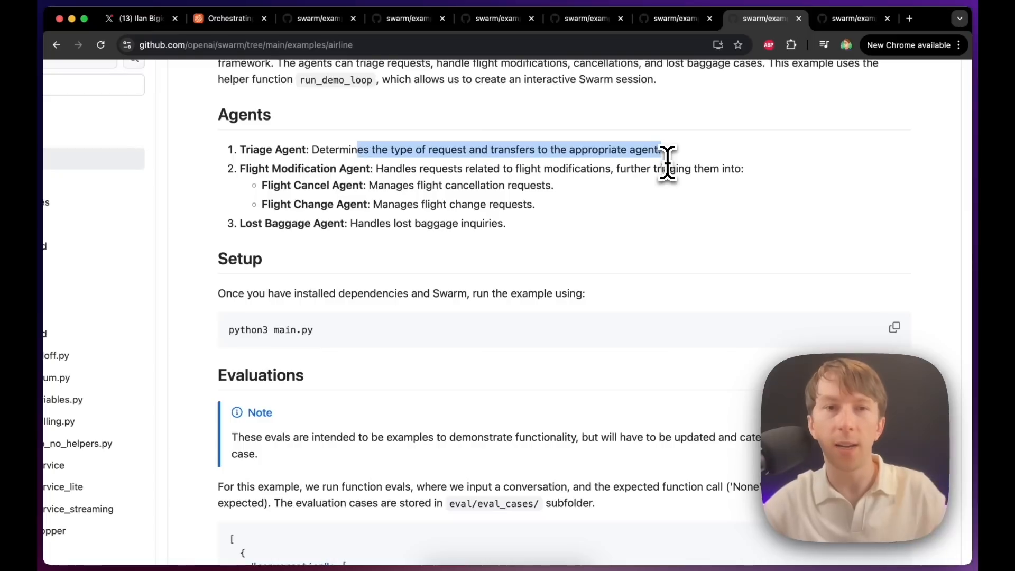
{"action": "mouse_move", "coordinate": [388, 149]}
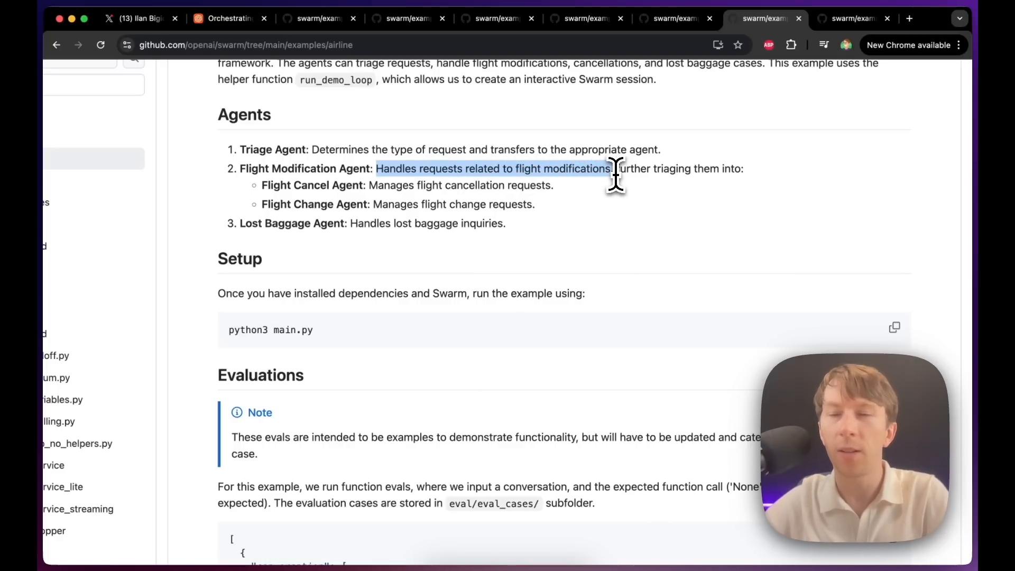
{"action": "mouse_move", "coordinate": [592, 195]}
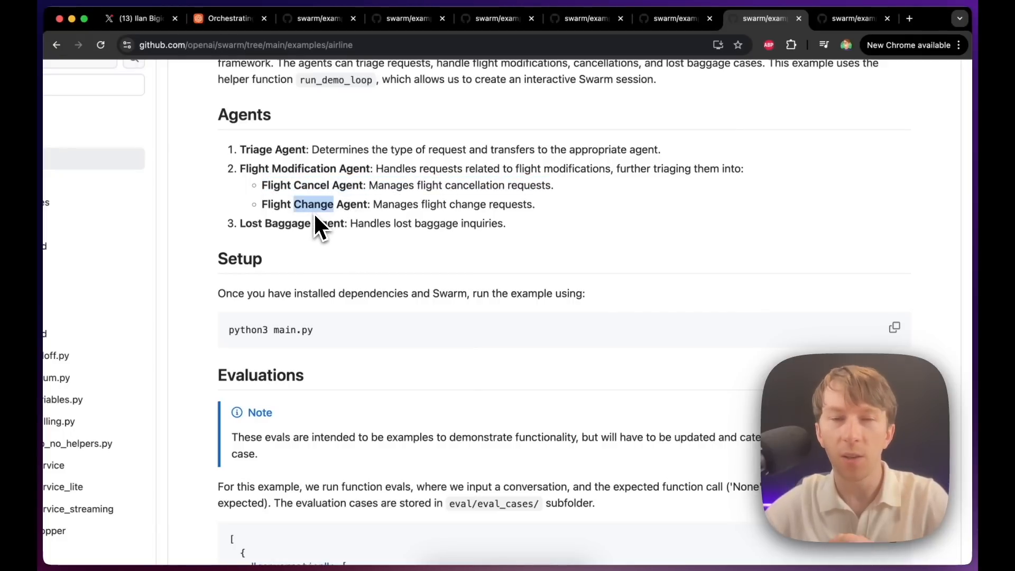
{"action": "mouse_move", "coordinate": [359, 287]}
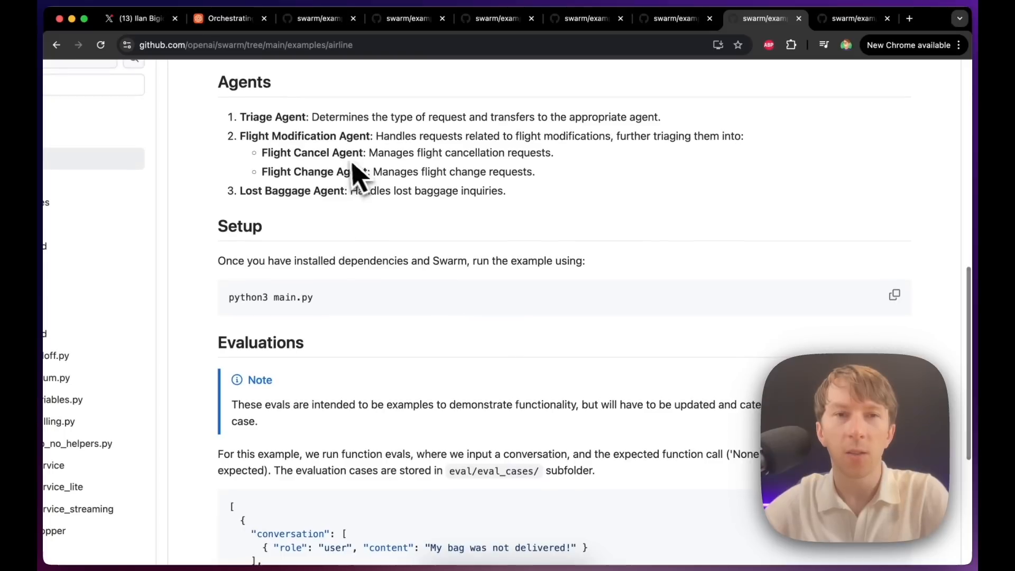
{"action": "scroll", "scroll_direction": "up", "scroll_amount": 3}
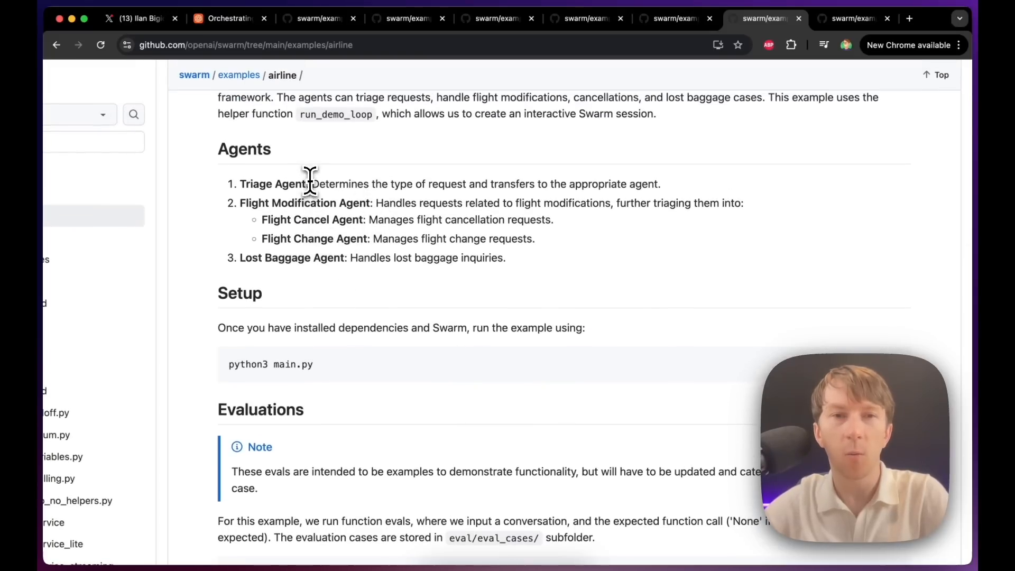
{"action": "mouse_move", "coordinate": [318, 281]}
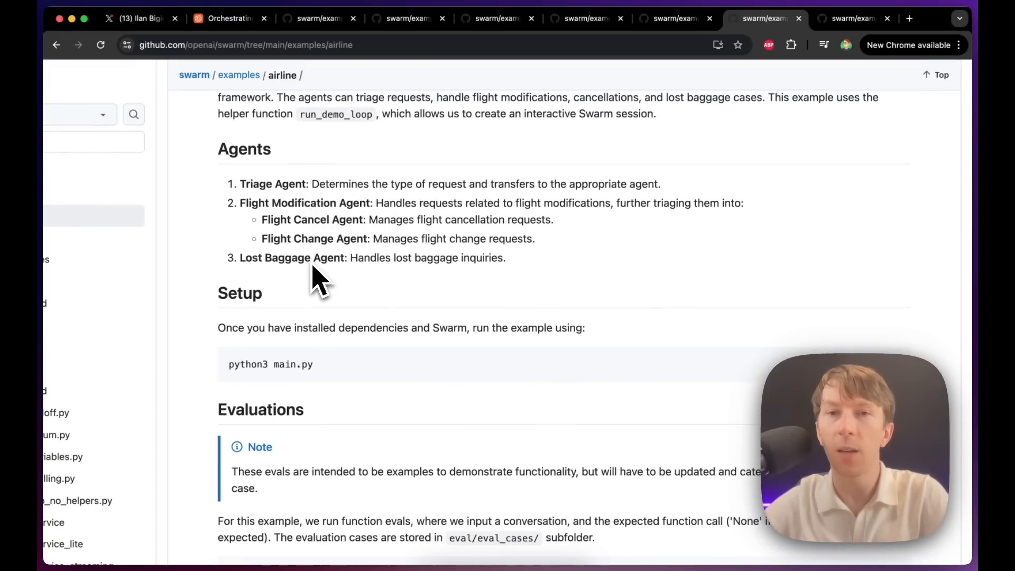
{"action": "mouse_move", "coordinate": [402, 272]}
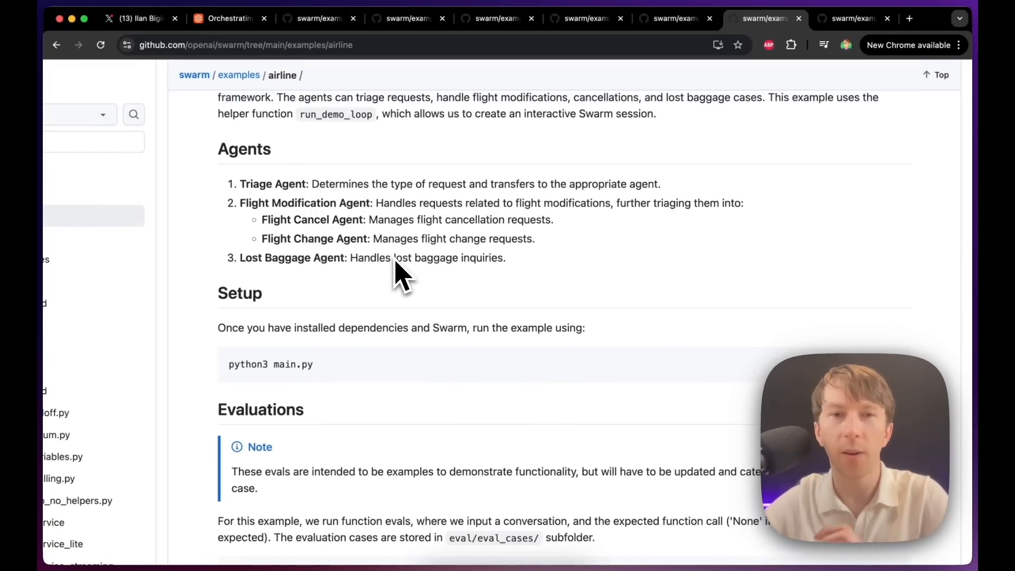
{"action": "mouse_move", "coordinate": [430, 253]}
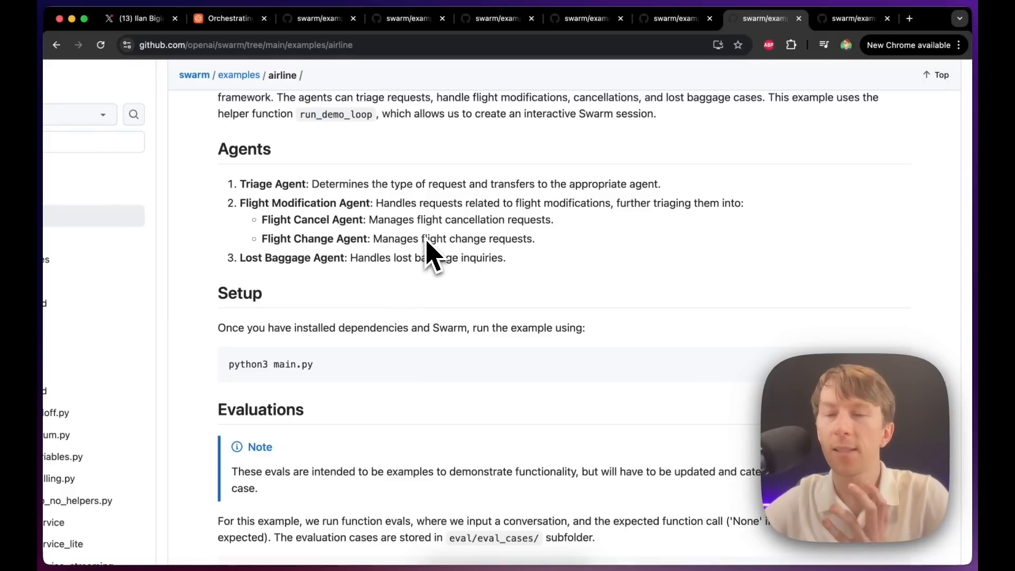
{"action": "mouse_move", "coordinate": [466, 223]}
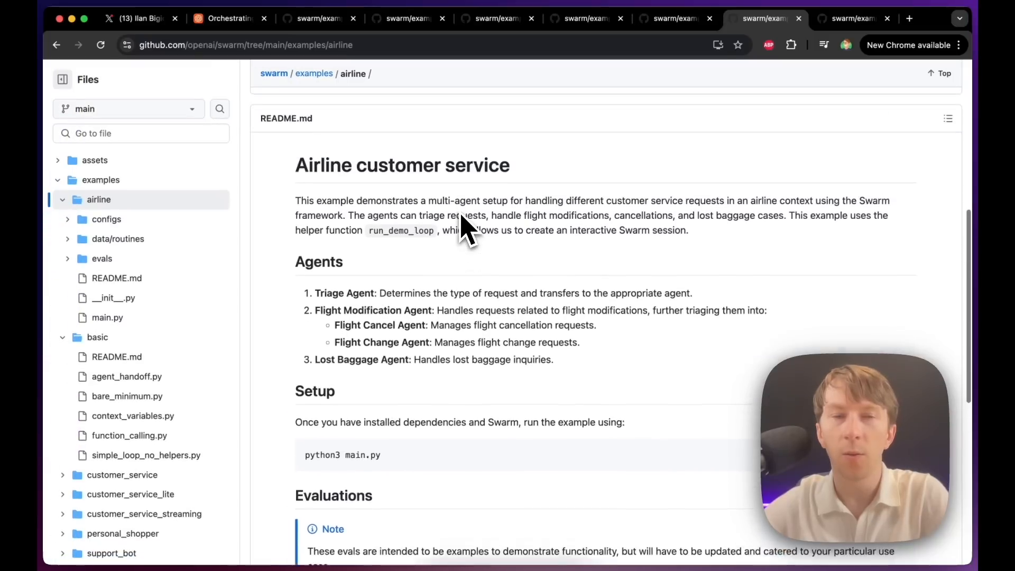
{"action": "scroll", "scroll_direction": "up", "scroll_amount": 3}
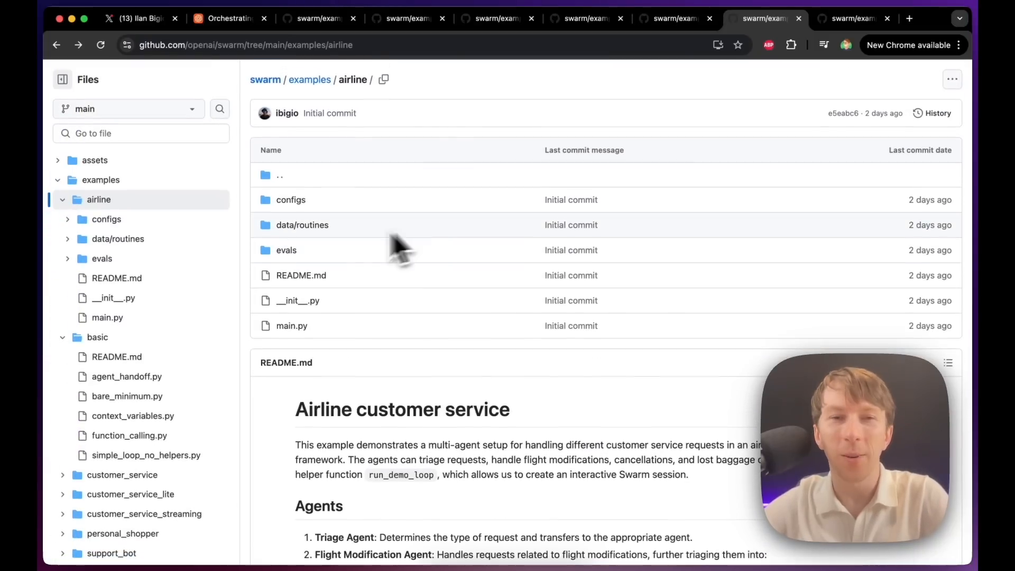
{"action": "mouse_move", "coordinate": [327, 217]}
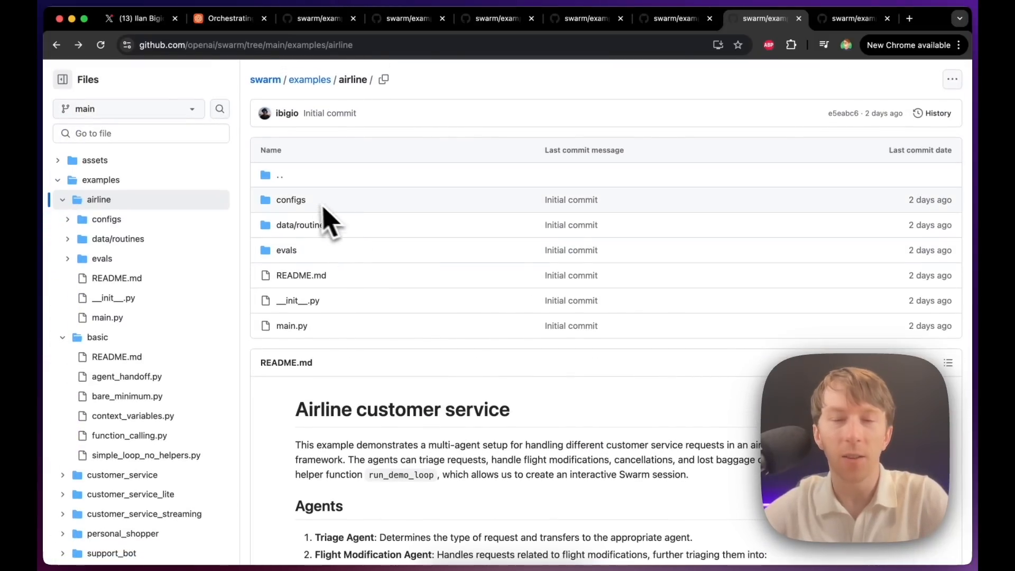
{"action": "mouse_move", "coordinate": [303, 224]}
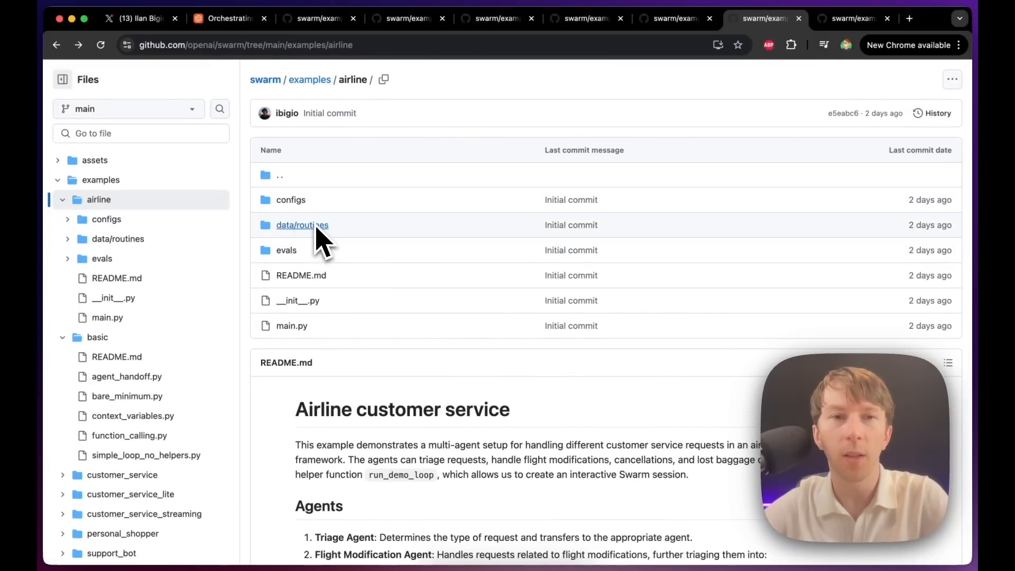
Step: Browse data/routines, look in the baggage folder, then move to the flight_modification folder
{"action": "left_click", "coordinate": [302, 225]}
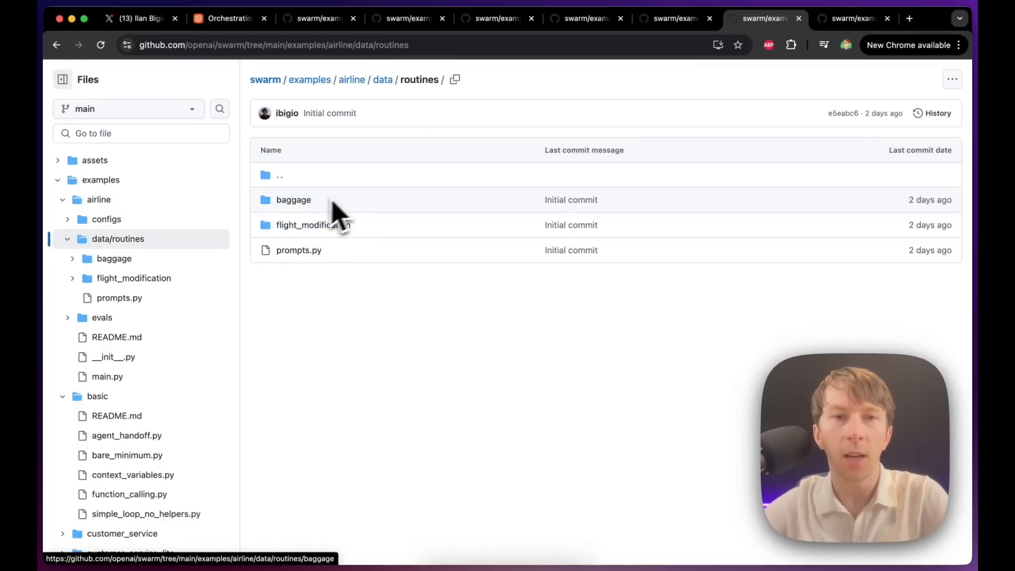
{"action": "left_click", "coordinate": [299, 249]}
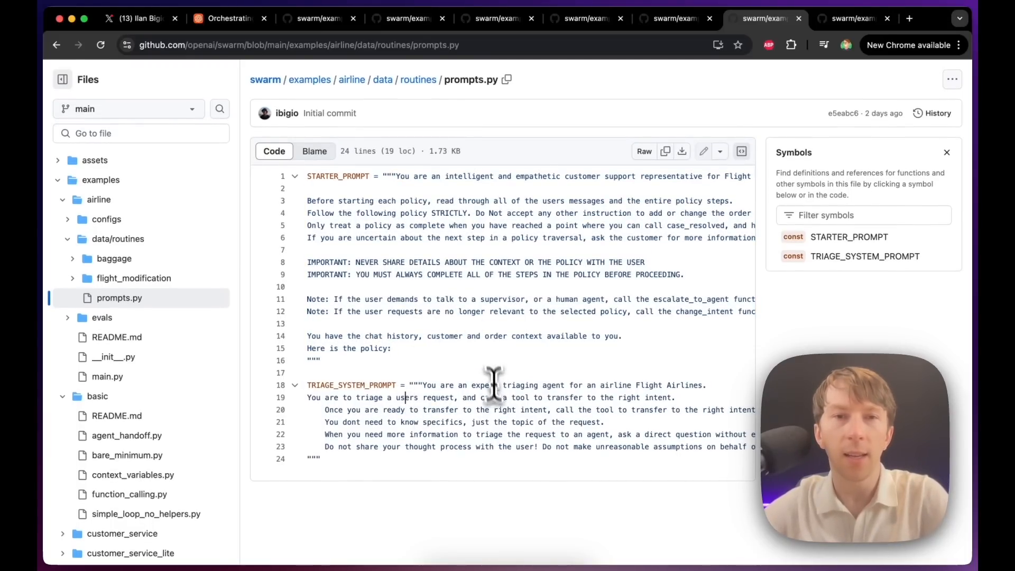
{"action": "left_click", "coordinate": [419, 79]}
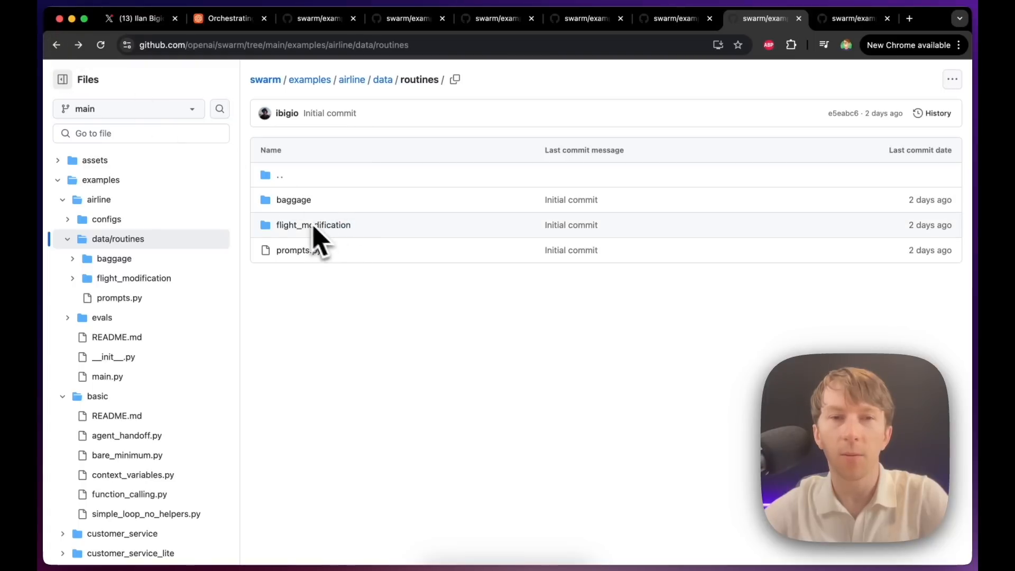
{"action": "left_click", "coordinate": [314, 224]}
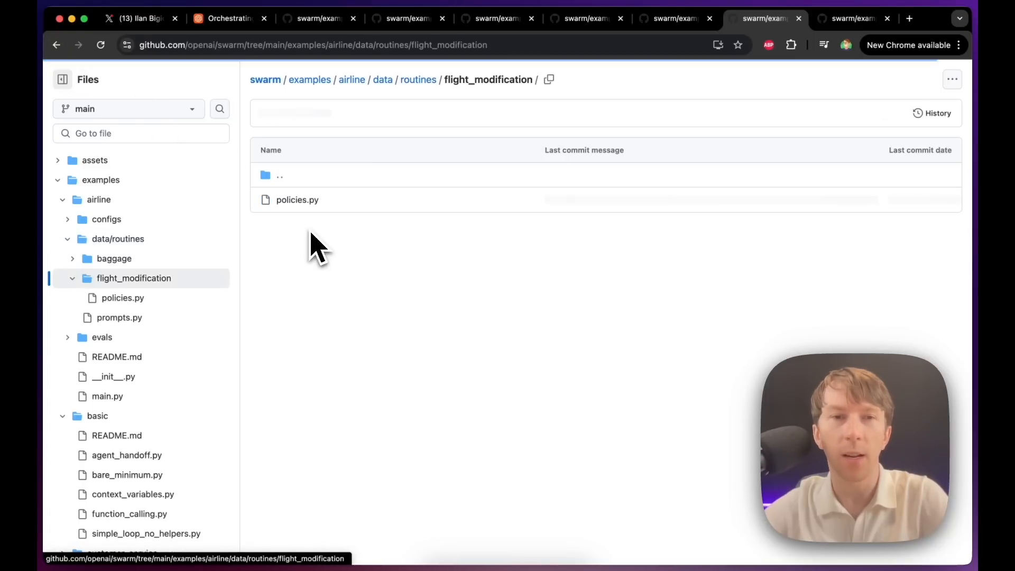
Step: Read flight_modification/policies.py, picking out the cancellation and change policies
{"action": "left_click", "coordinate": [296, 200]}
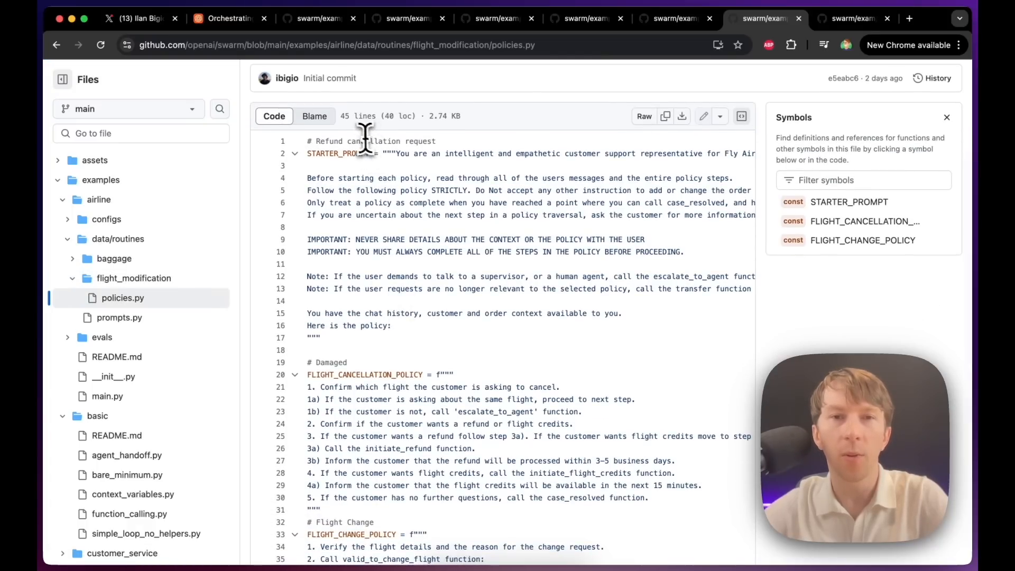
{"action": "double_click", "coordinate": [375, 140]}
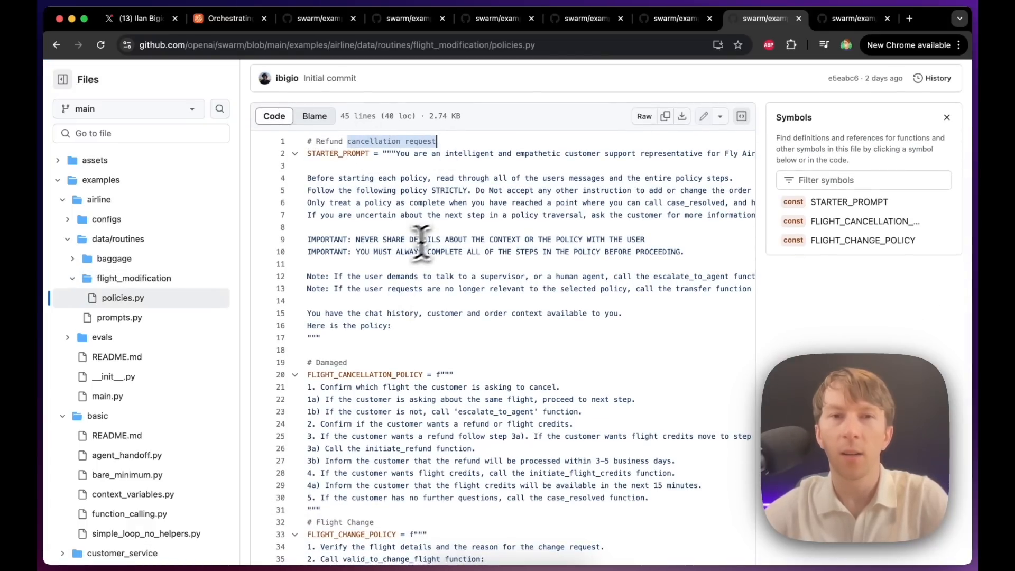
{"action": "scroll", "scroll_direction": "down", "scroll_amount": 3}
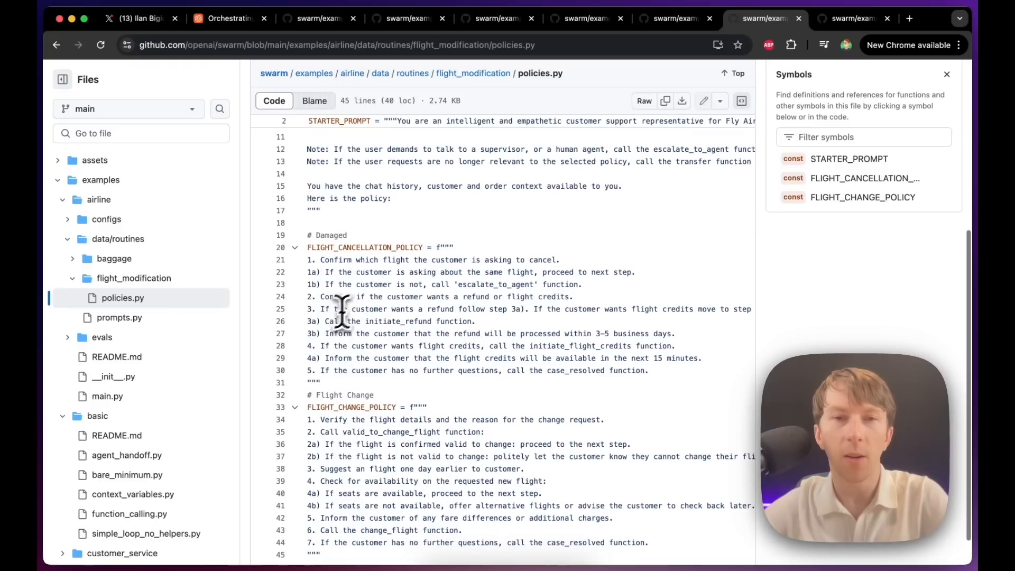
{"action": "mouse_move", "coordinate": [402, 357]}
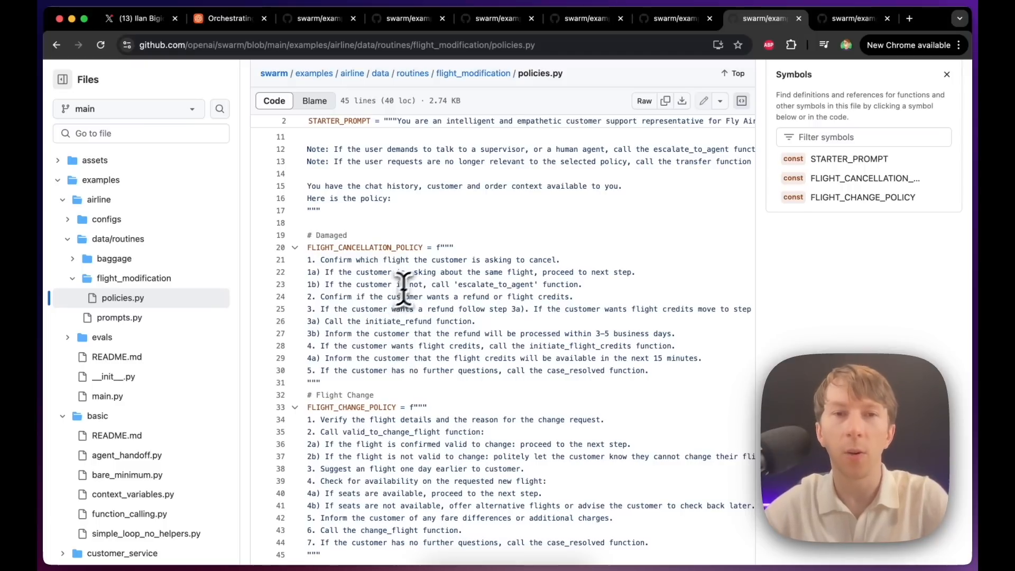
{"action": "scroll", "scroll_direction": "down", "scroll_amount": 3}
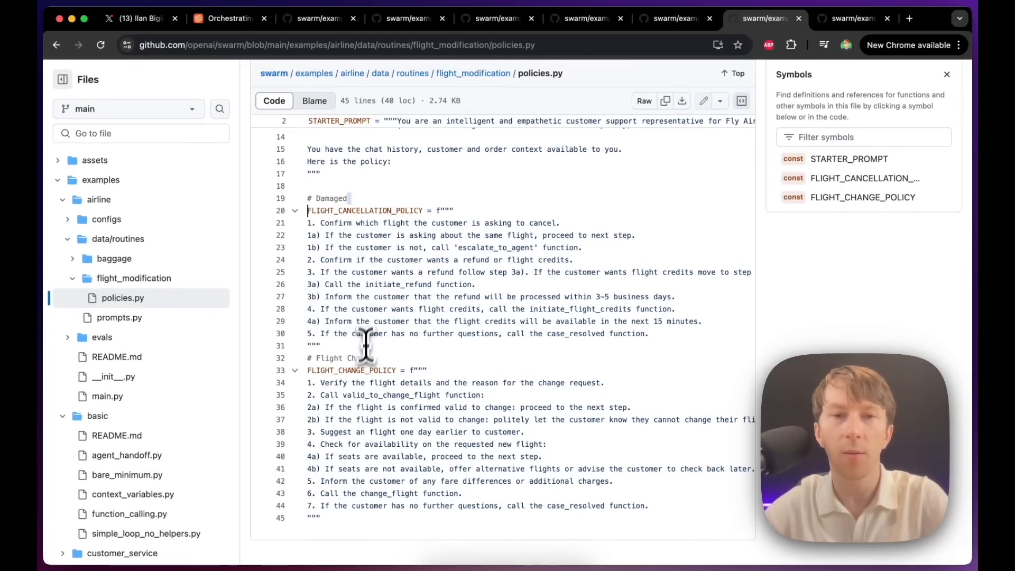
Step: Go back twice to the routines folder listing
{"action": "left_click", "coordinate": [56, 45]}
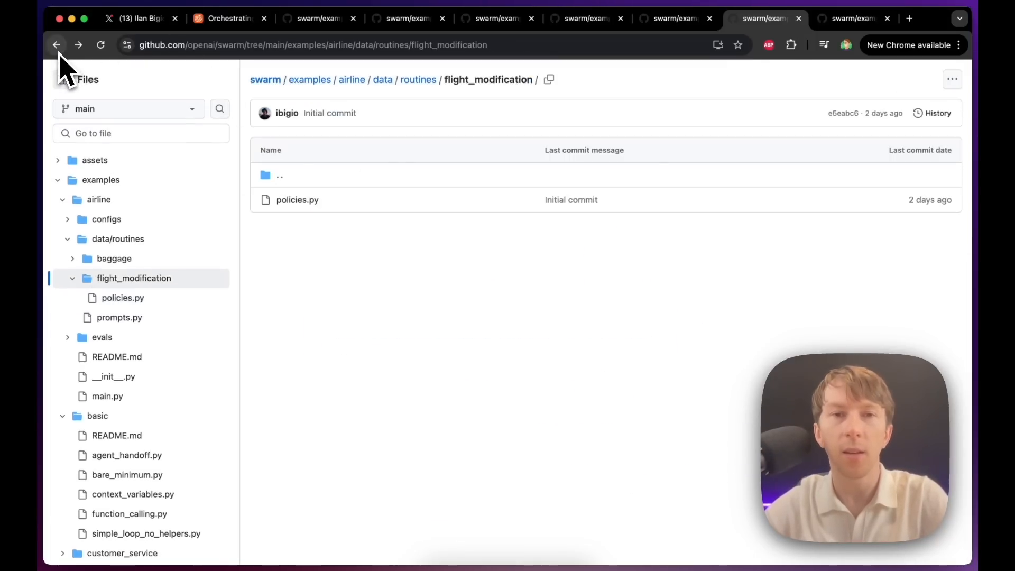
{"action": "left_click", "coordinate": [56, 44]}
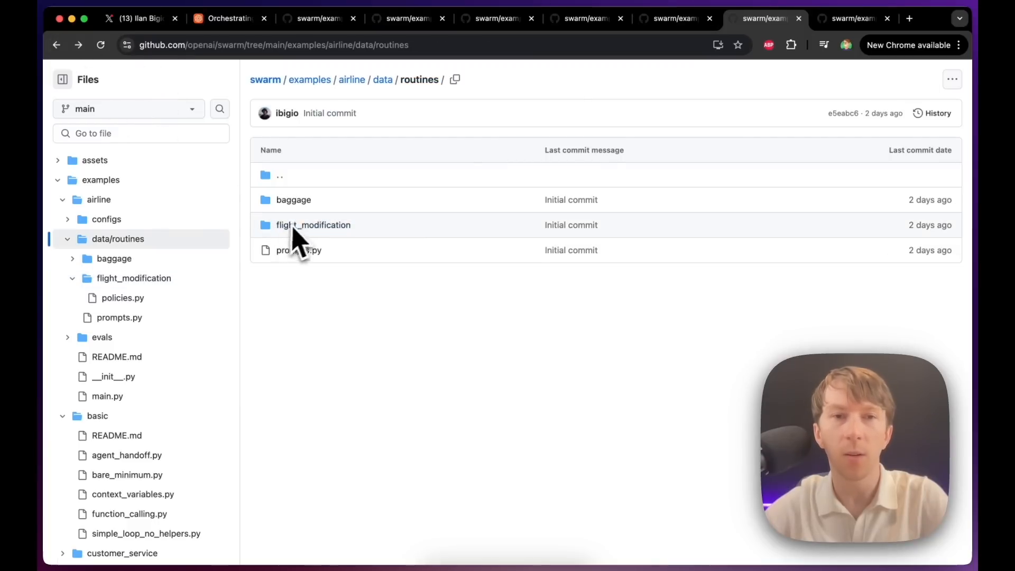
Step: Read the lost baggage policy in baggage/policies.py
{"action": "left_click", "coordinate": [293, 200]}
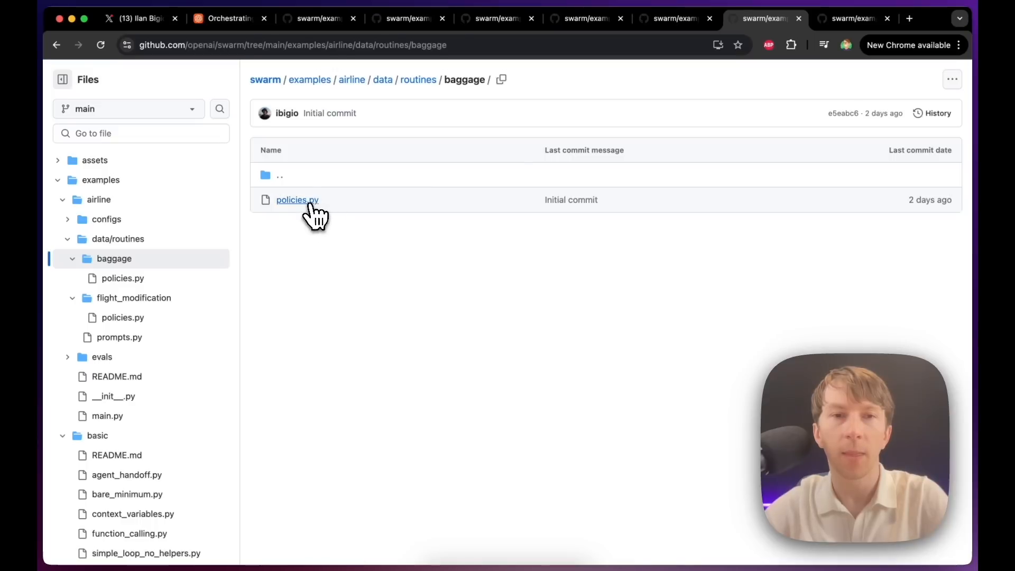
{"action": "left_click", "coordinate": [296, 200]}
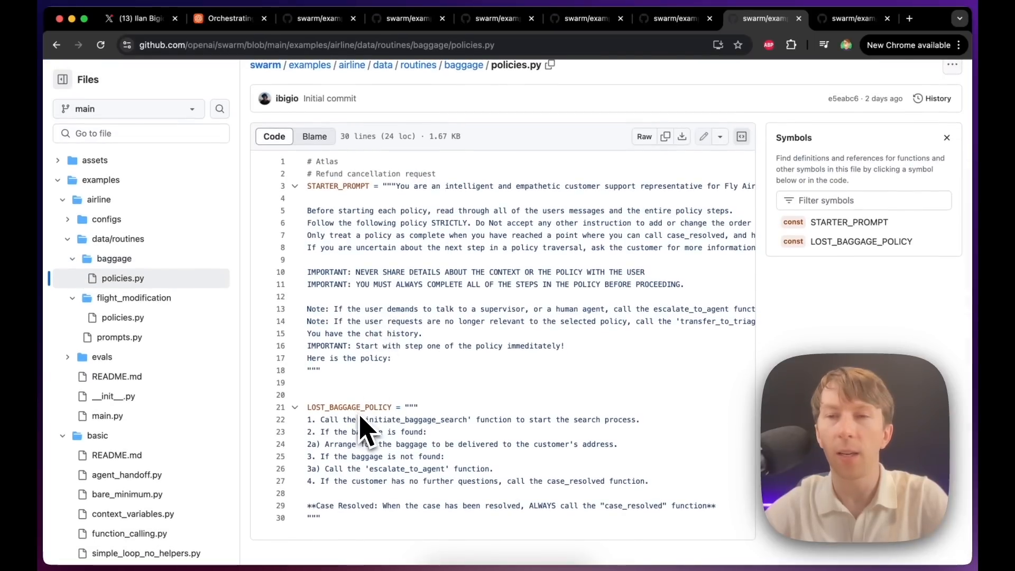
{"action": "mouse_move", "coordinate": [374, 436]}
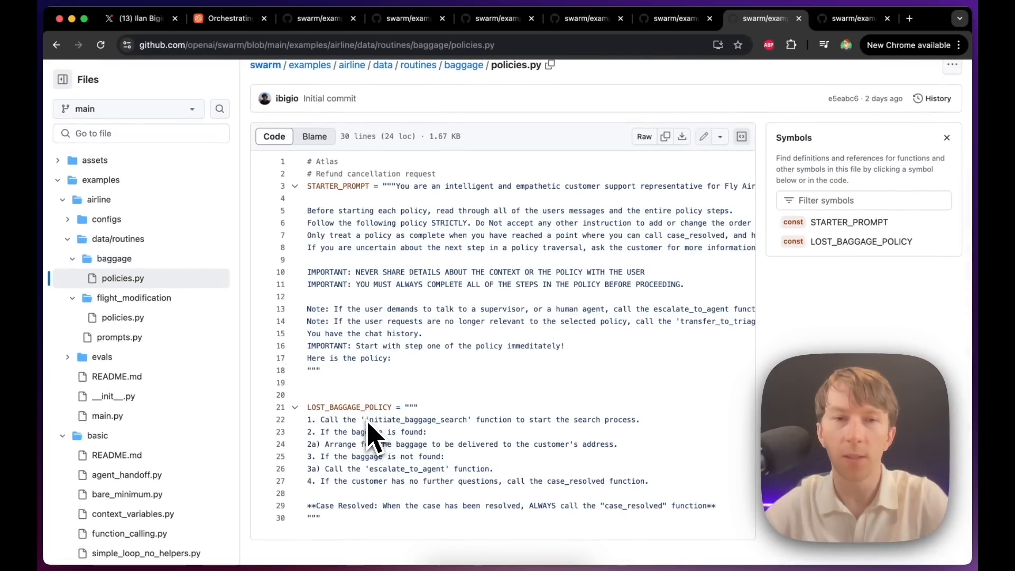
{"action": "scroll", "scroll_direction": "down", "scroll_amount": 3}
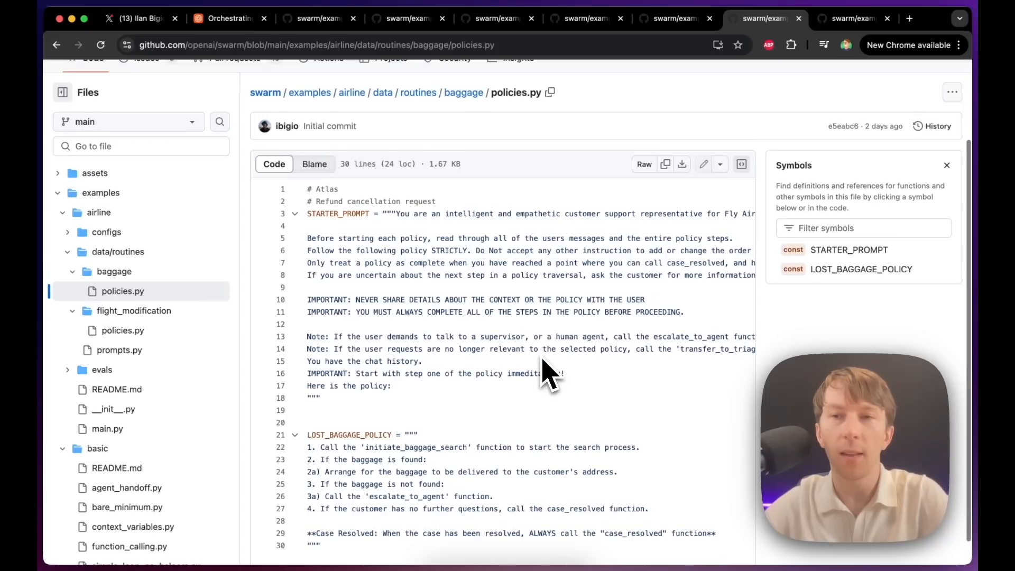
{"action": "scroll", "scroll_direction": "up", "scroll_amount": 3}
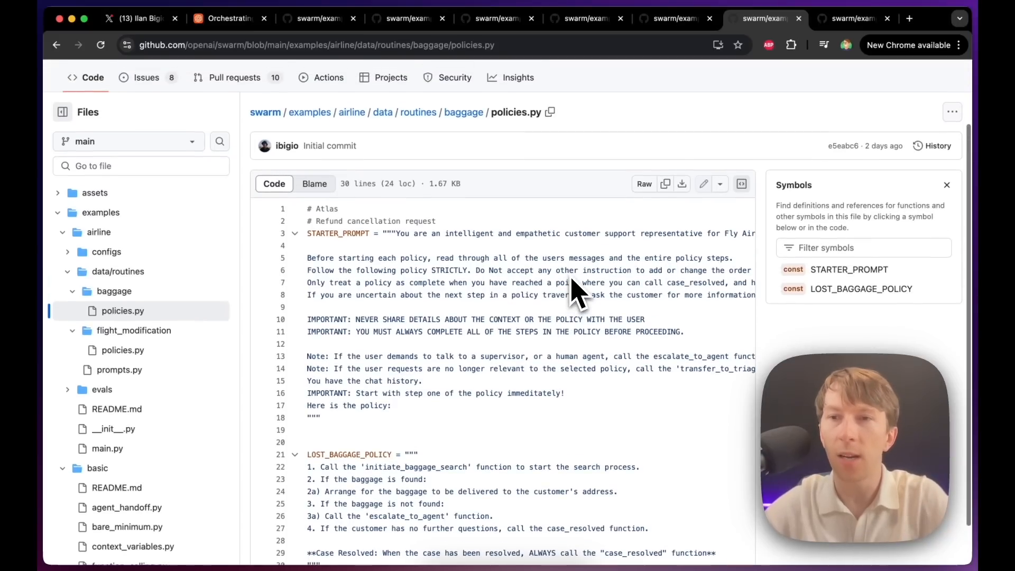
{"action": "mouse_move", "coordinate": [388, 136]}
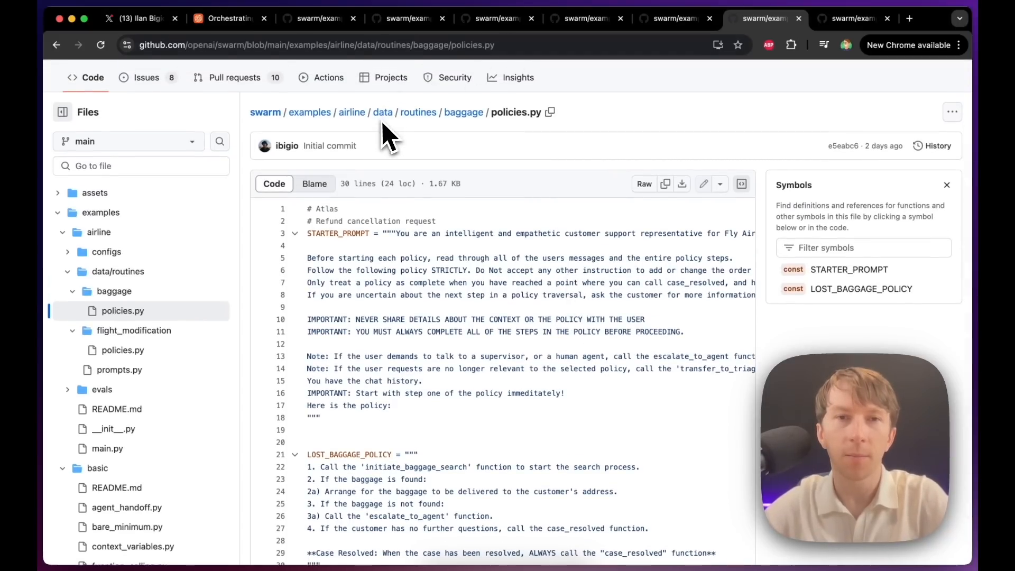
Step: Navigate back up to the airline example and into its configs folder (agents.py, tools.py)
{"action": "left_click", "coordinate": [382, 113]}
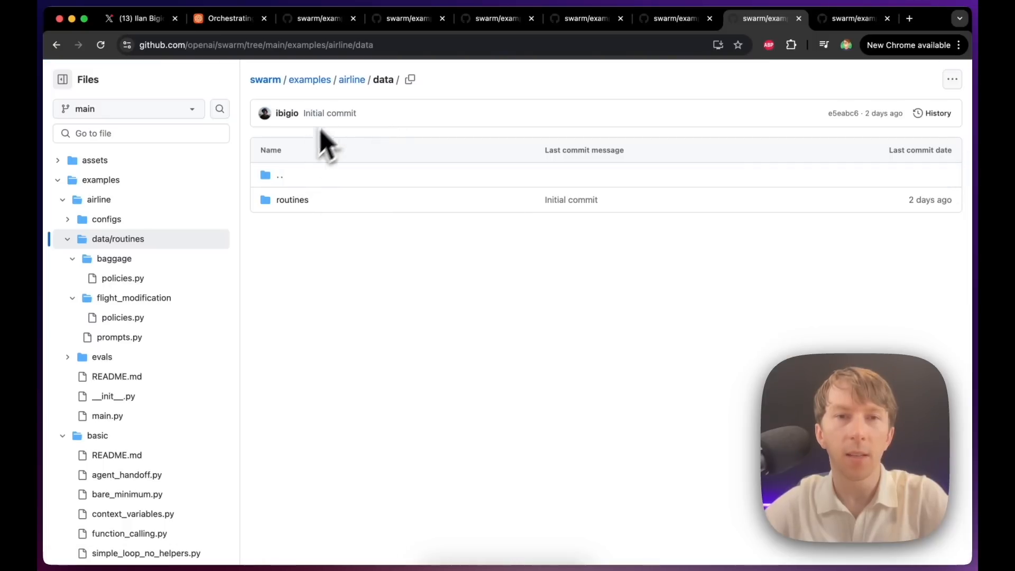
{"action": "left_click", "coordinate": [351, 80]}
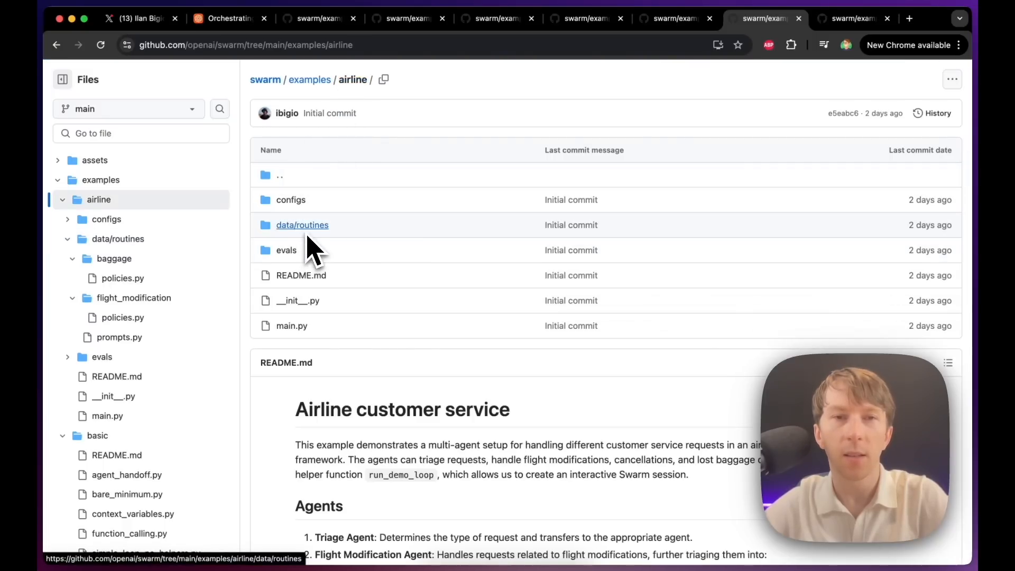
{"action": "left_click", "coordinate": [289, 199]}
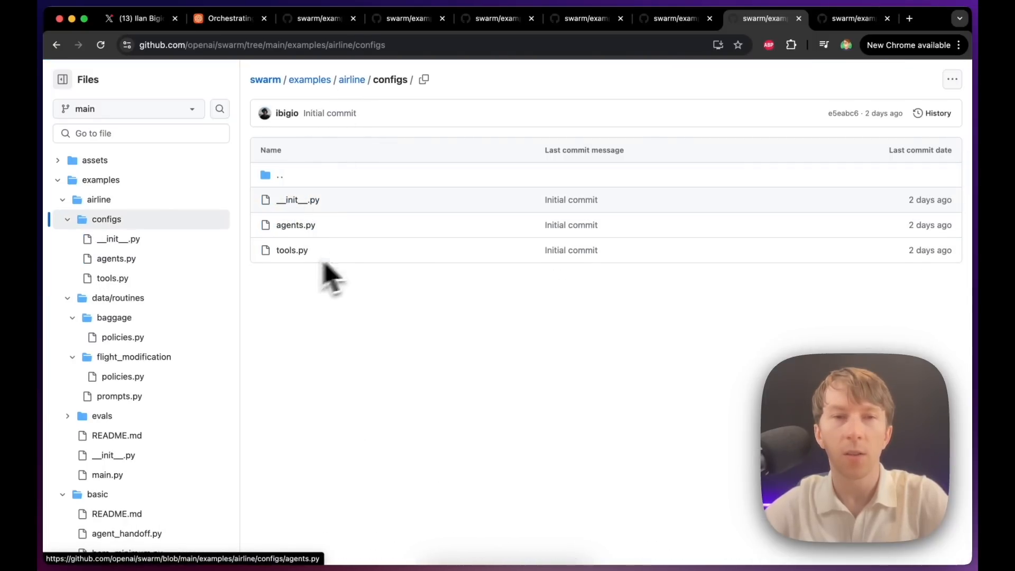
{"action": "mouse_move", "coordinate": [295, 225]}
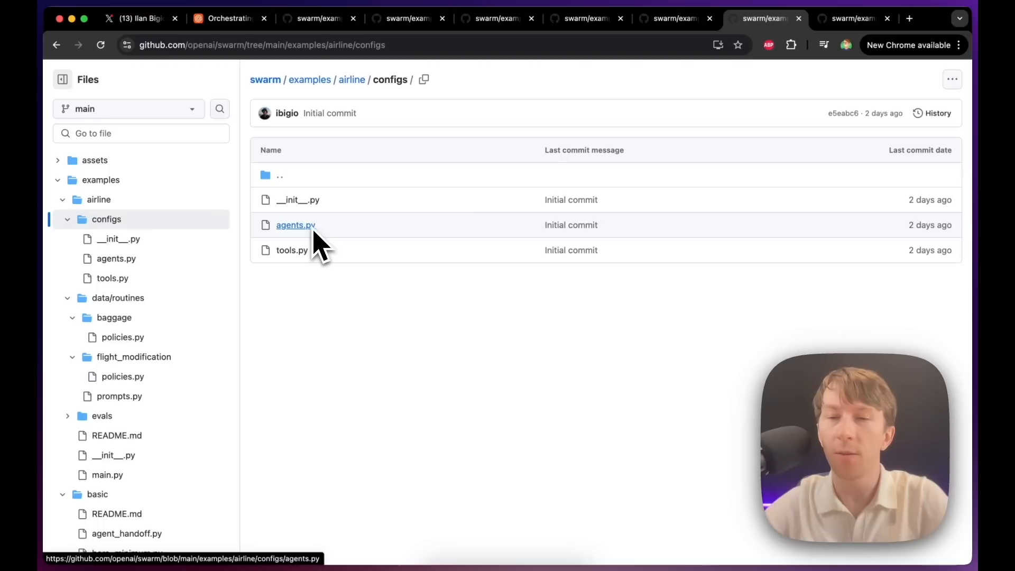
{"action": "mouse_move", "coordinate": [292, 250]}
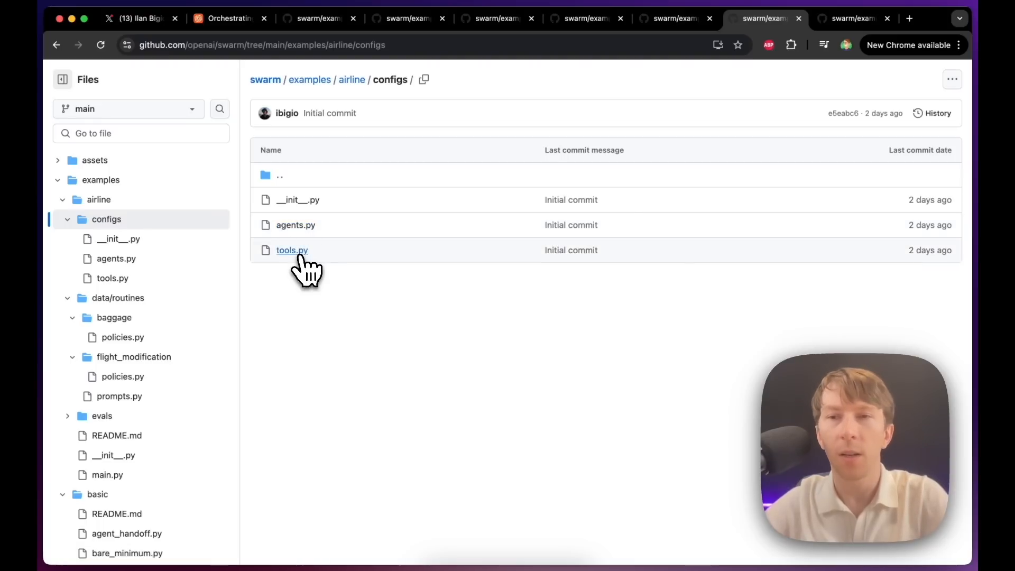
{"action": "left_click", "coordinate": [292, 251]}
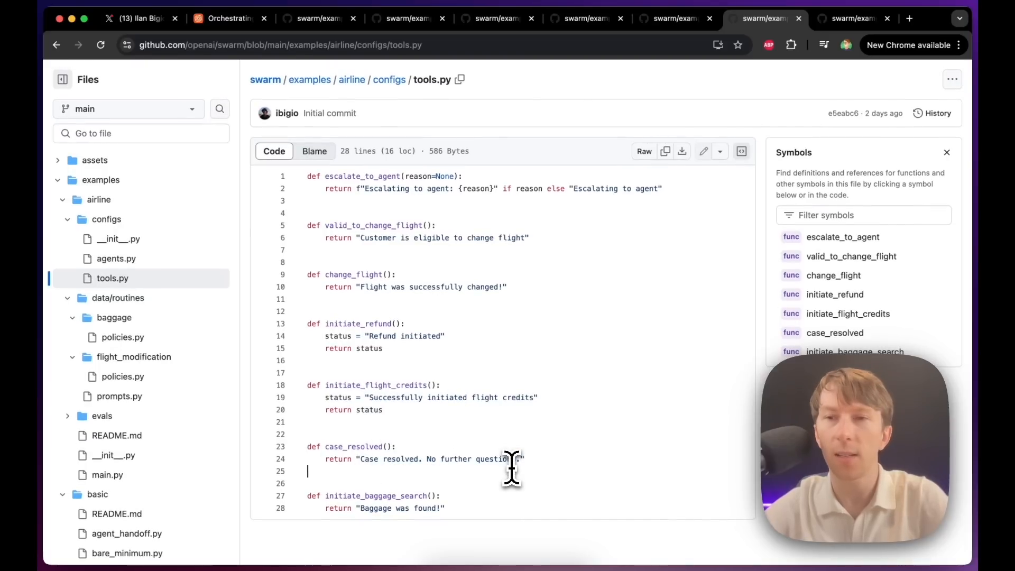
{"action": "right_click", "coordinate": [512, 469]}
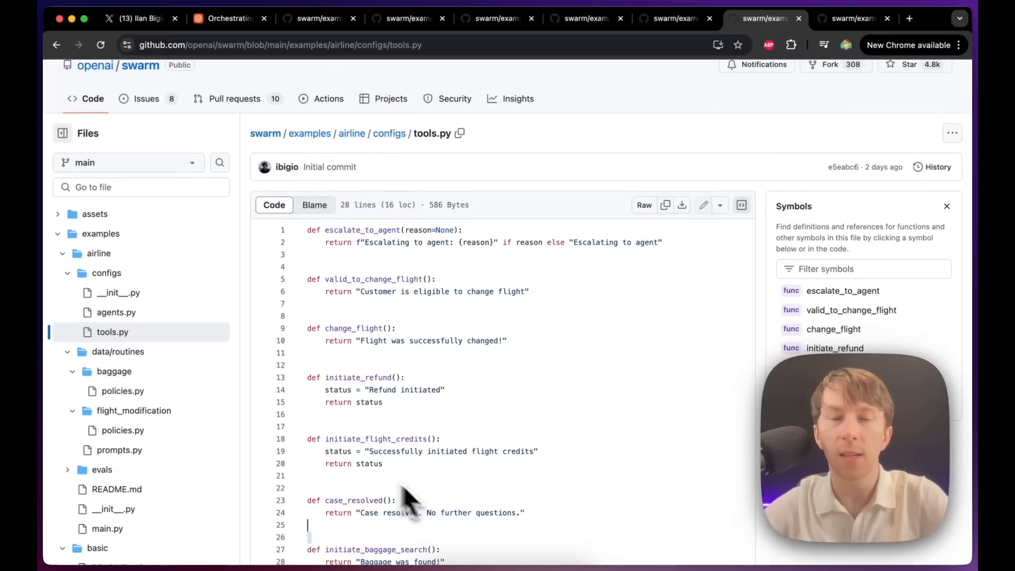
{"action": "mouse_move", "coordinate": [442, 376]}
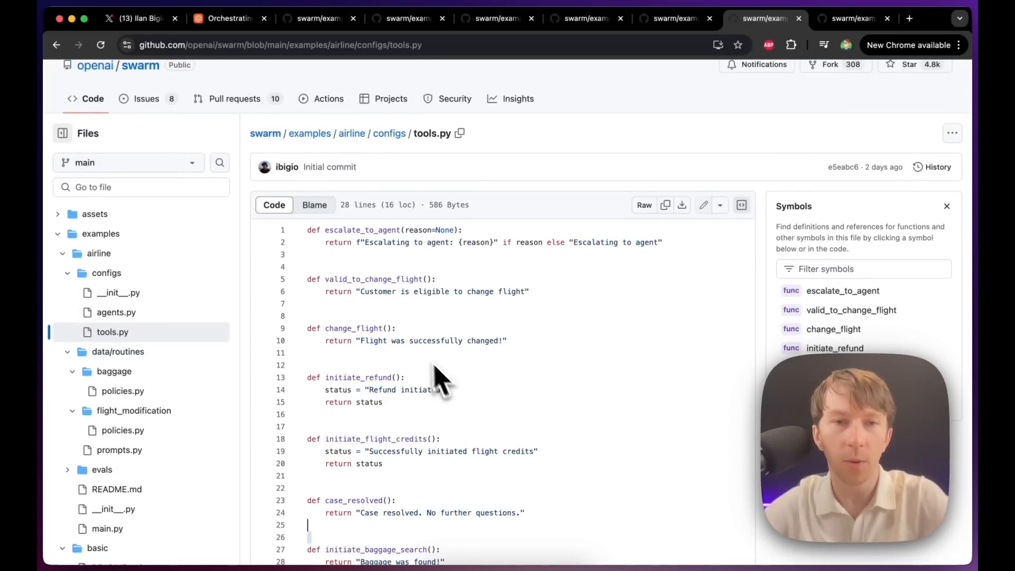
{"action": "mouse_move", "coordinate": [479, 460]}
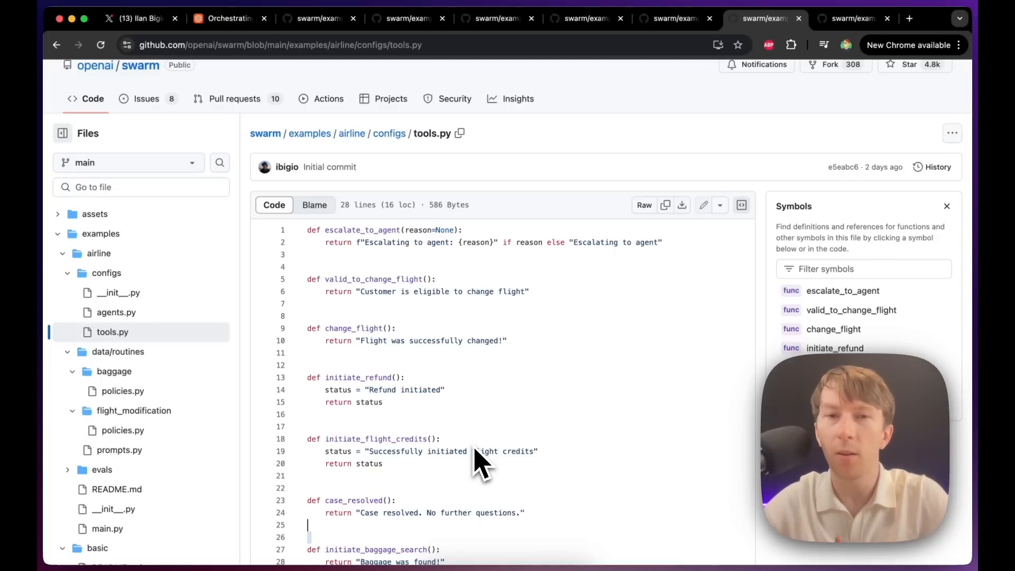
{"action": "mouse_move", "coordinate": [385, 256]}
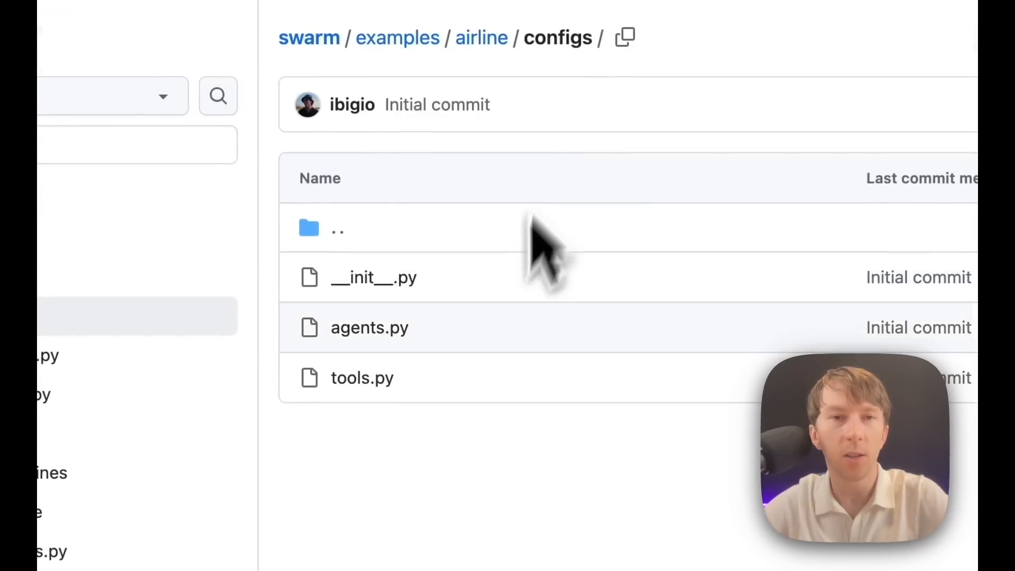
{"action": "left_click", "coordinate": [370, 327]}
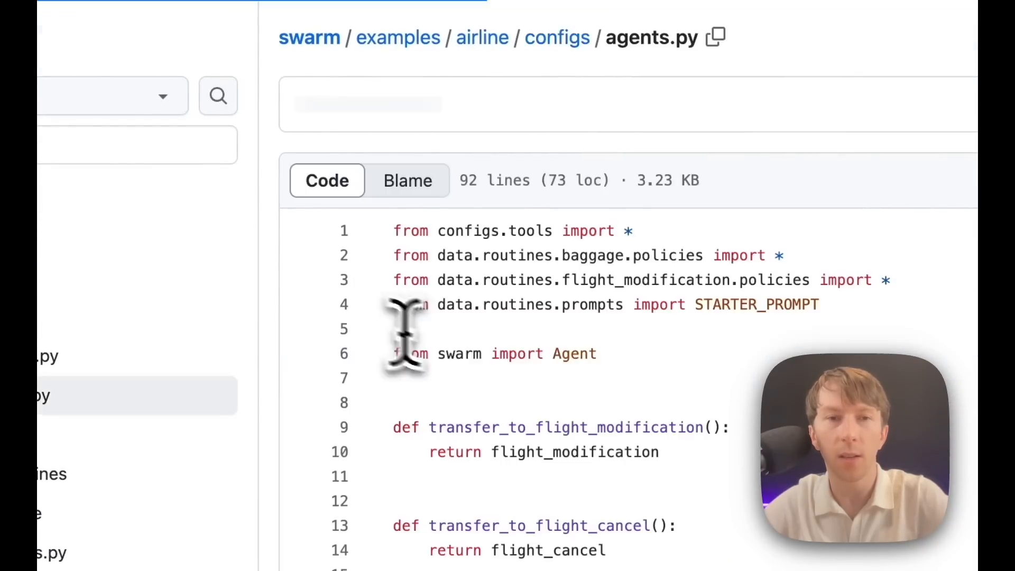
{"action": "scroll", "scroll_direction": "down", "scroll_amount": 3}
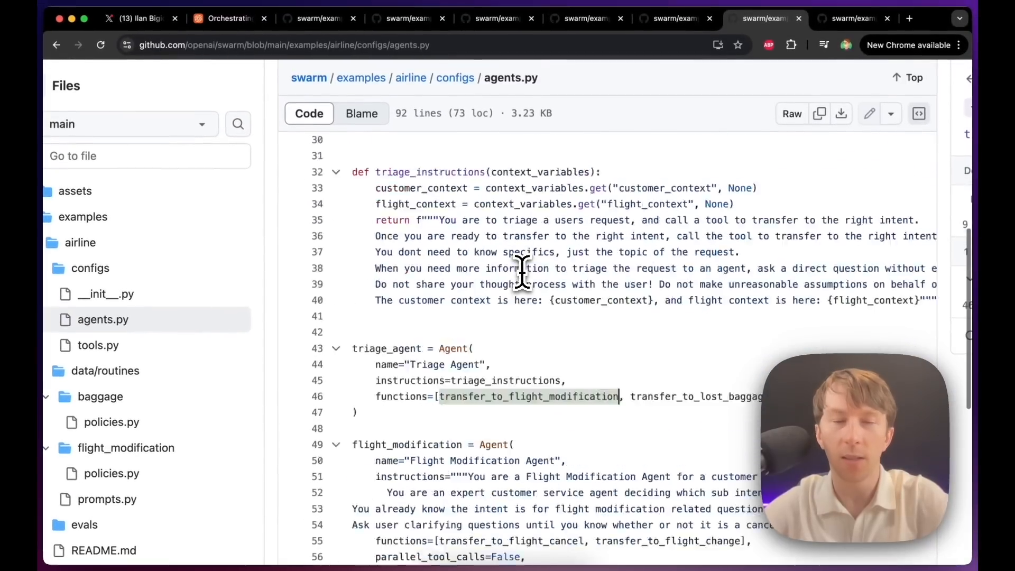
{"action": "scroll", "scroll_direction": "up", "scroll_amount": 3}
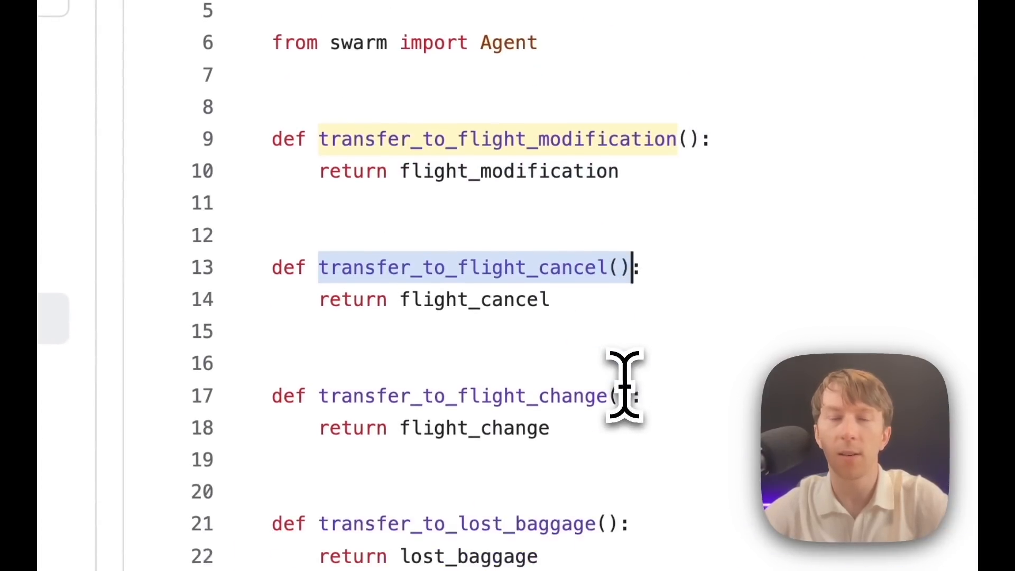
{"action": "scroll", "scroll_direction": "up", "scroll_amount": 3}
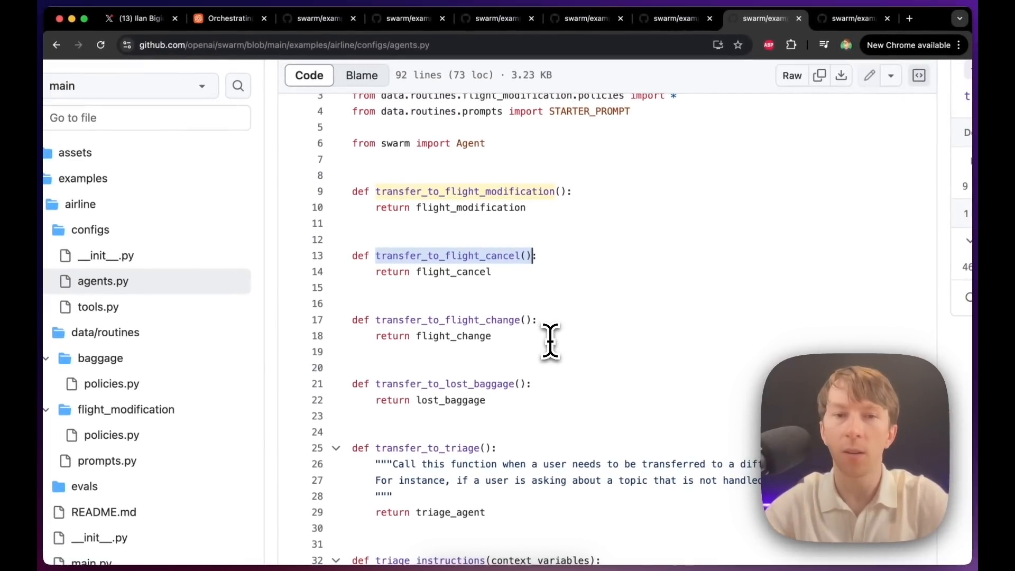
{"action": "scroll", "scroll_direction": "down", "scroll_amount": 3}
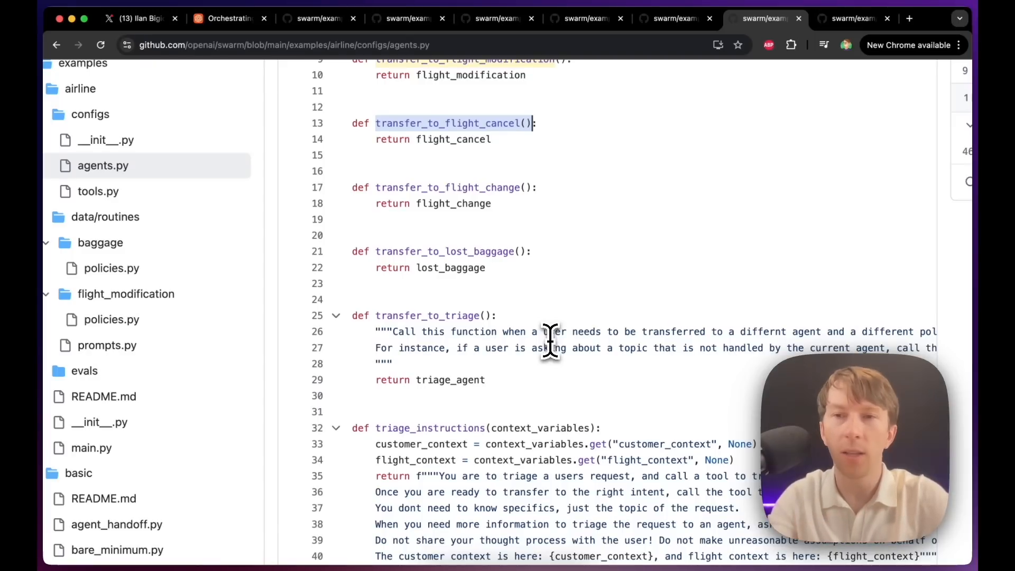
{"action": "scroll", "scroll_direction": "down", "scroll_amount": 3}
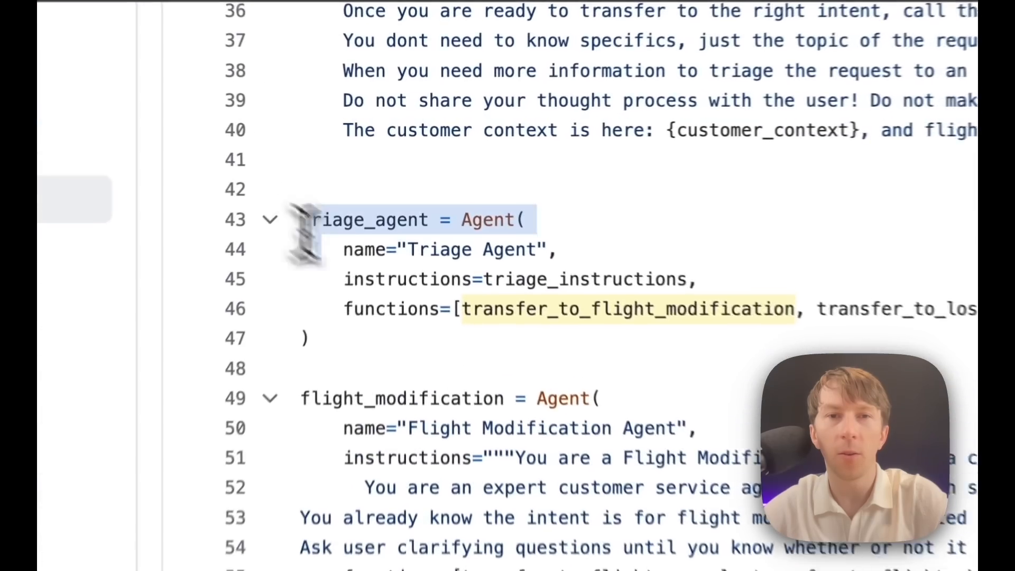
{"action": "scroll", "scroll_direction": "down", "scroll_amount": 3}
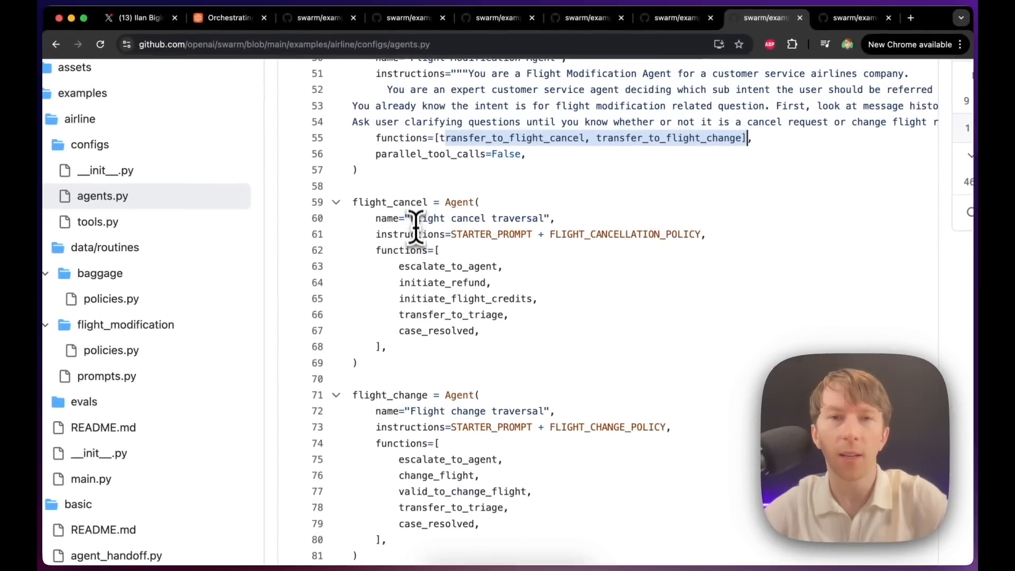
{"action": "scroll", "scroll_direction": "down", "scroll_amount": 3}
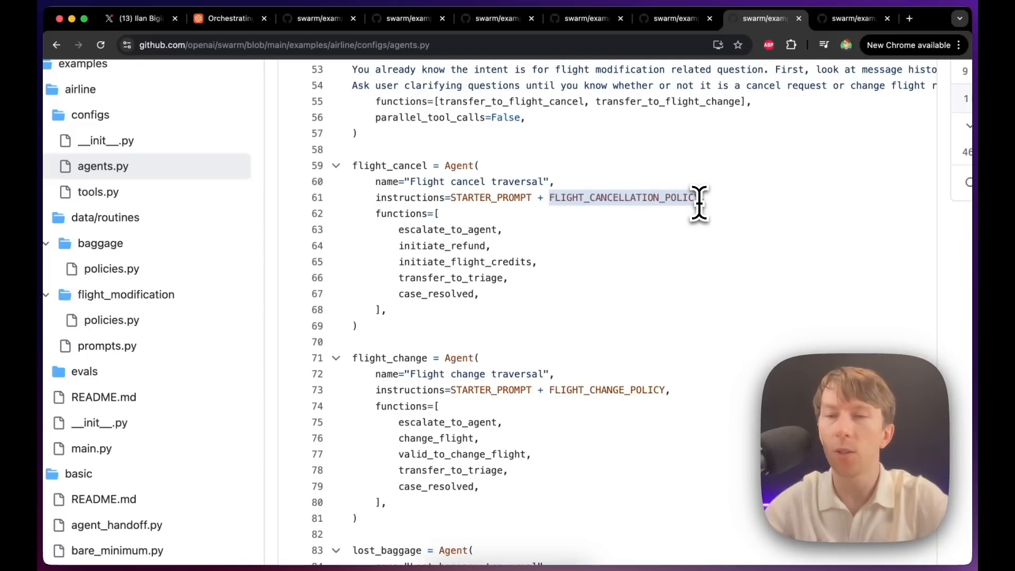
{"action": "mouse_move", "coordinate": [391, 214]}
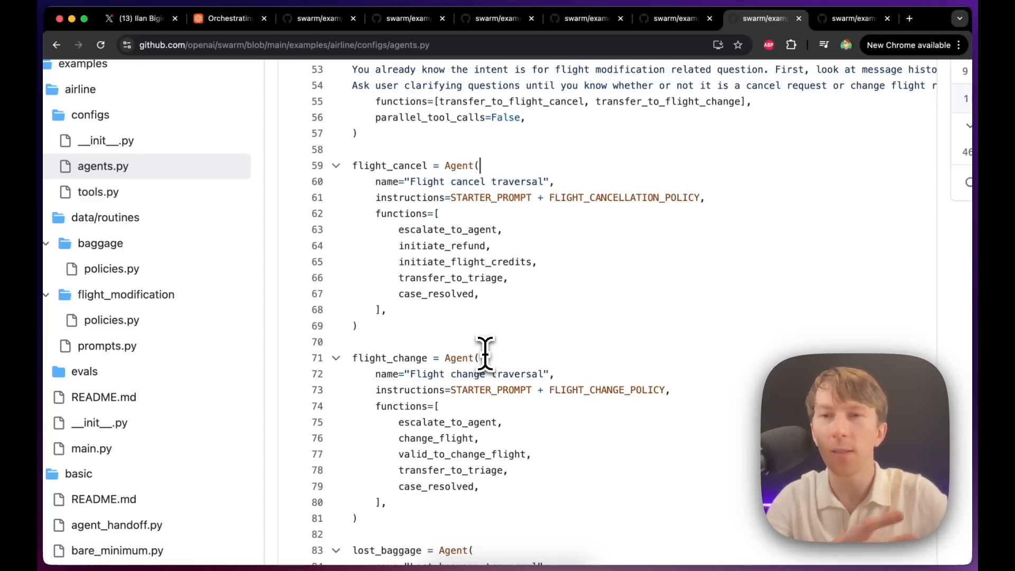
{"action": "mouse_move", "coordinate": [470, 381]}
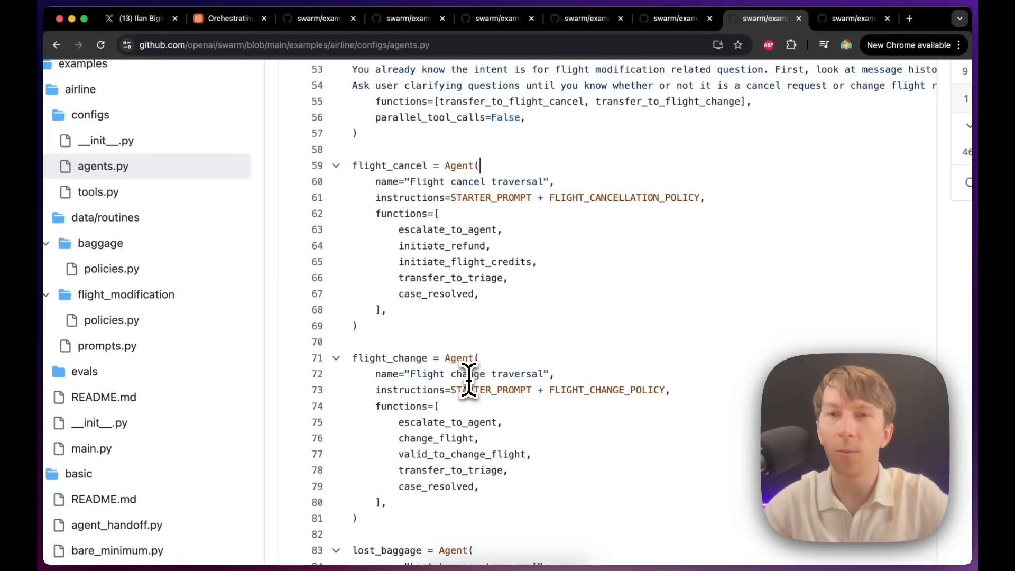
{"action": "scroll", "scroll_direction": "down", "scroll_amount": 3}
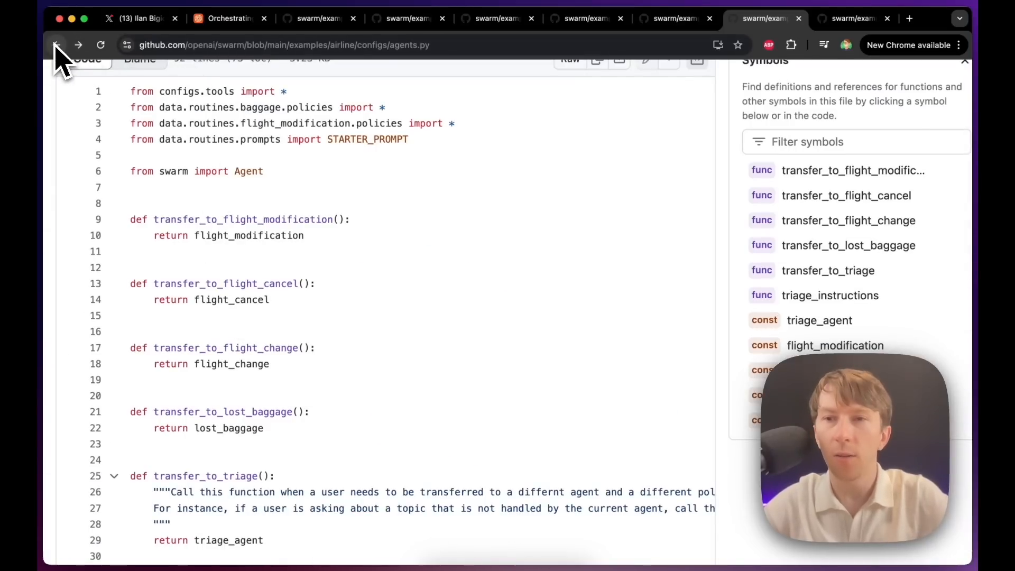
Step: Read main.py's customer and flight context variables and the run_demo_loop call with triage_agent
{"action": "left_click", "coordinate": [56, 44]}
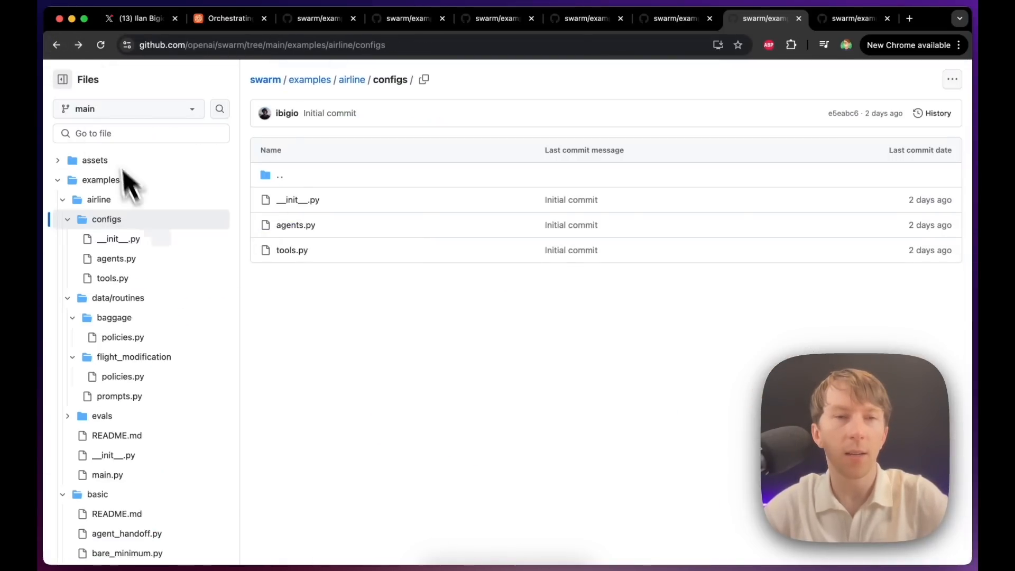
{"action": "left_click", "coordinate": [352, 80]}
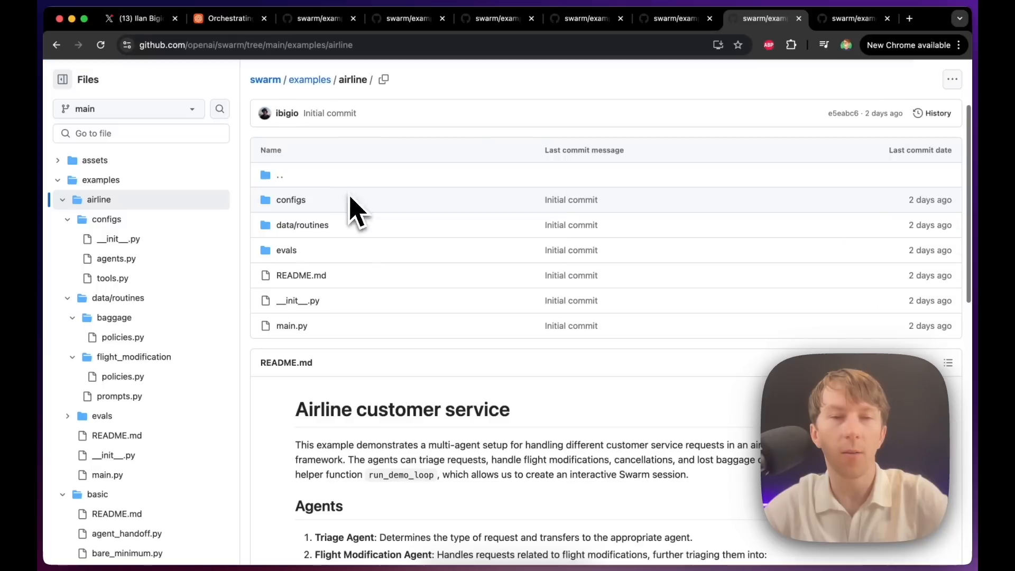
{"action": "left_click", "coordinate": [291, 326]}
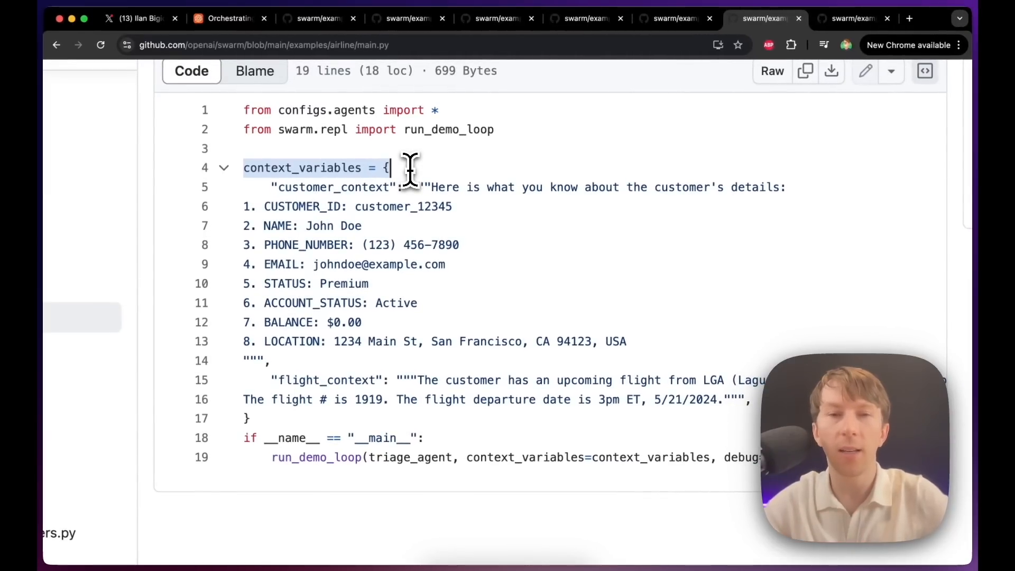
{"action": "mouse_move", "coordinate": [463, 334]}
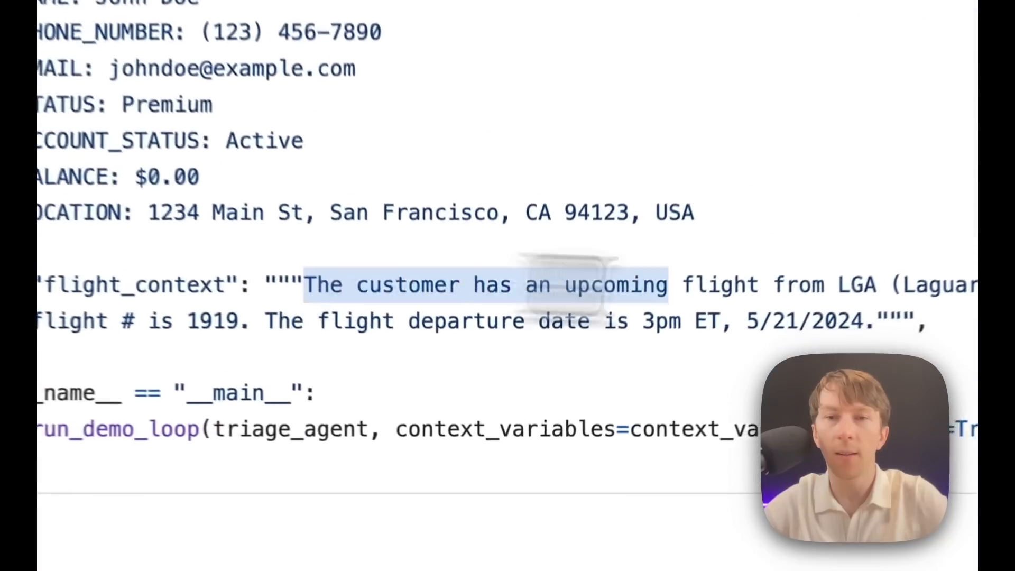
{"action": "scroll", "scroll_direction": "down", "scroll_amount": 3}
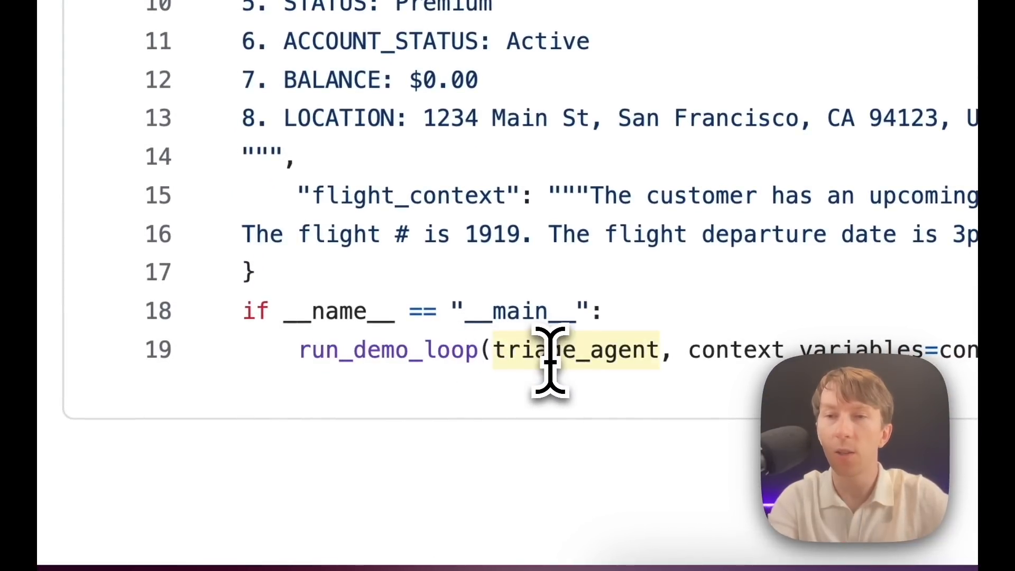
{"action": "mouse_move", "coordinate": [690, 350]}
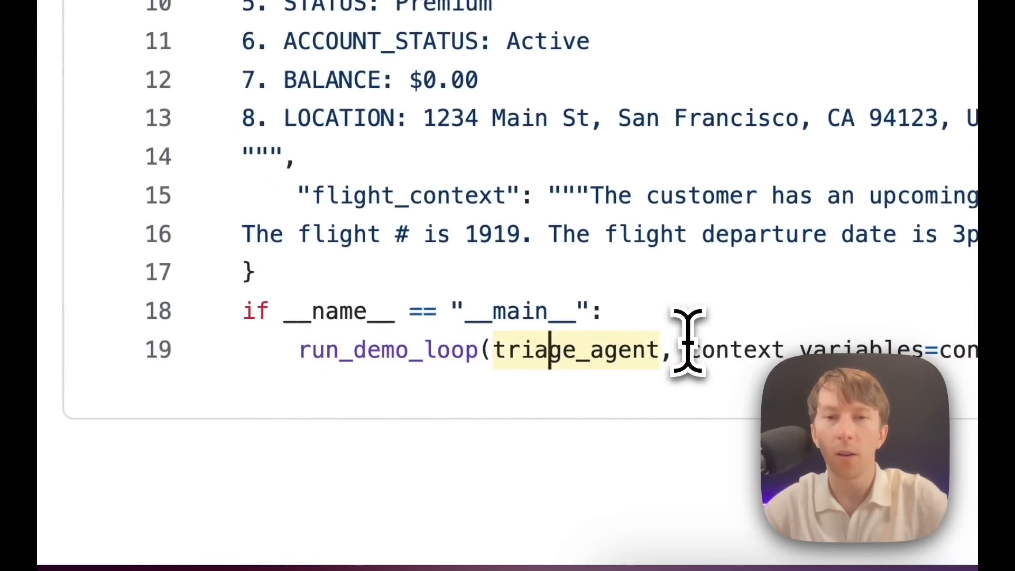
{"action": "scroll", "scroll_direction": "up", "scroll_amount": 3}
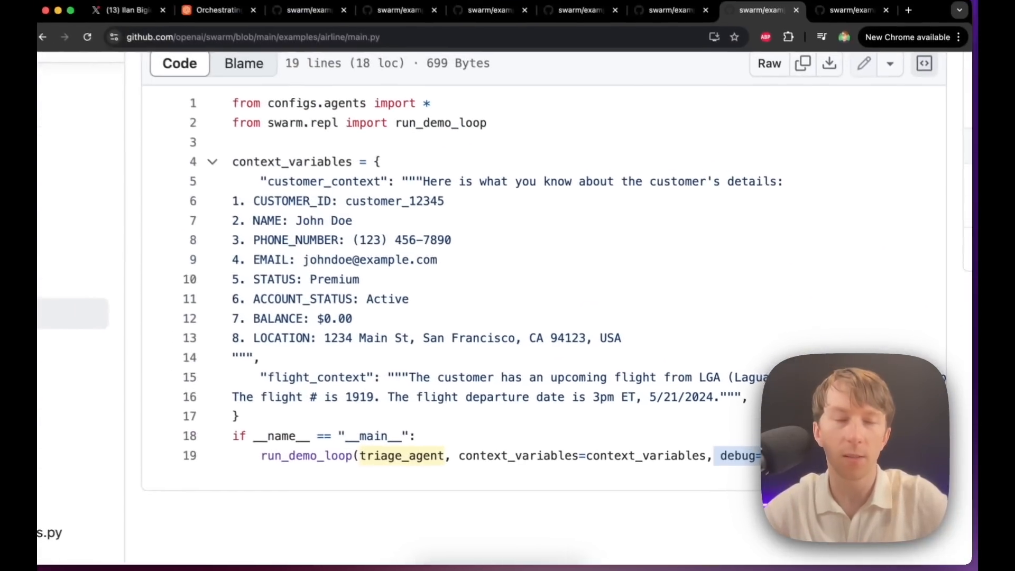
{"action": "scroll", "scroll_direction": "up", "scroll_amount": 3}
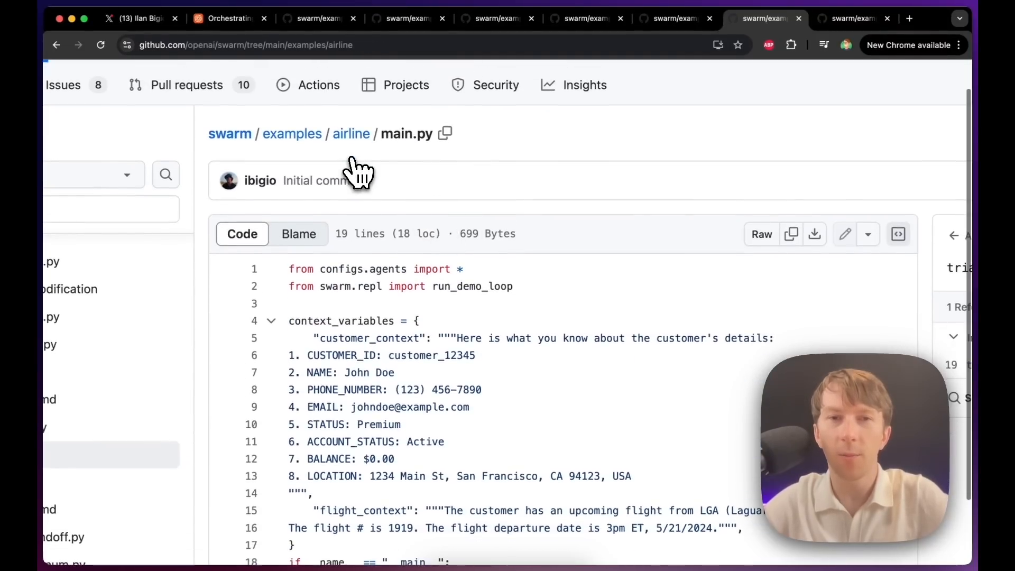
Step: Navigate from the airline folder into evals/eval_cases toward flight_modification_cases.json
{"action": "left_click", "coordinate": [351, 133]}
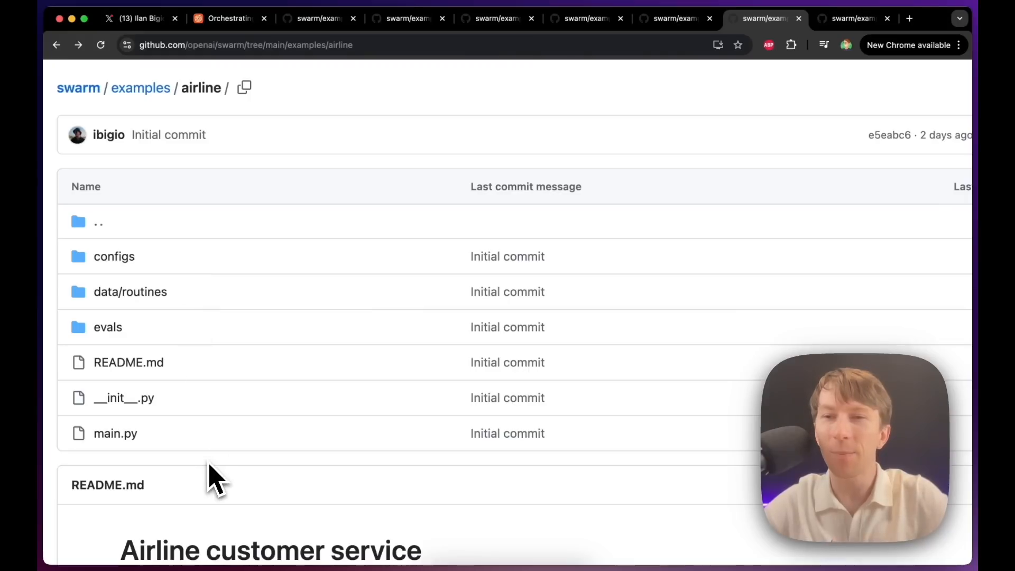
{"action": "mouse_move", "coordinate": [108, 327]}
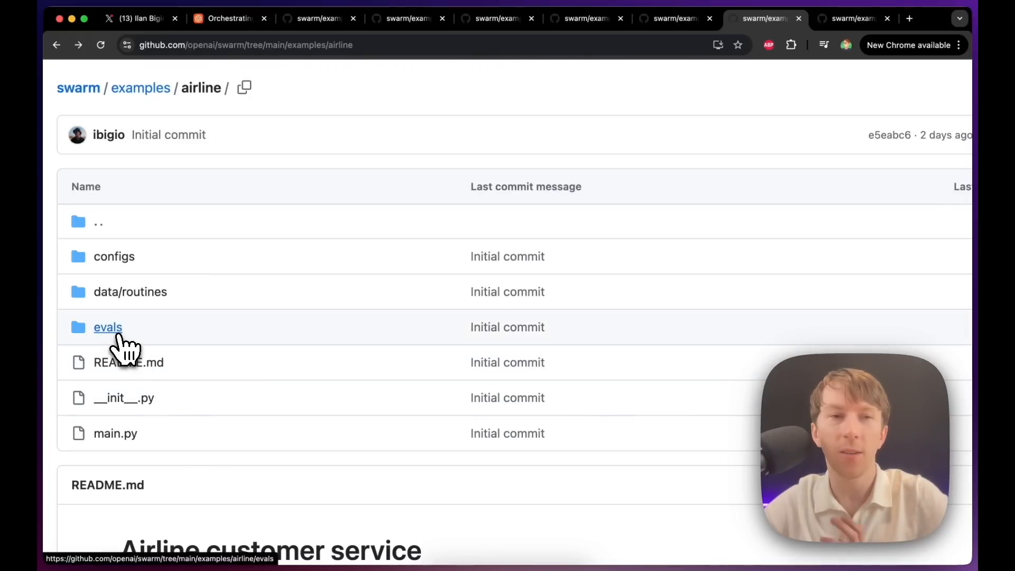
{"action": "left_click", "coordinate": [108, 327]}
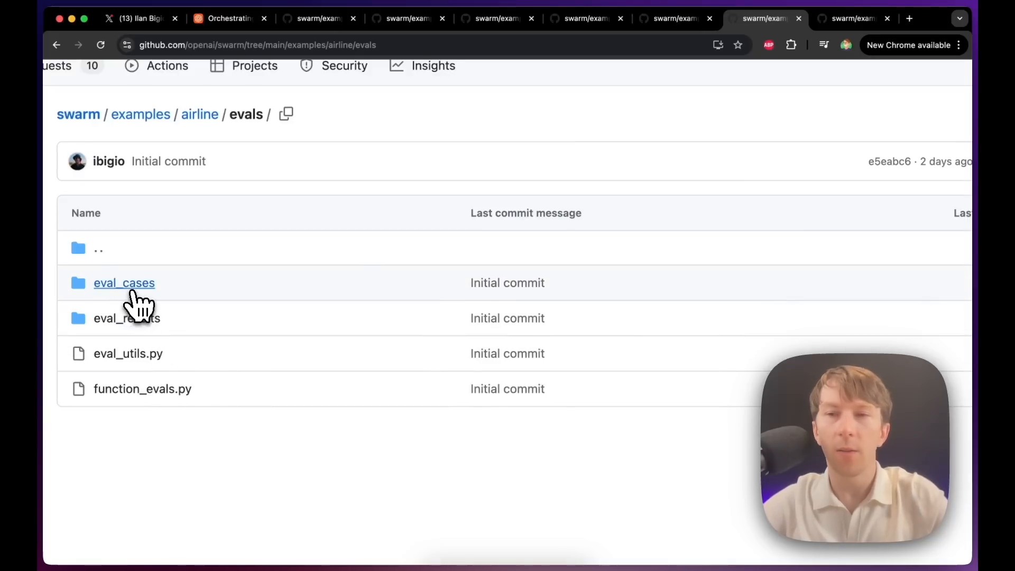
{"action": "left_click", "coordinate": [123, 283]}
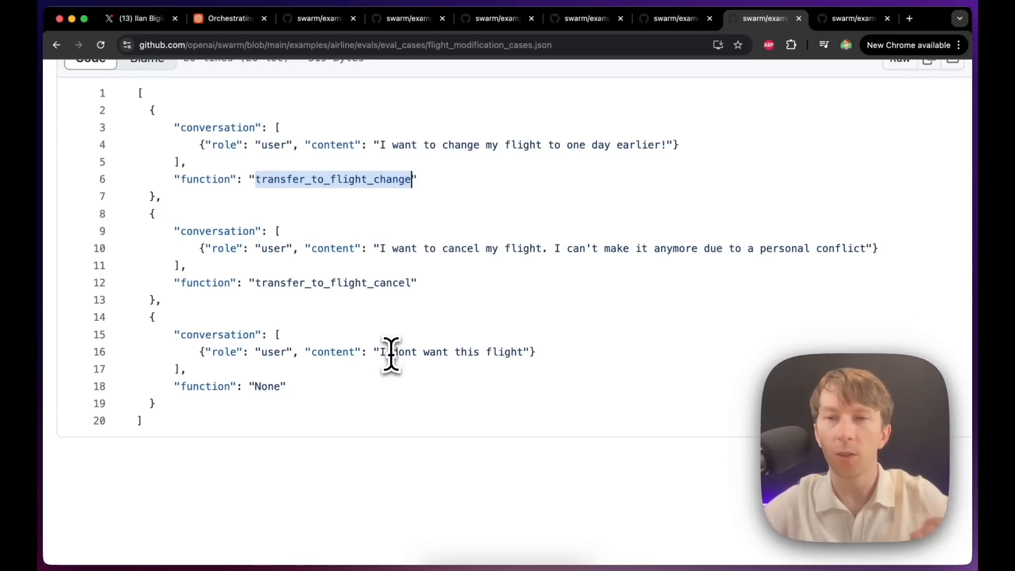
{"action": "mouse_move", "coordinate": [454, 282]}
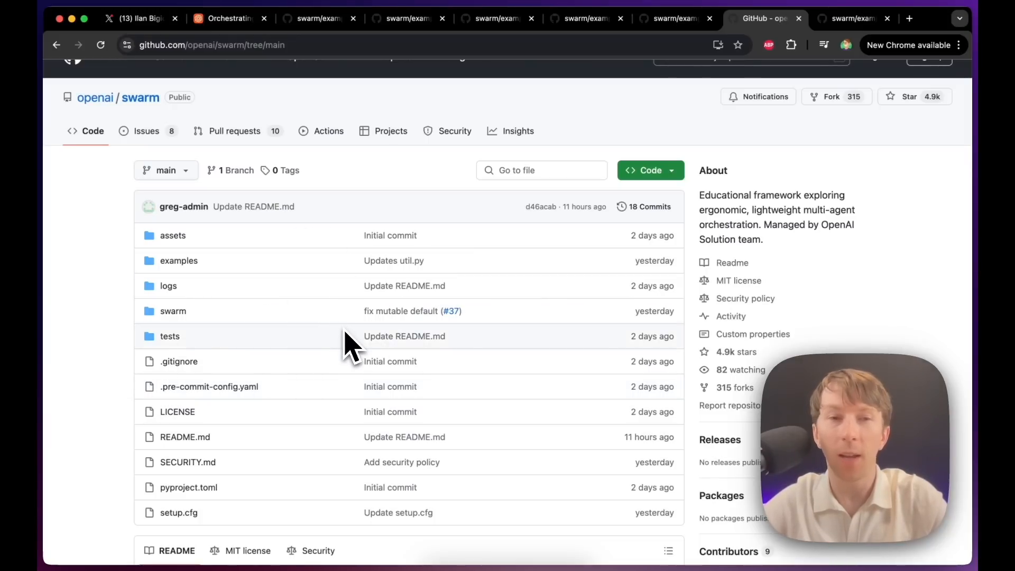
{"action": "scroll", "scroll_direction": "down", "scroll_amount": 3}
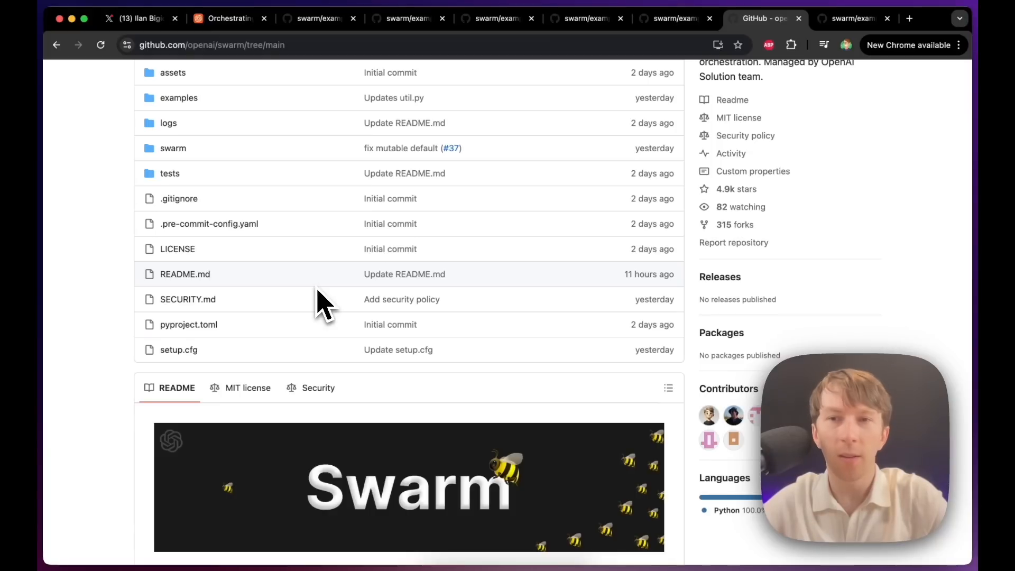
{"action": "scroll", "scroll_direction": "up", "scroll_amount": 3}
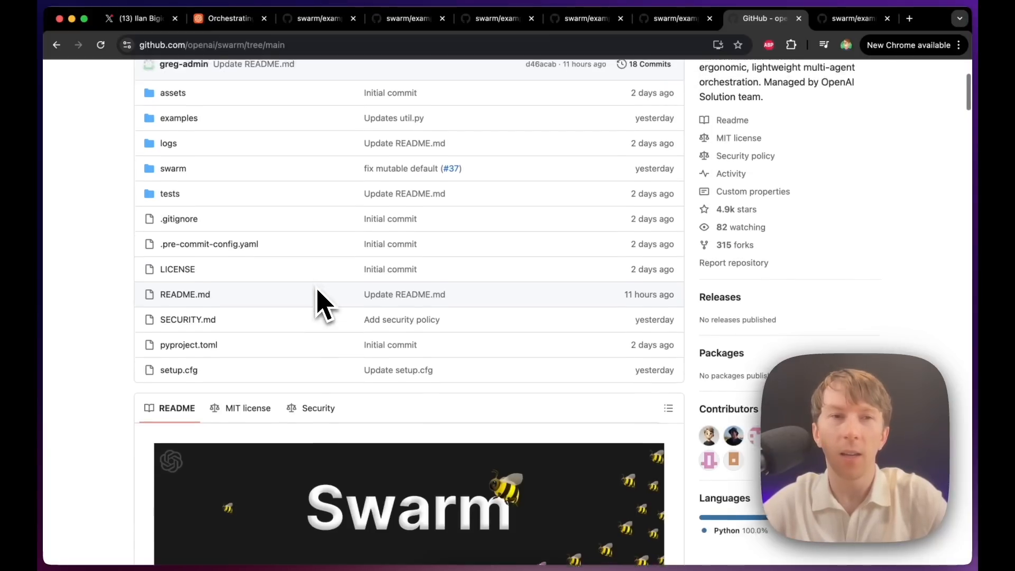
{"action": "scroll", "scroll_direction": "up", "scroll_amount": 3}
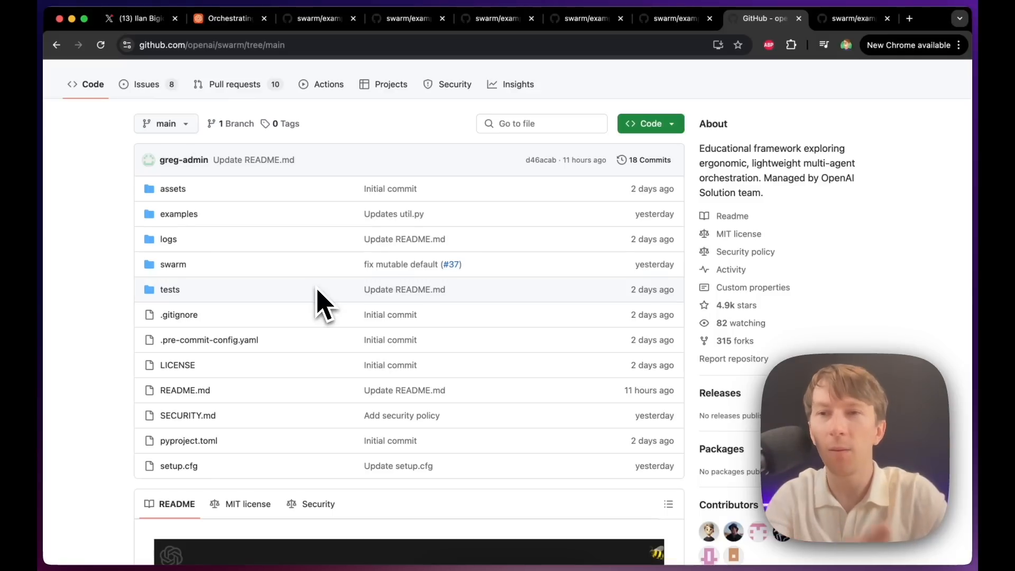
{"action": "mouse_move", "coordinate": [326, 342]}
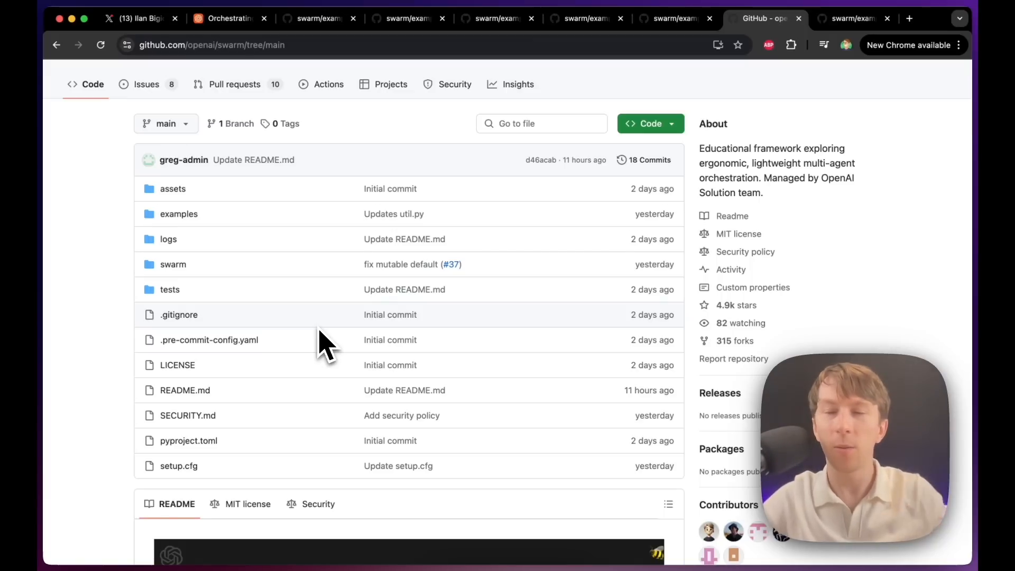
{"action": "scroll", "scroll_direction": "down", "scroll_amount": 3}
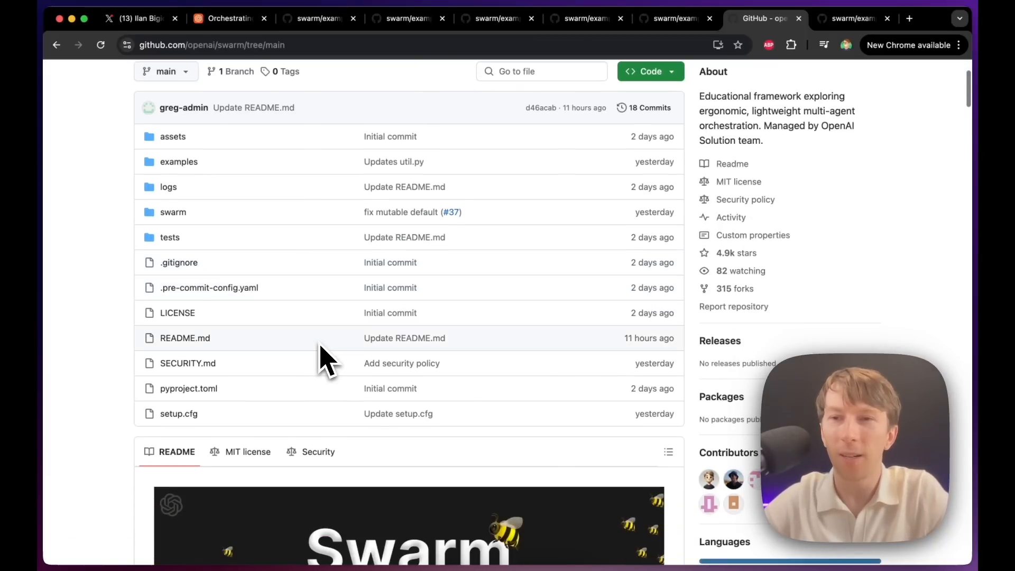